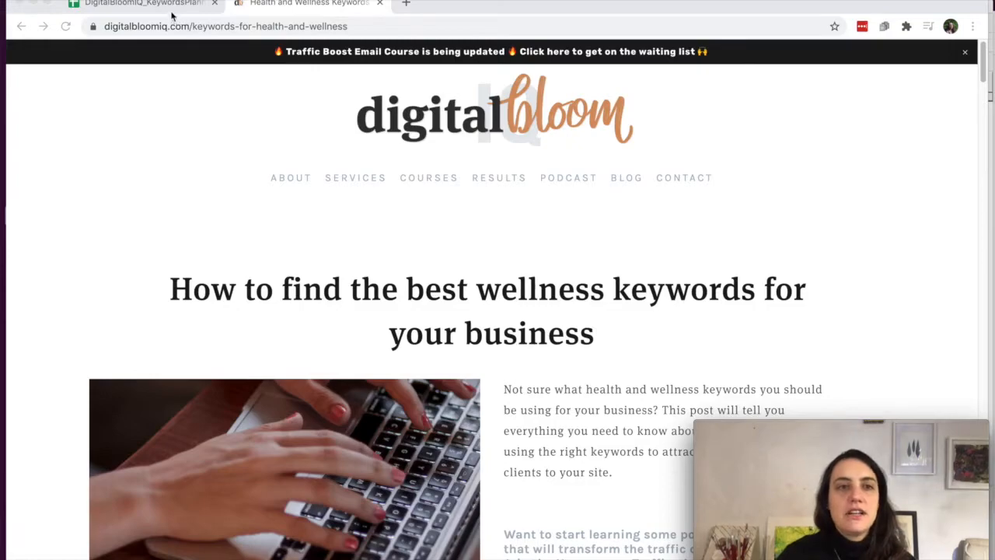
Switch to the DigitalBloomIQ_KeywordsPlanner spreadsheet tab
left_click(144, 4)
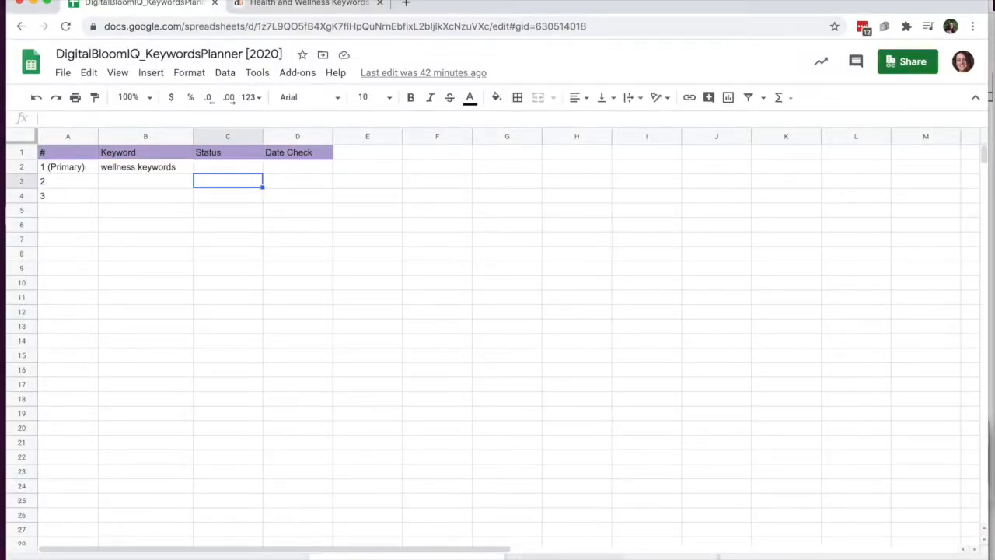
mouse_move(339, 363)
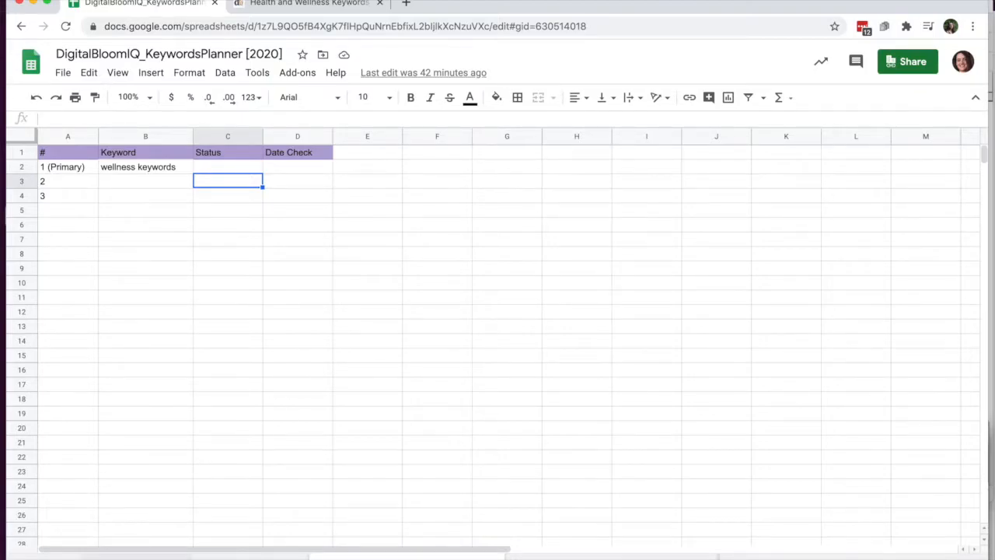
mouse_move(365, 140)
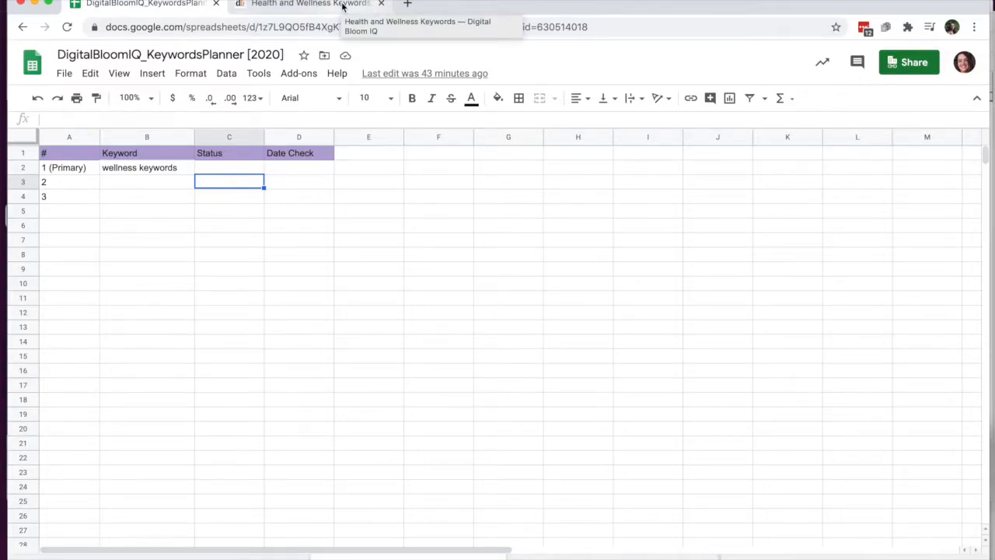
Switch to the Health and Wellness Keywords post and scroll through its content
left_click(310, 5)
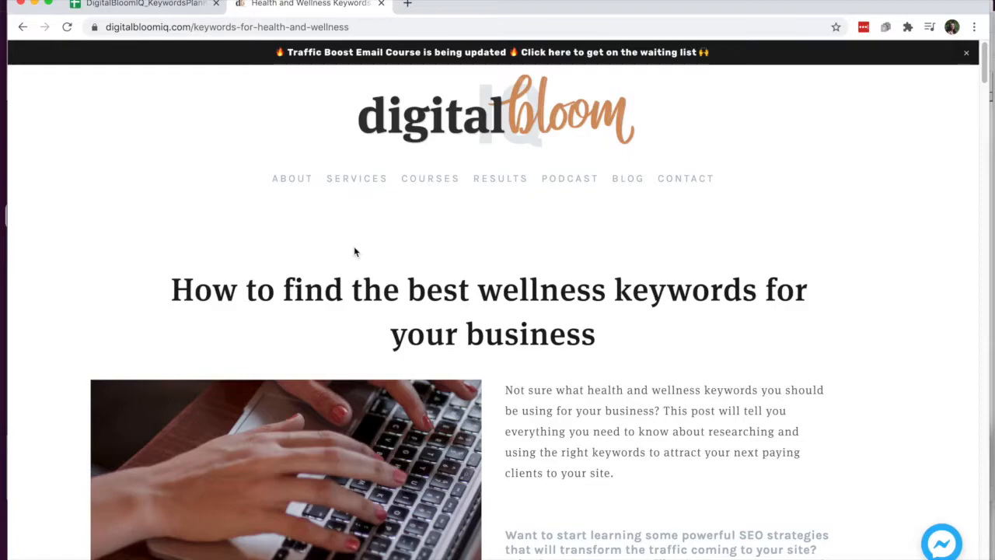
scroll("down", 3)
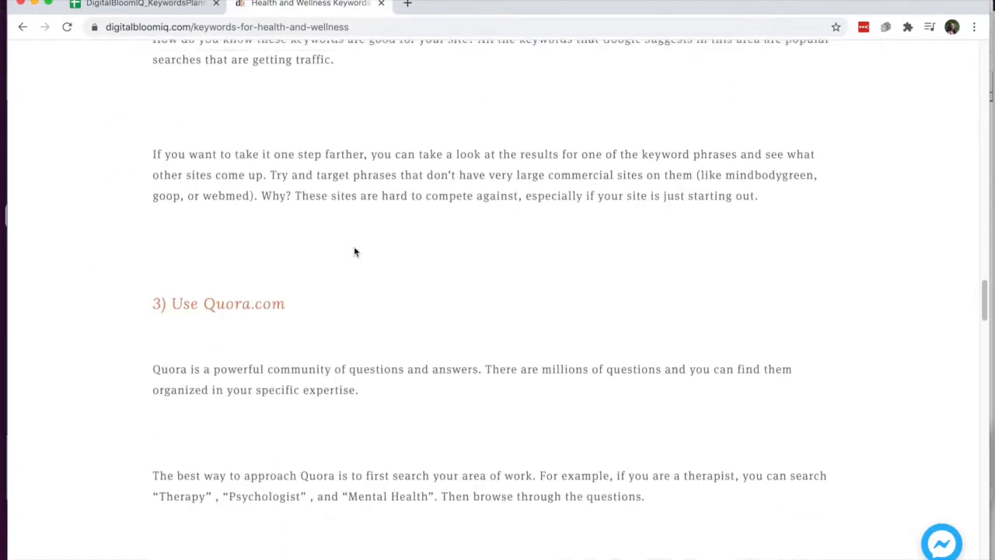
scroll("down", 3)
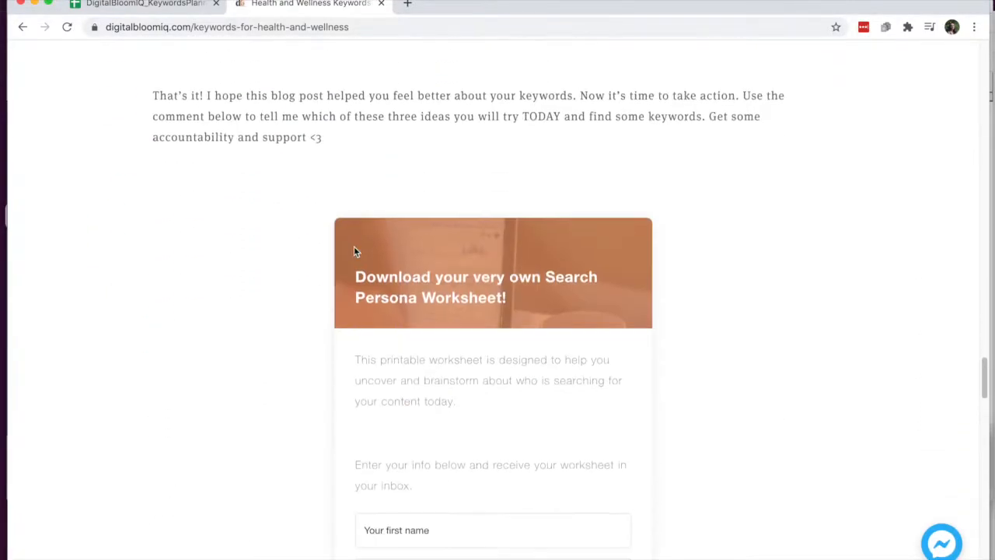
scroll("down", 3)
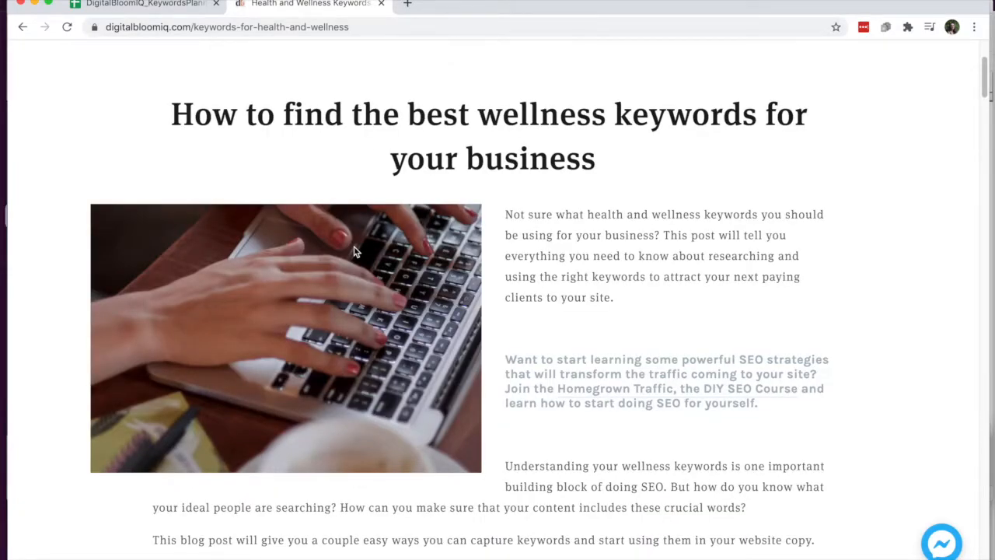
scroll("down", 3)
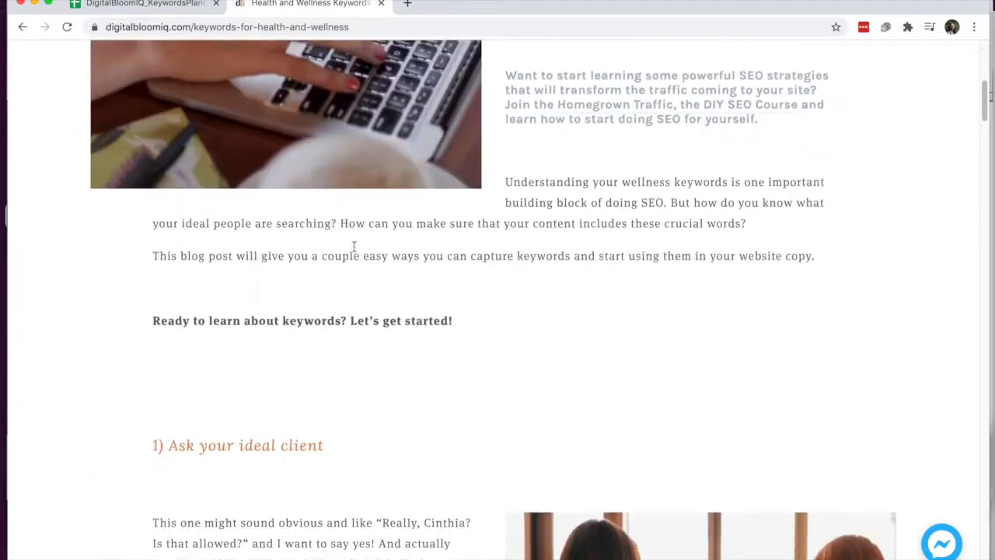
Return to the KeywordsPlanner spreadsheet tab
left_click(144, 4)
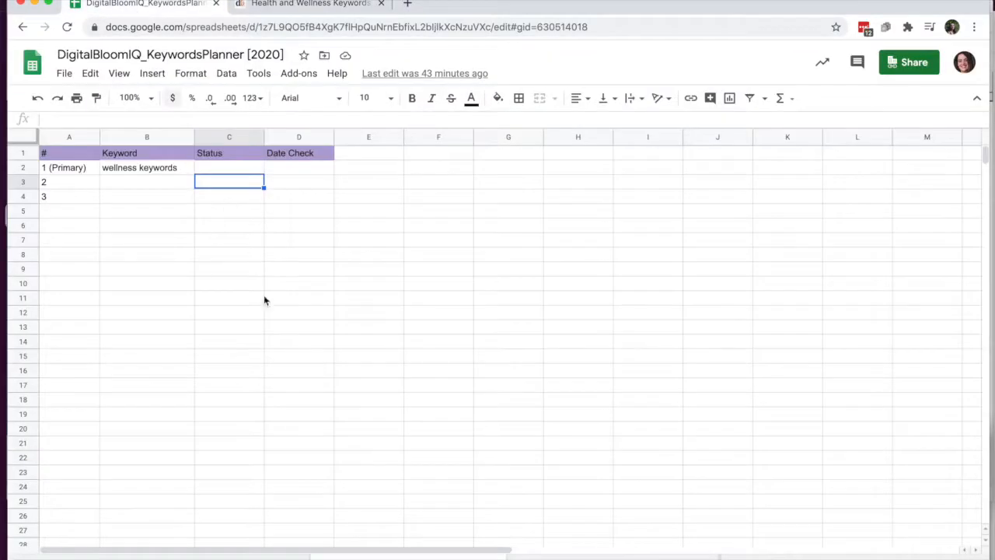
mouse_move(273, 330)
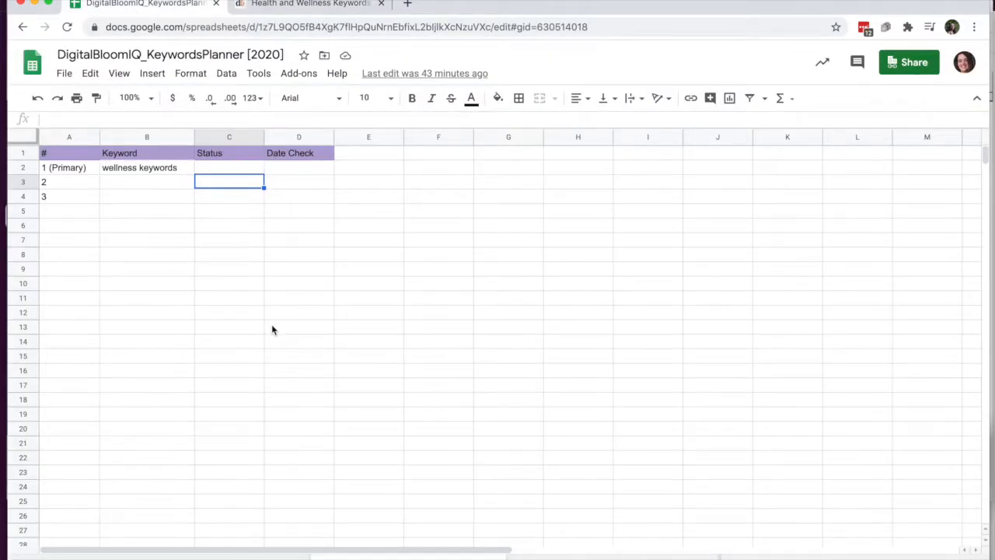
mouse_move(198, 202)
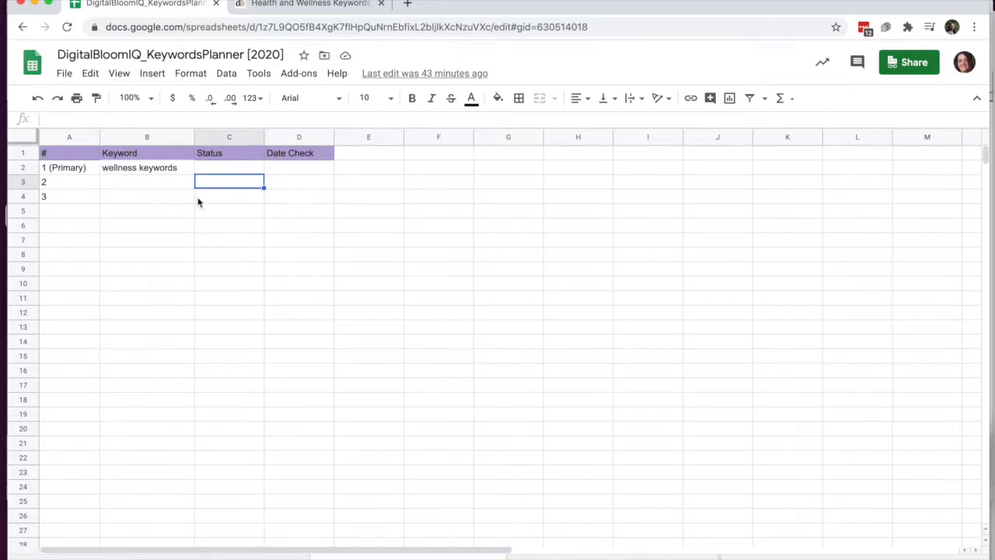
mouse_move(163, 175)
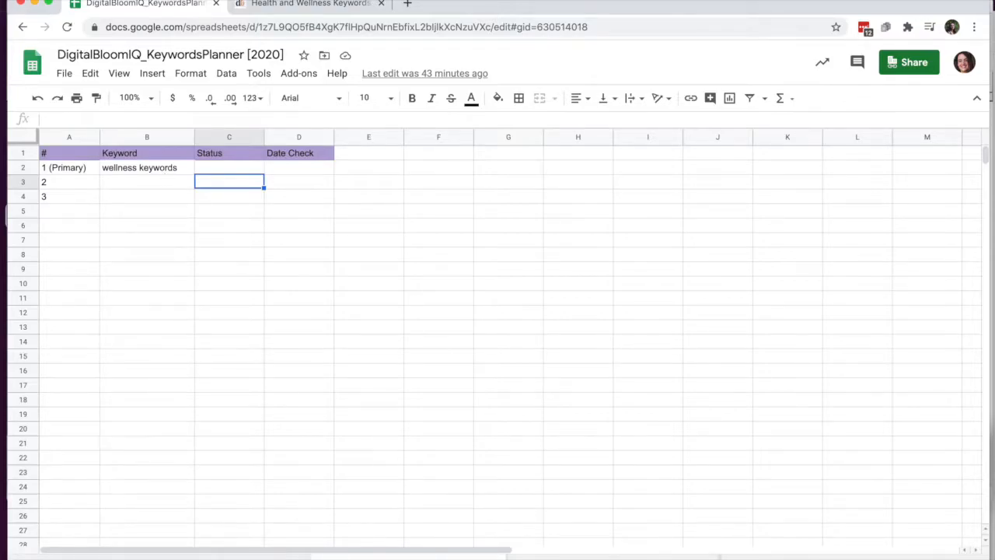
mouse_move(152, 172)
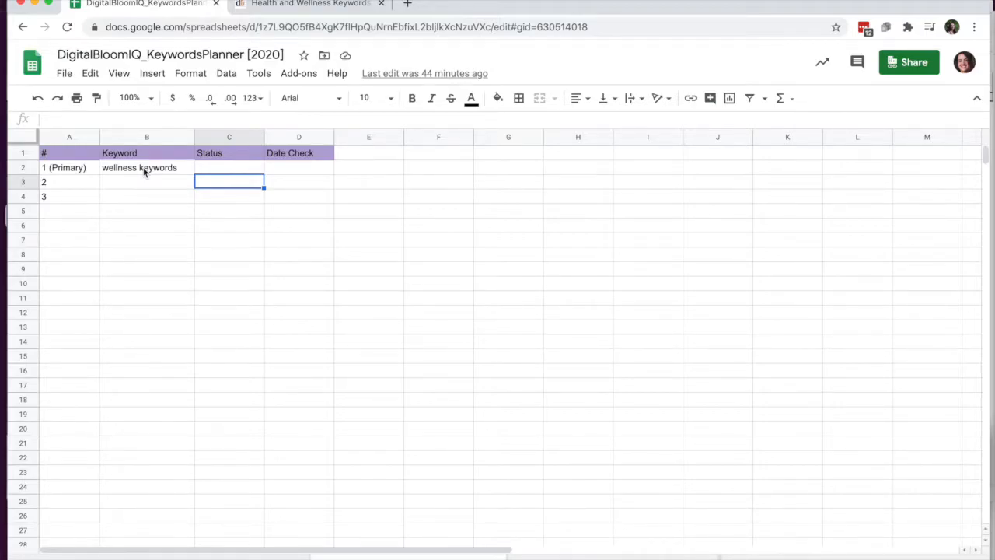
Return to the wellness keywords blog post tab and scroll down
left_click(311, 3)
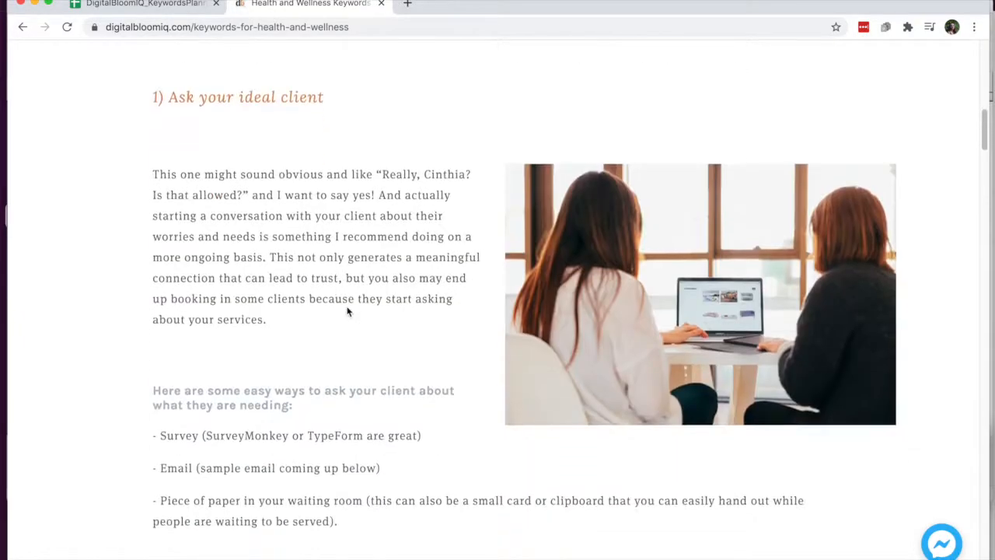
scroll("down", 3)
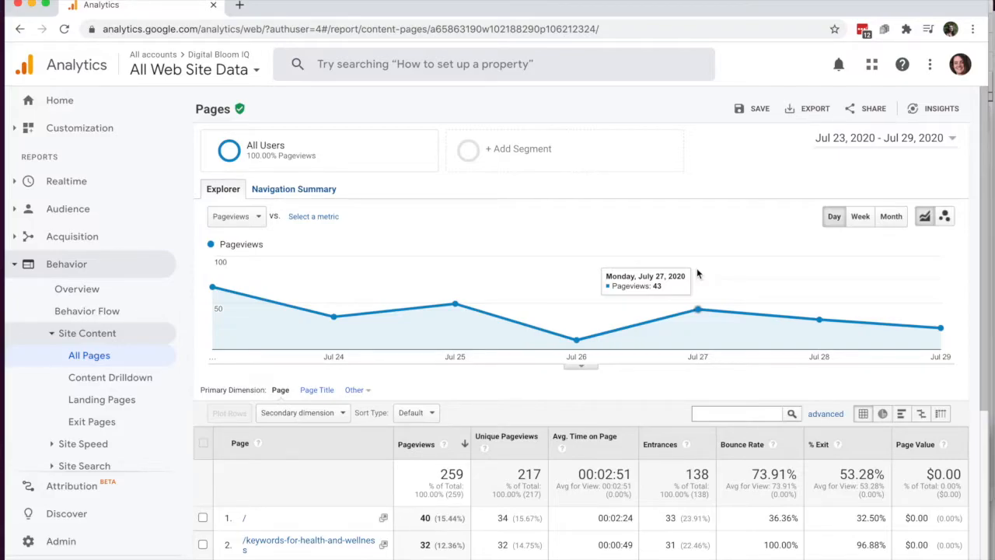
mouse_move(692, 274)
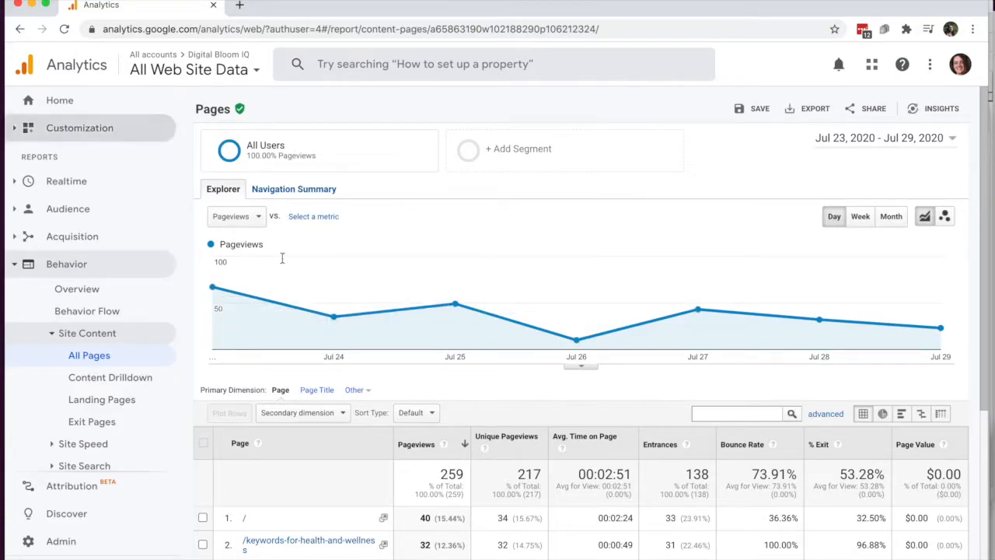
mouse_move(333, 315)
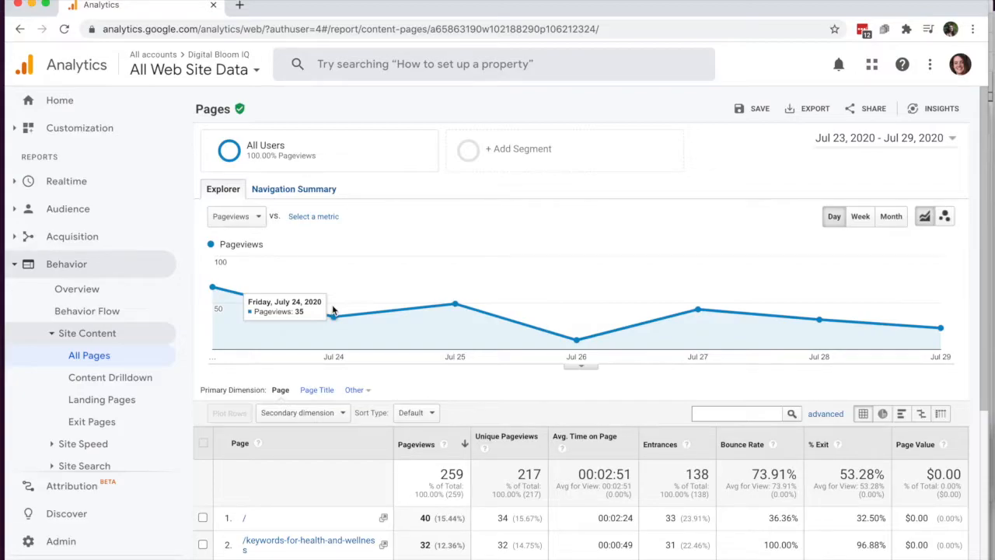
mouse_move(230, 361)
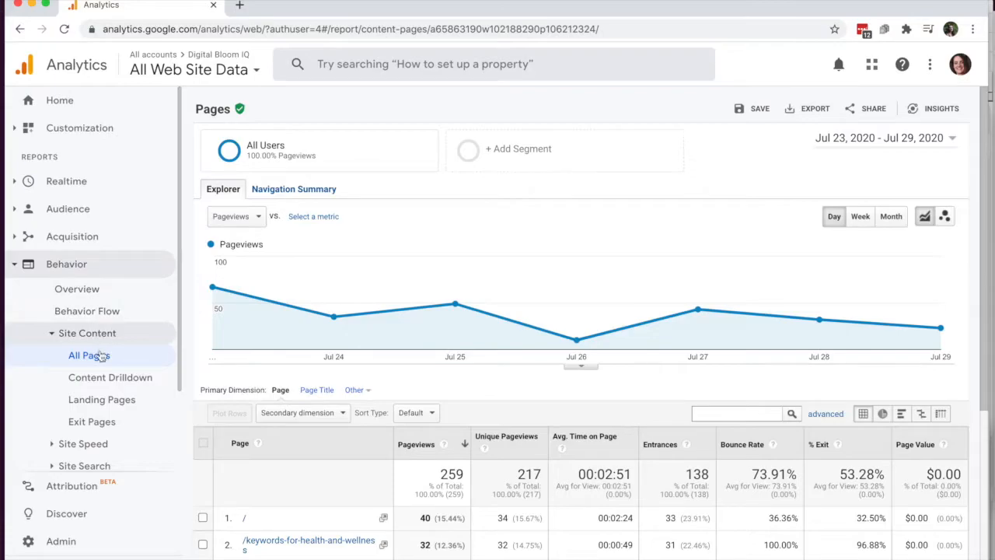
scroll("down", 3)
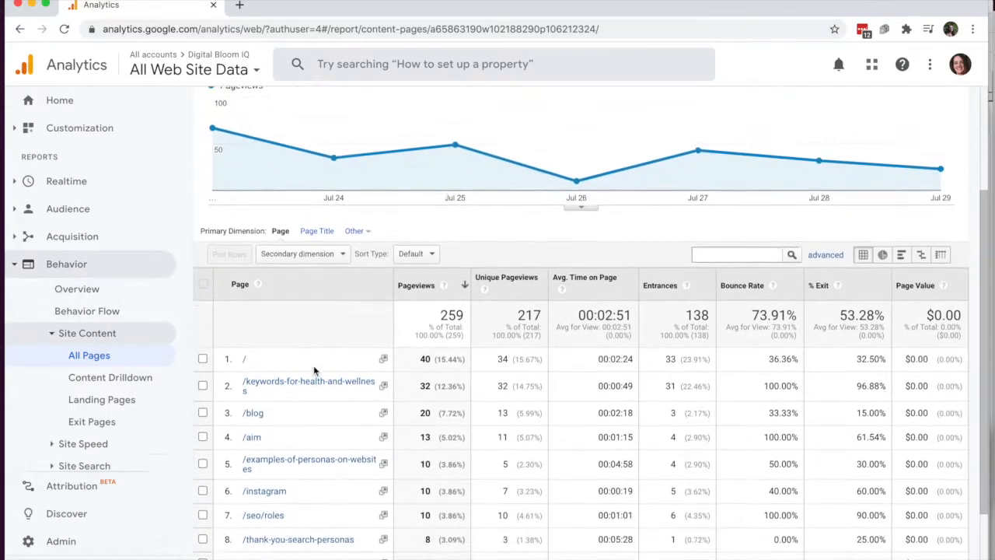
scroll("down", 3)
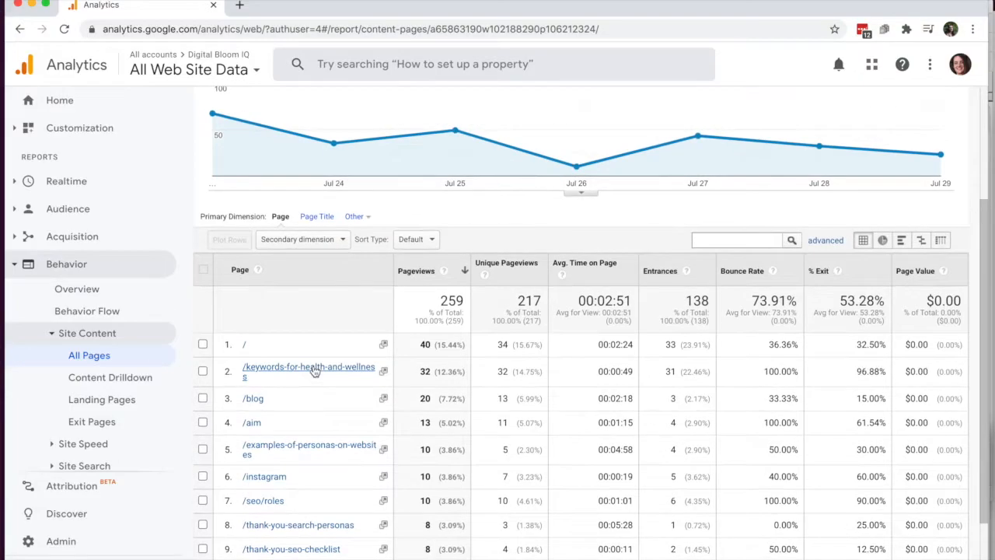
mouse_move(304, 370)
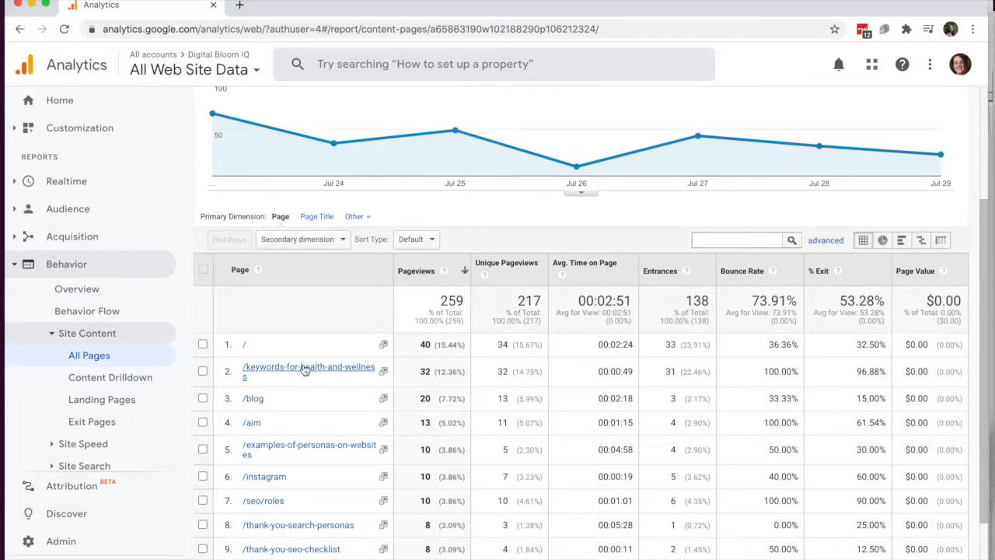
Drill into the /keywords-for-health-and-wellness page and open its date range settings
left_click(309, 371)
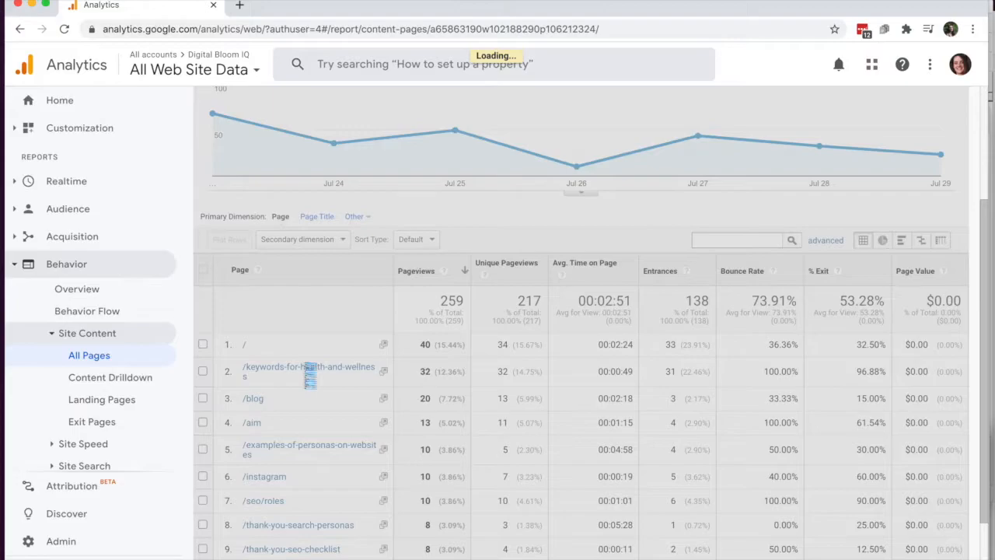
left_click(309, 371)
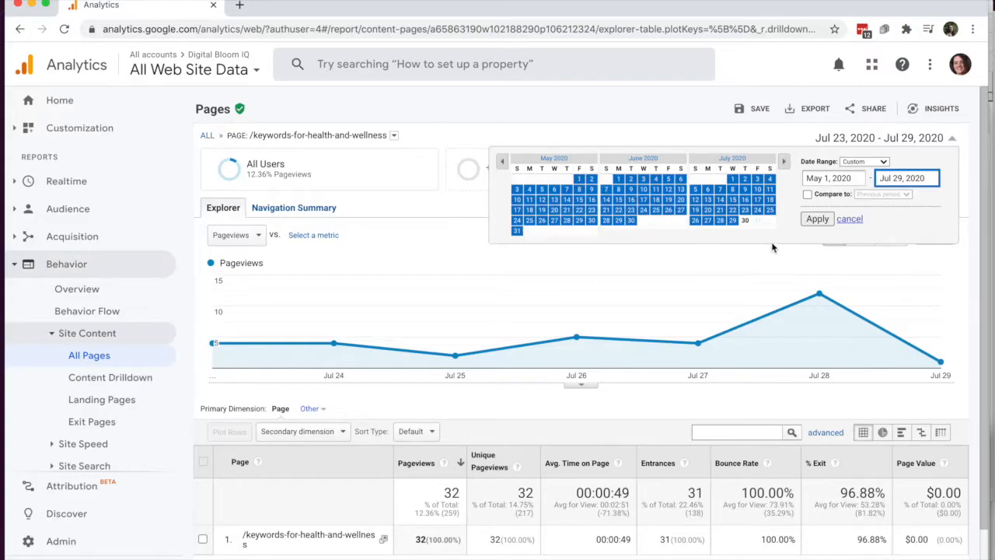
Apply the May 1–Jul 29, 2020 date range
left_click(817, 218)
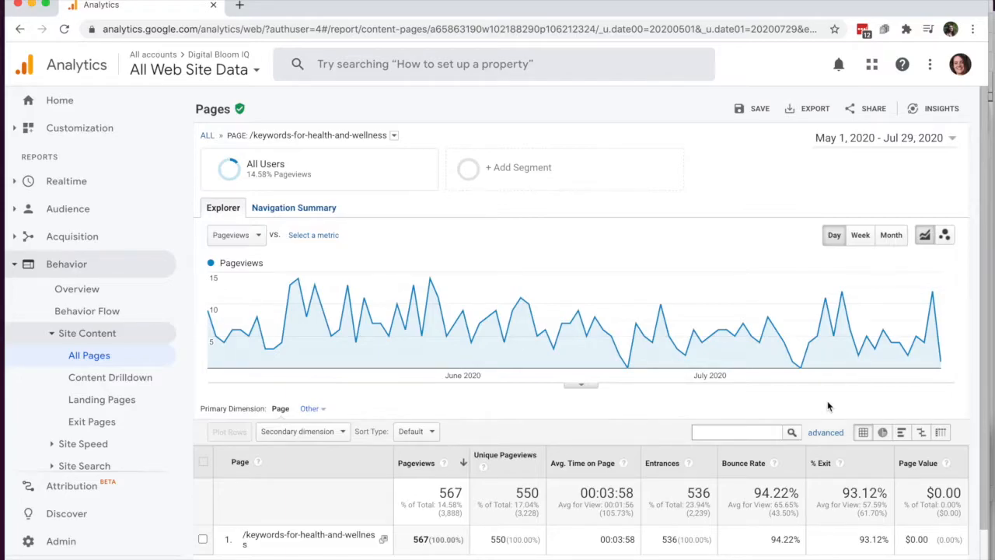
Scroll the post's metrics and open the live post in a new tab
scroll("down", 3)
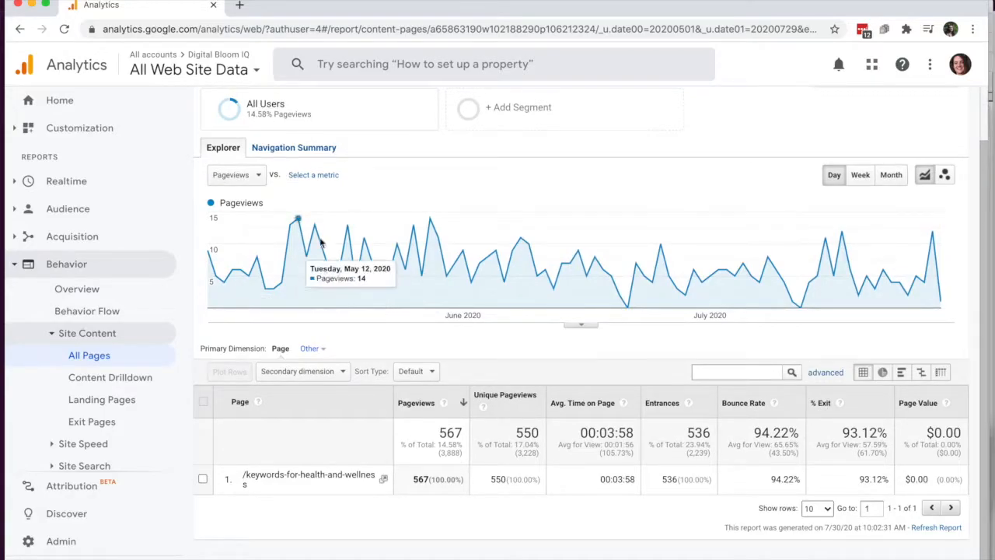
mouse_move(464, 492)
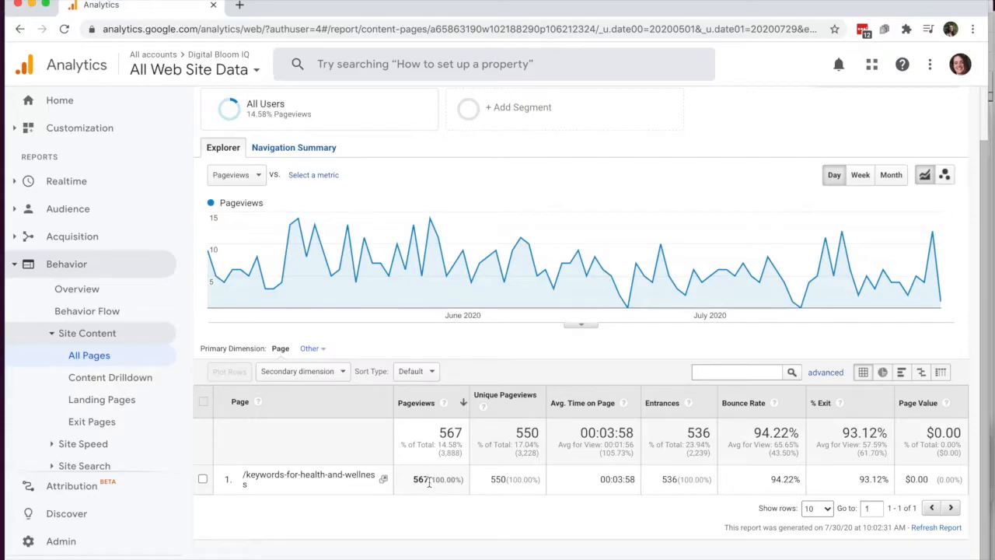
mouse_move(429, 482)
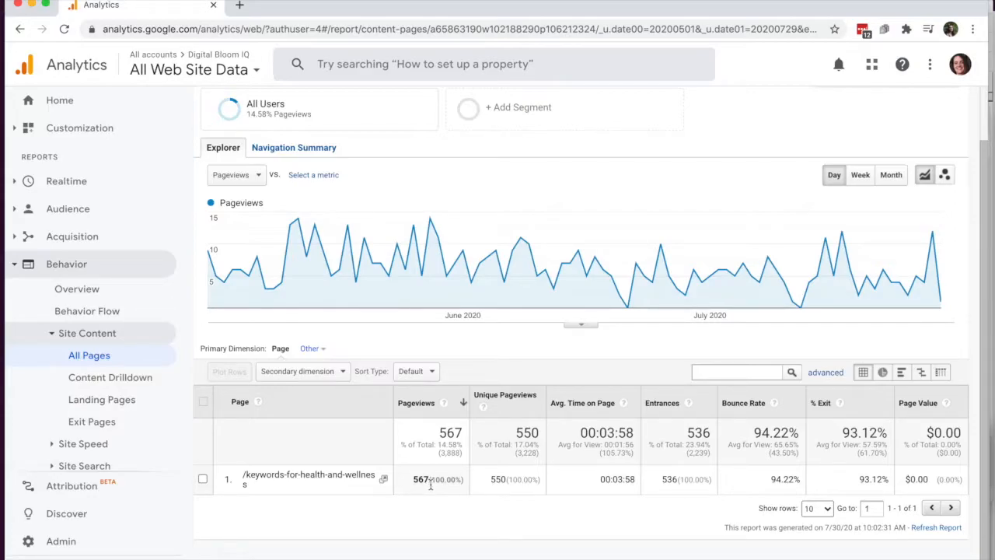
mouse_move(610, 497)
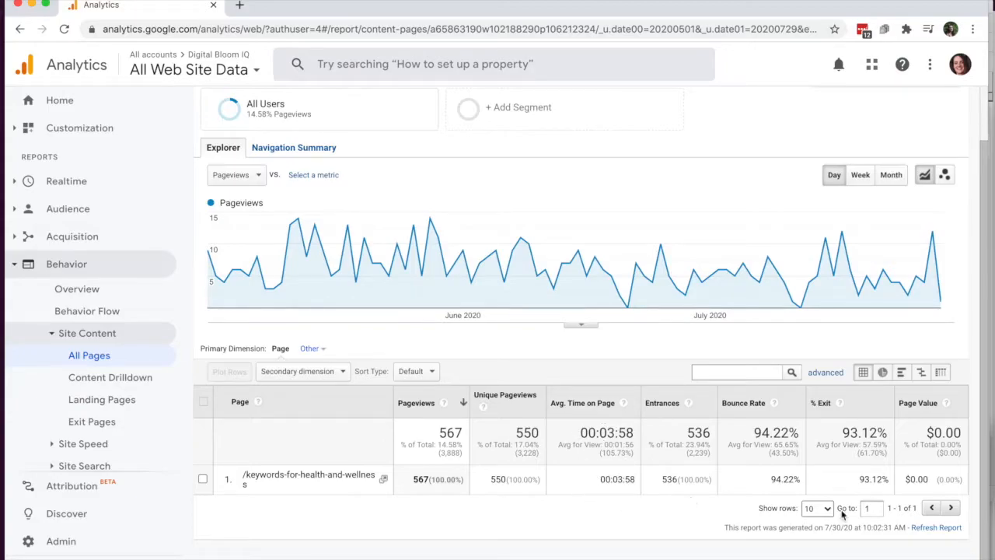
mouse_move(742, 522)
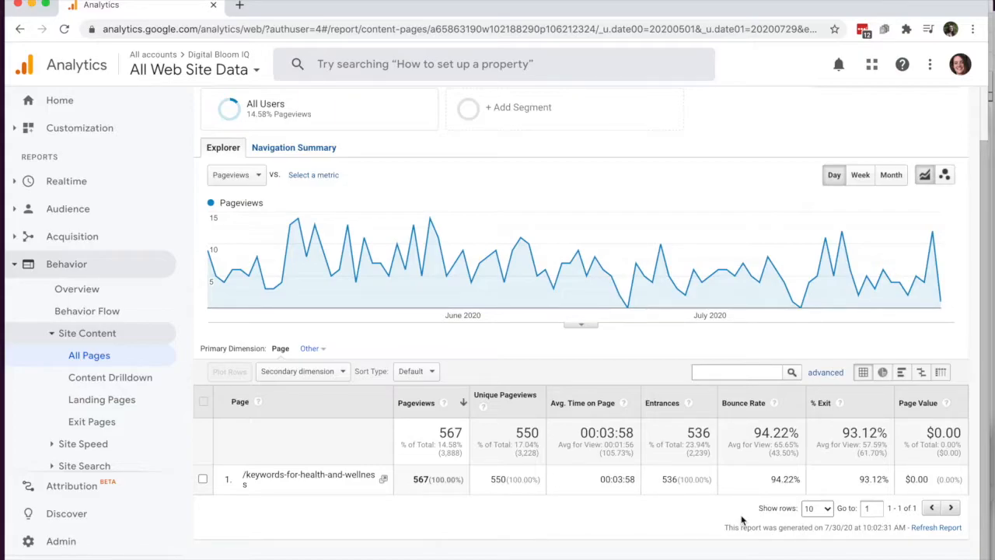
mouse_move(797, 493)
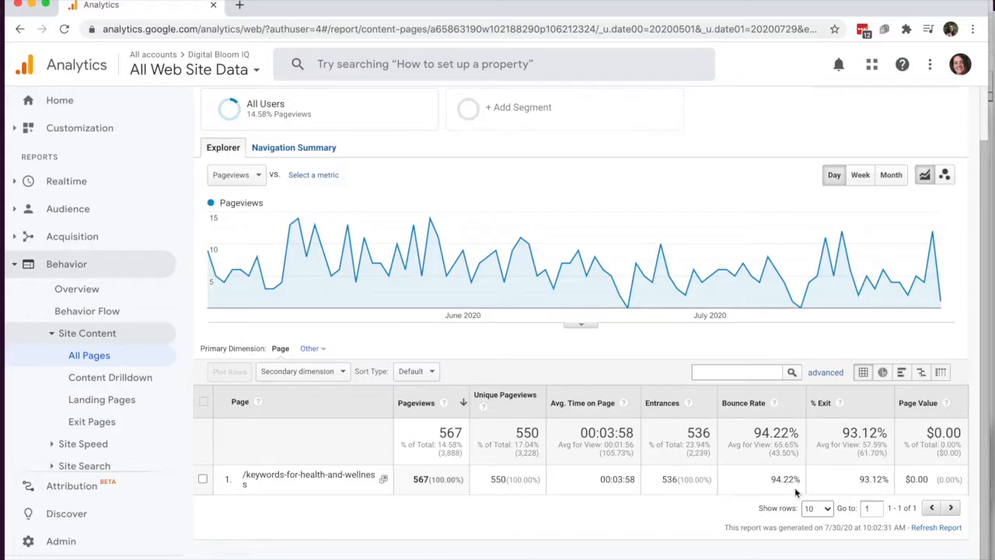
mouse_move(779, 428)
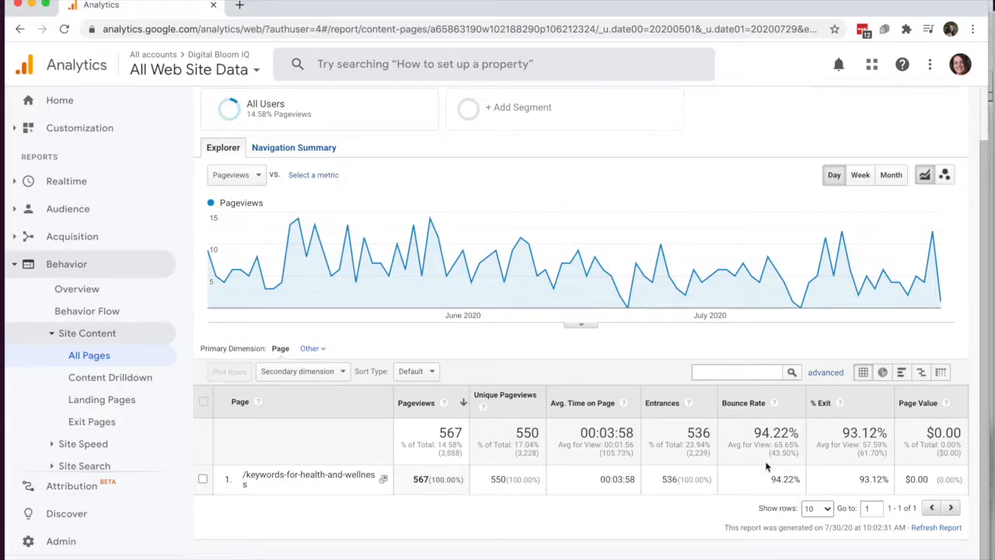
mouse_move(769, 511)
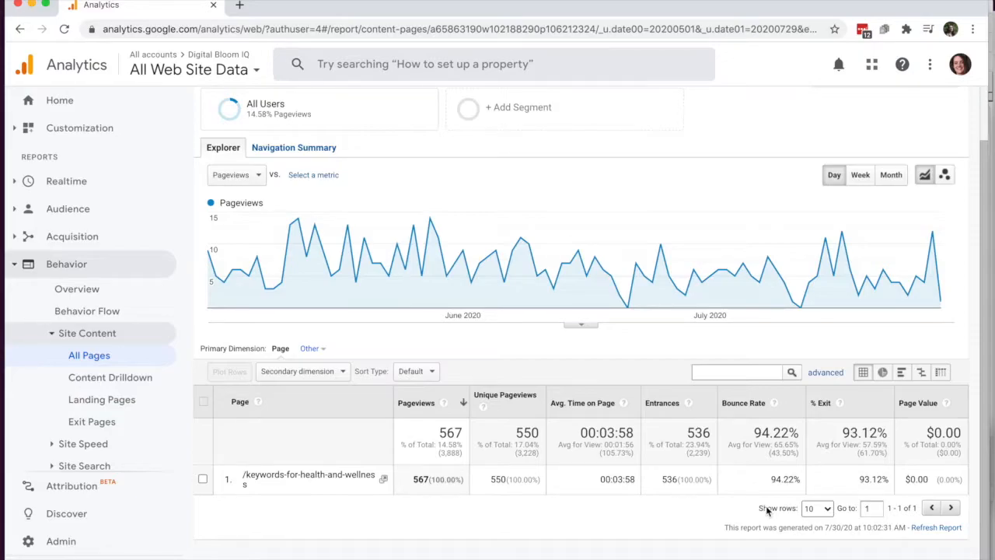
mouse_move(571, 16)
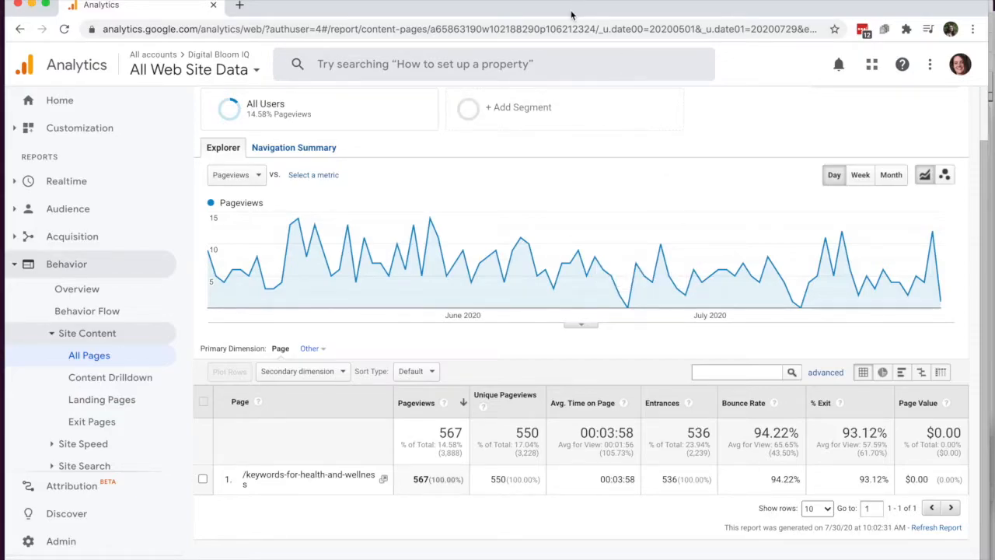
left_click(308, 479)
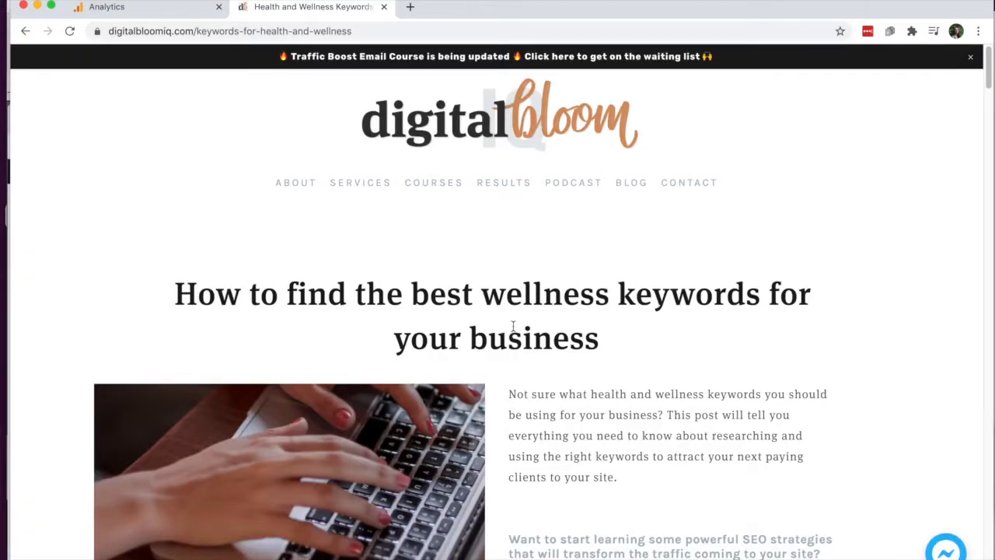
Scroll through the whole blog post, then switch back to the Analytics tab
scroll("down", 3)
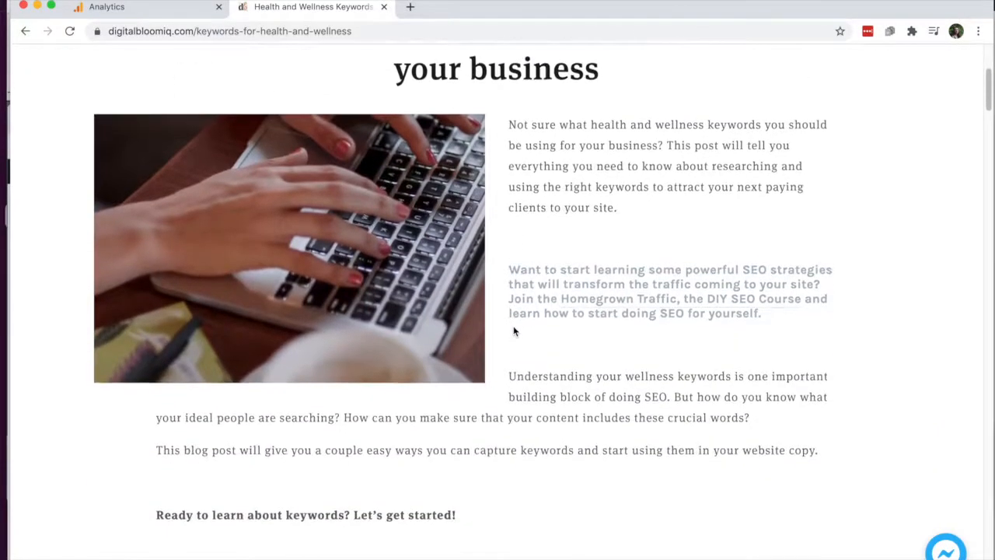
scroll("down", 3)
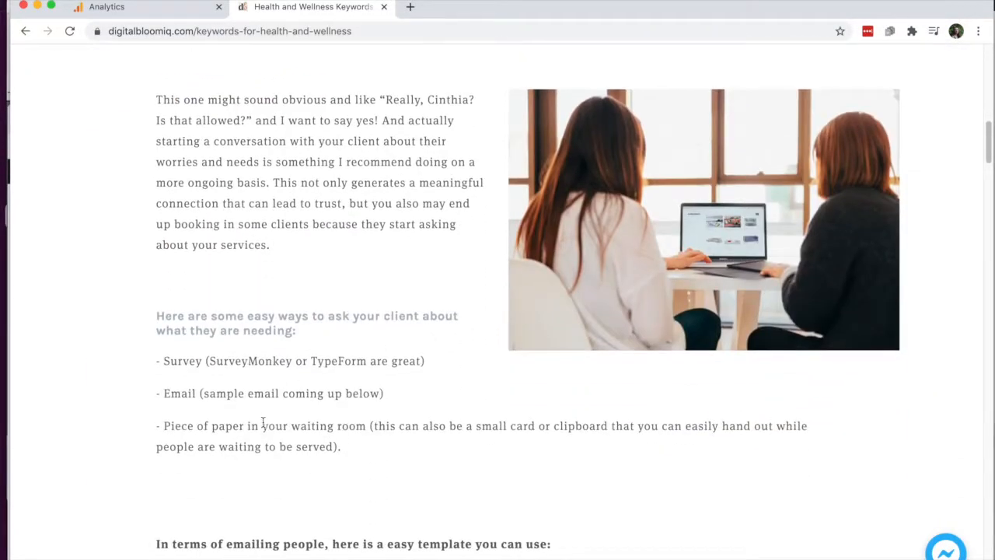
scroll("down", 3)
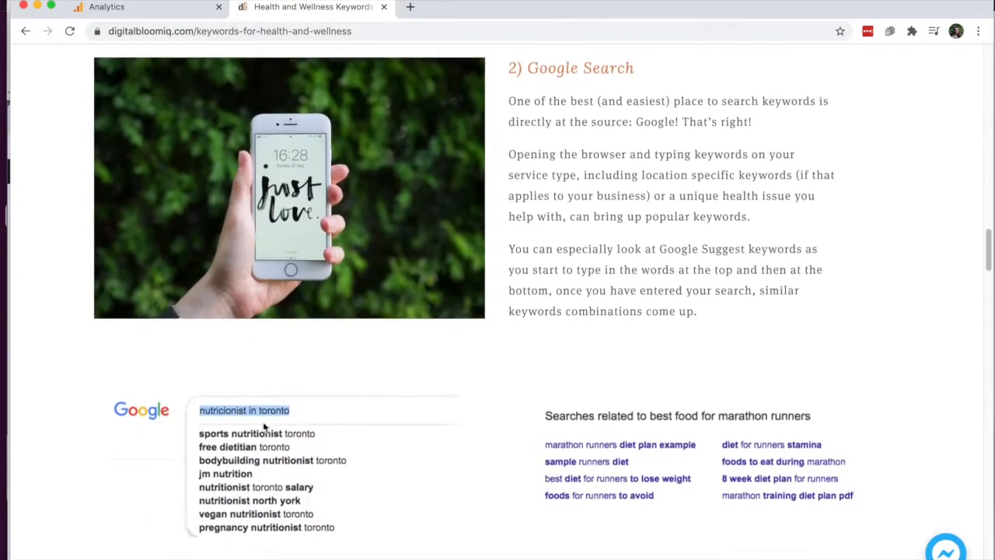
scroll("down", 3)
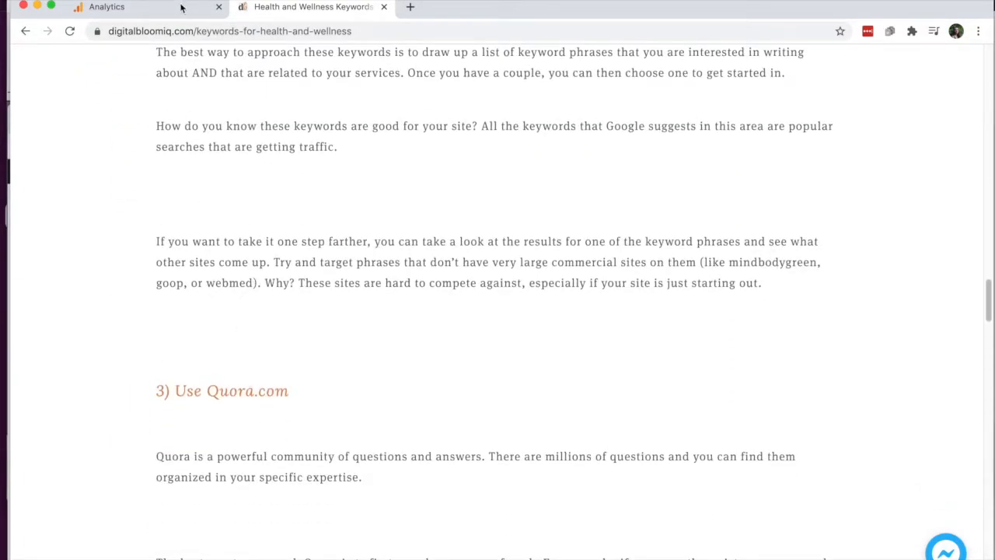
scroll("down", 3)
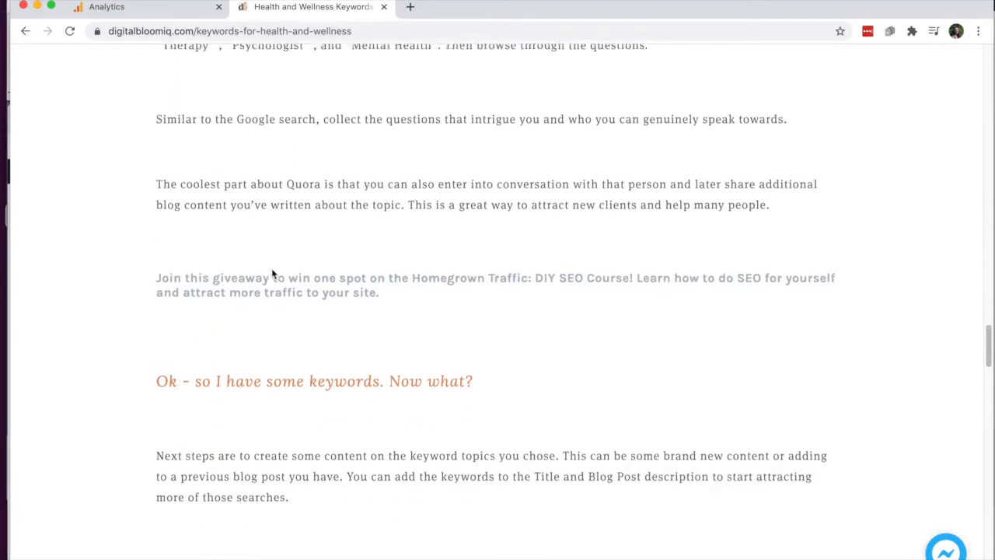
scroll("down", 3)
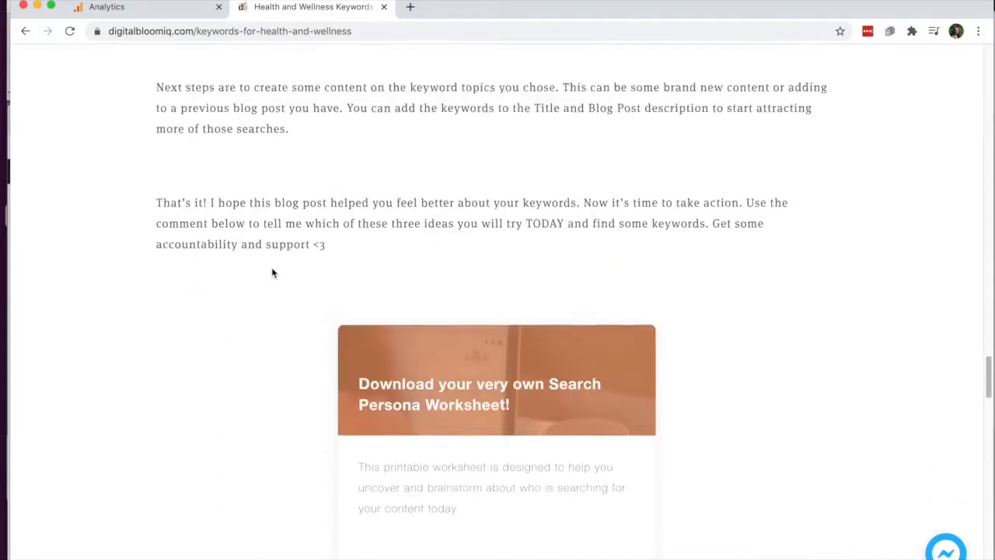
scroll("up", 3)
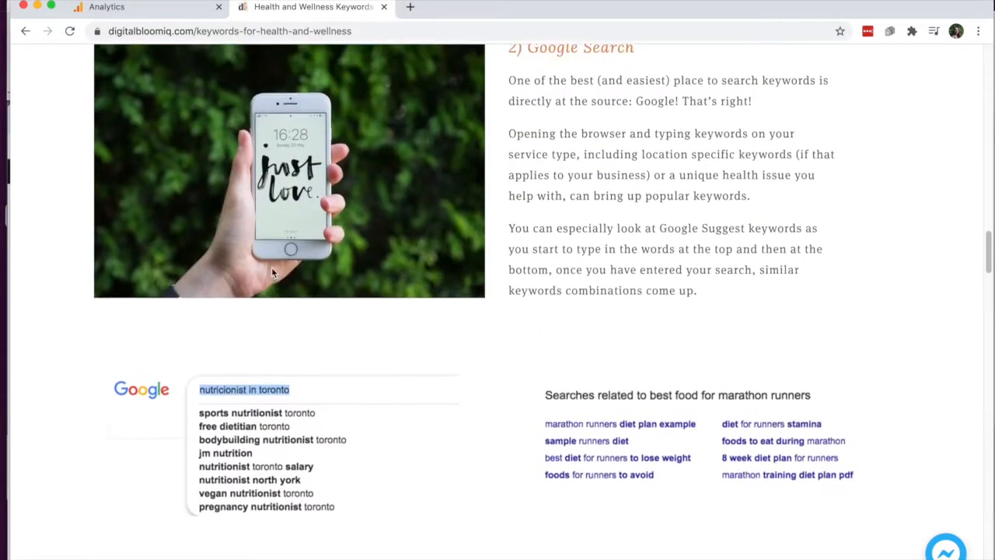
left_click(106, 7)
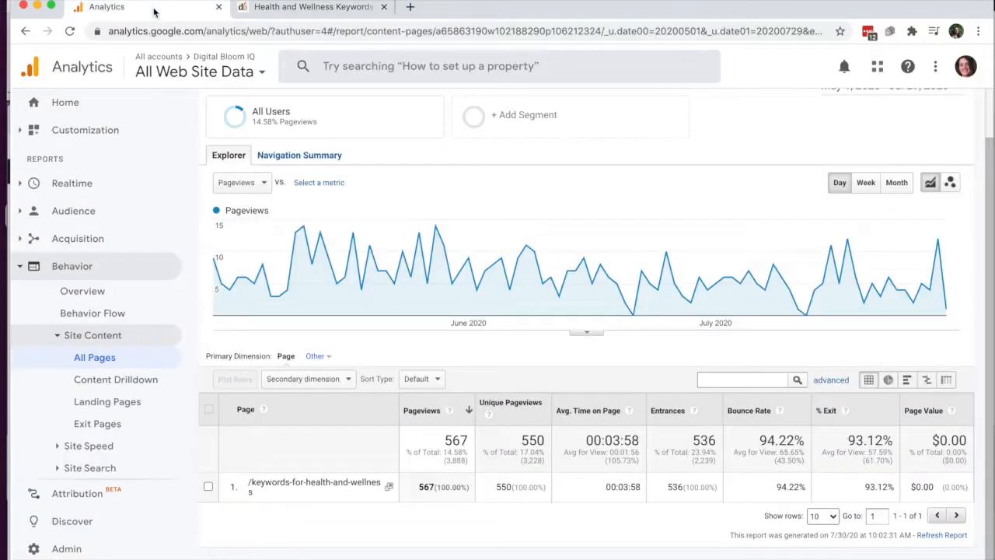
mouse_move(717, 527)
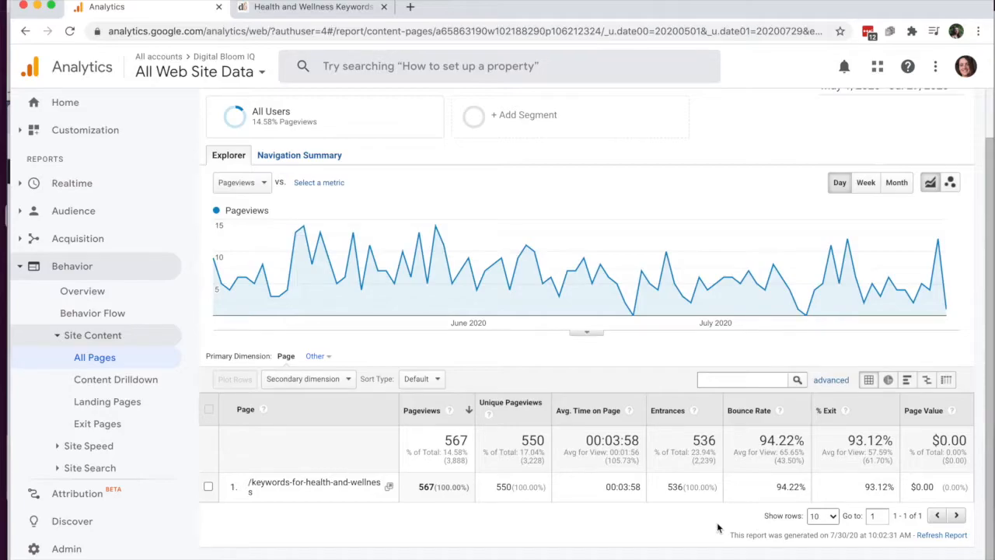
left_click(311, 6)
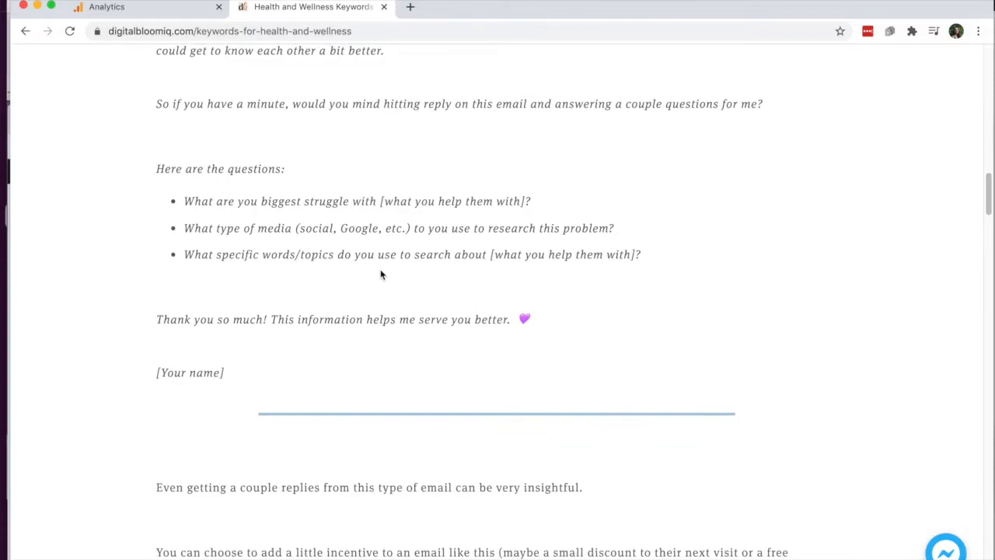
scroll("down", 3)
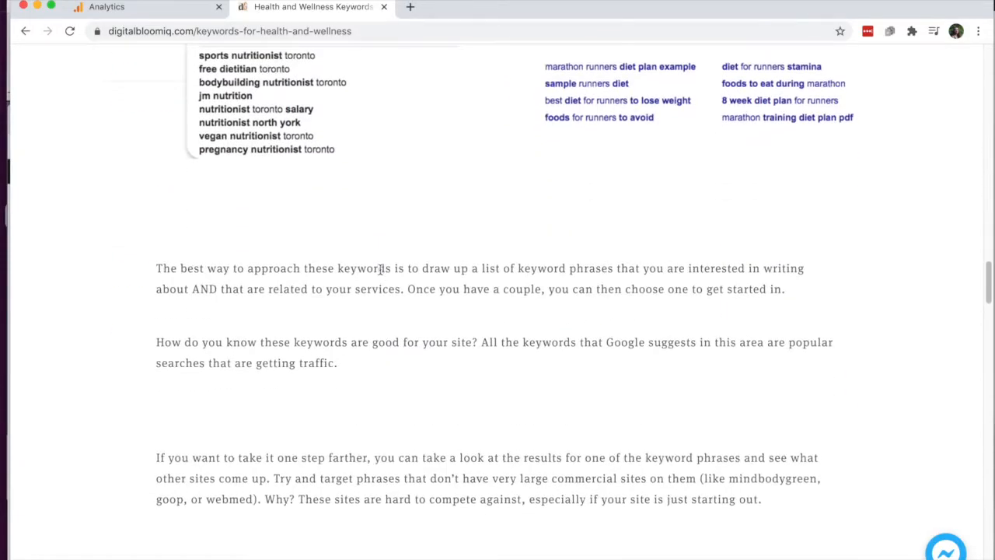
scroll("down", 3)
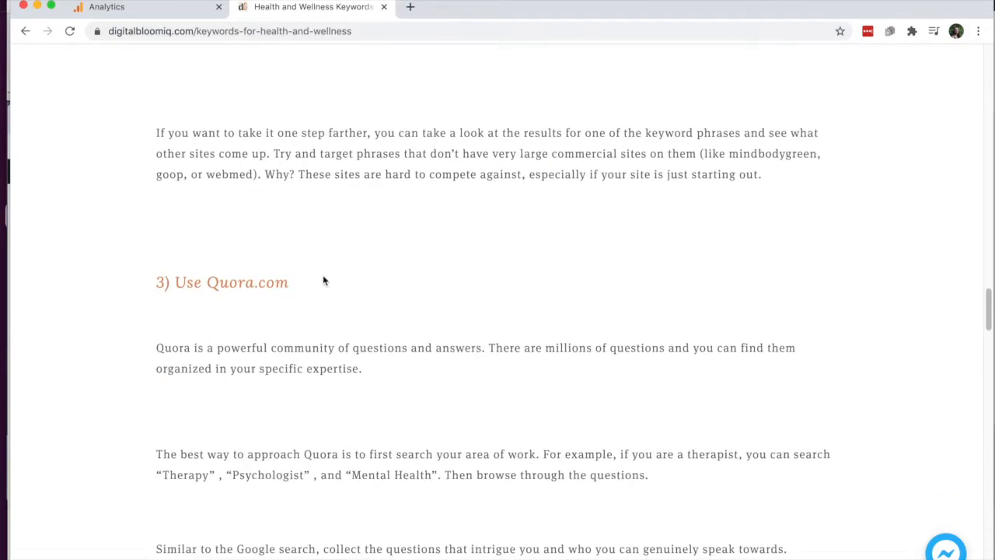
scroll("down", 3)
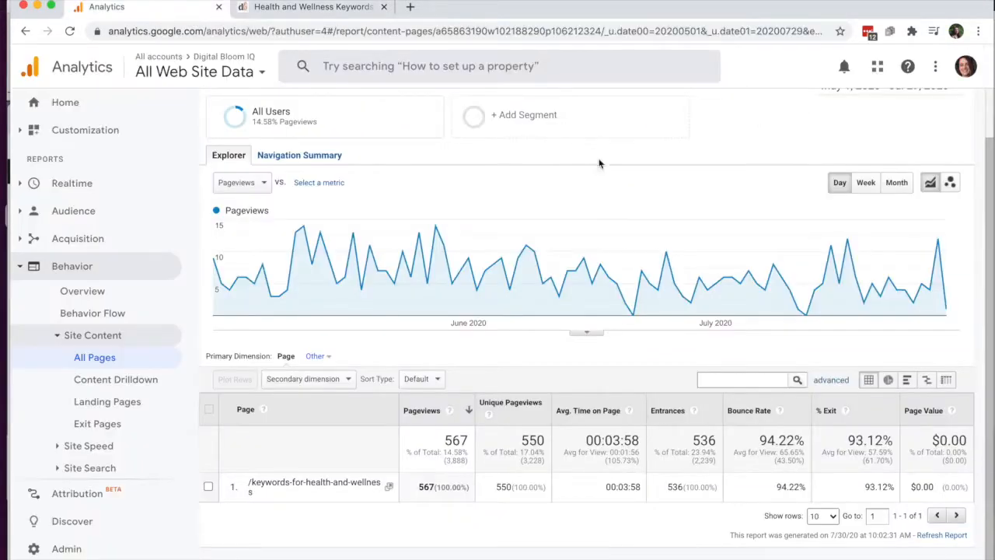
mouse_move(636, 519)
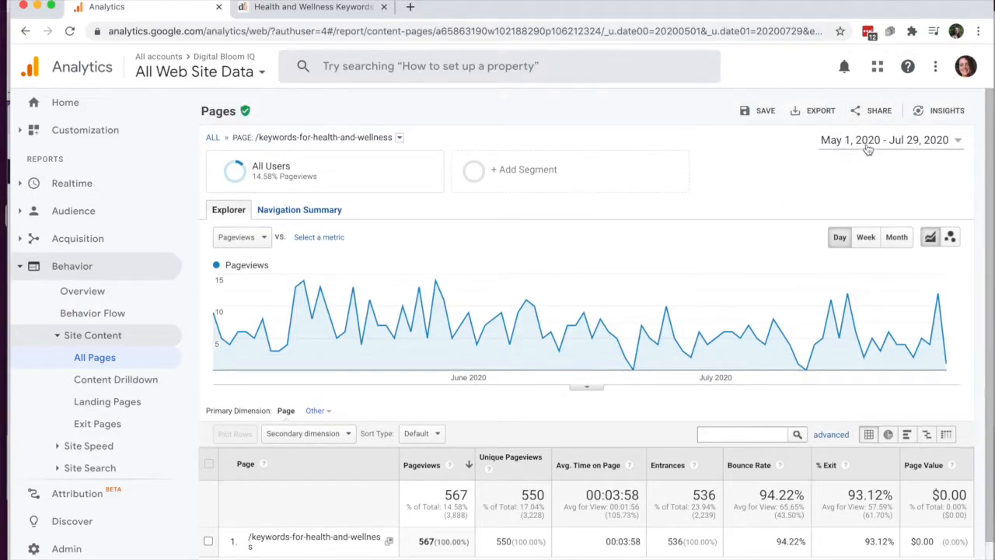
Compare May 1–Jul 29 against the previous period, Feb 1–Apr 30, 2020
left_click(884, 140)
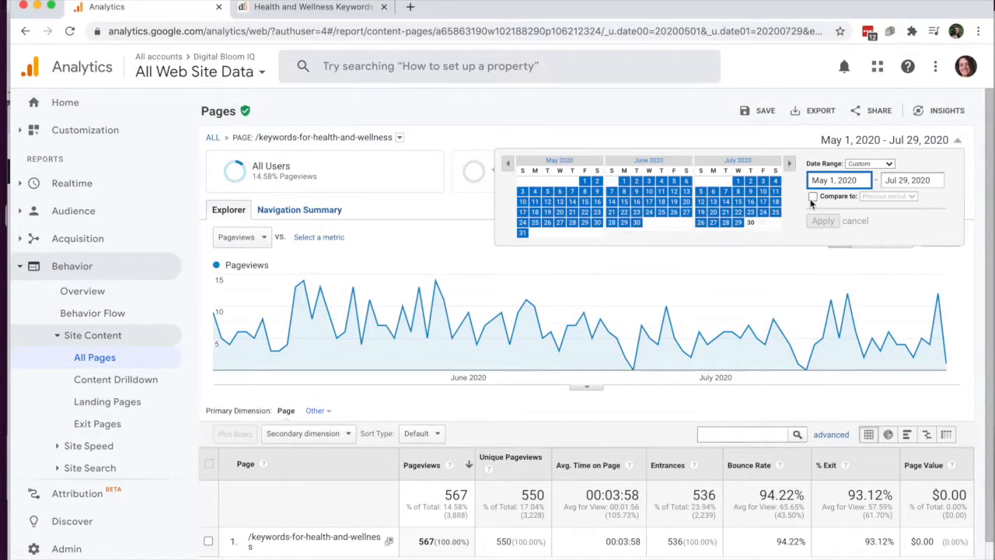
left_click(813, 196)
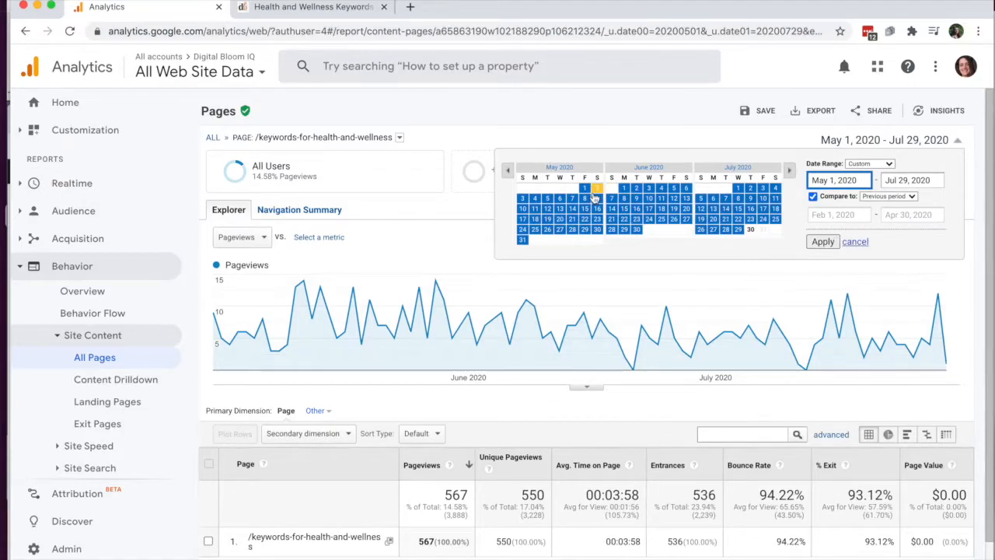
left_click(822, 241)
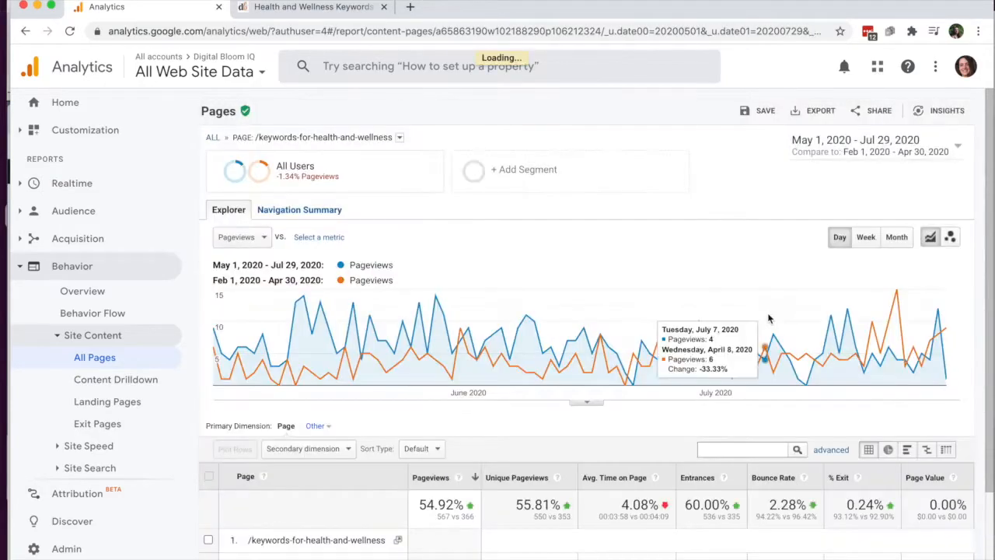
scroll("down", 3)
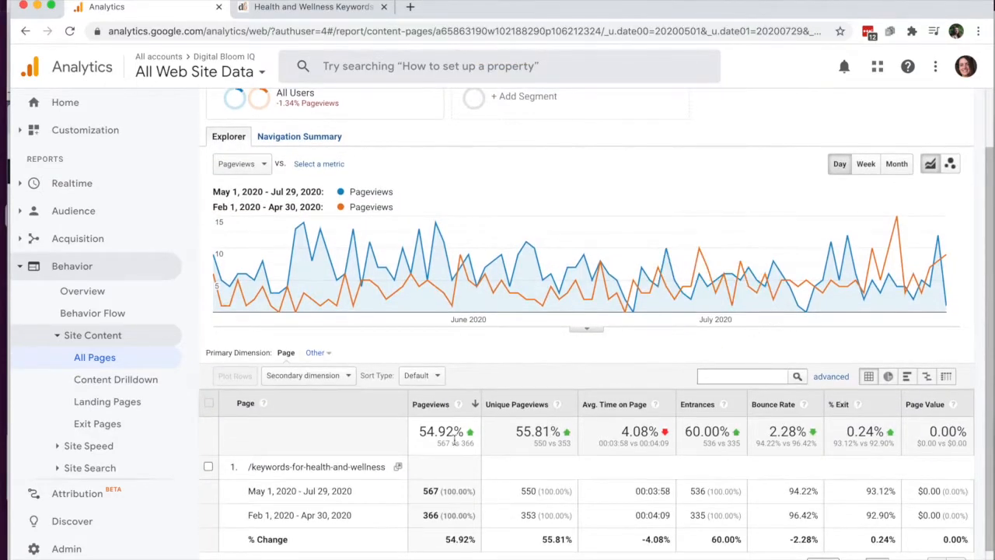
mouse_move(420, 230)
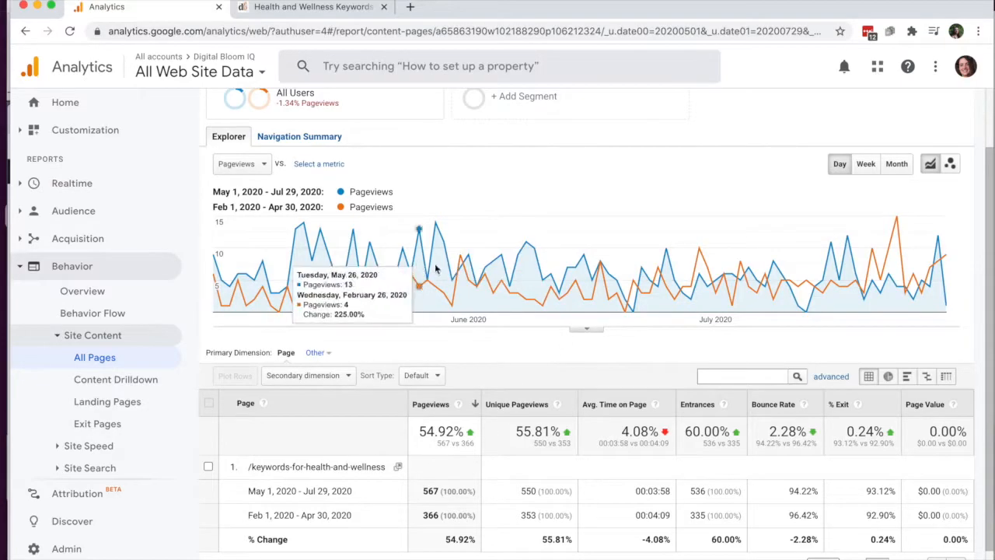
mouse_move(500, 498)
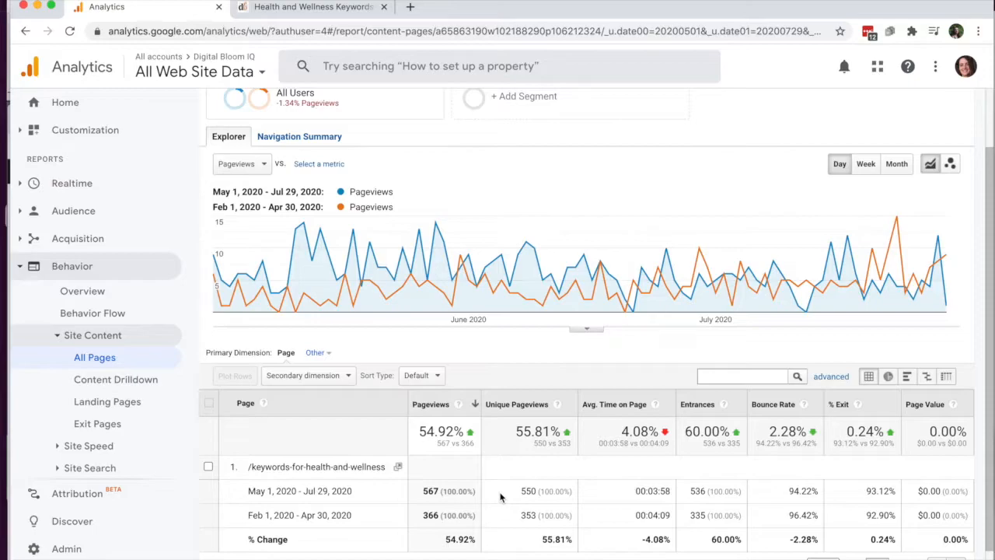
mouse_move(663, 537)
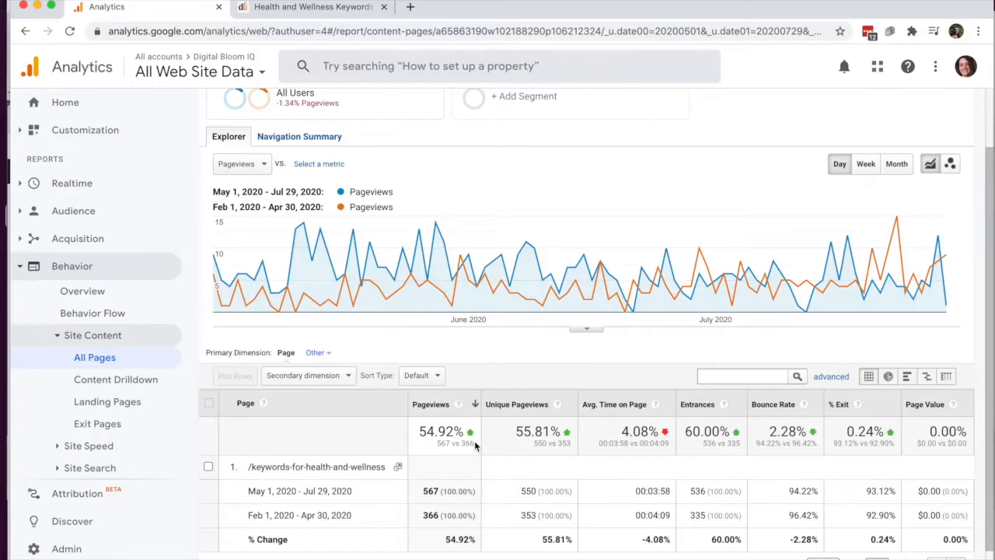
mouse_move(770, 432)
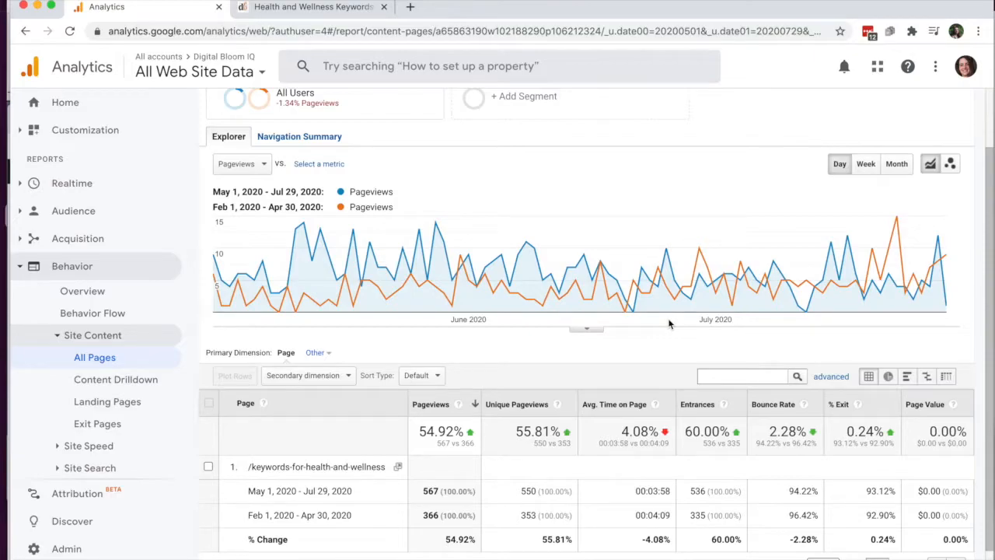
mouse_move(447, 480)
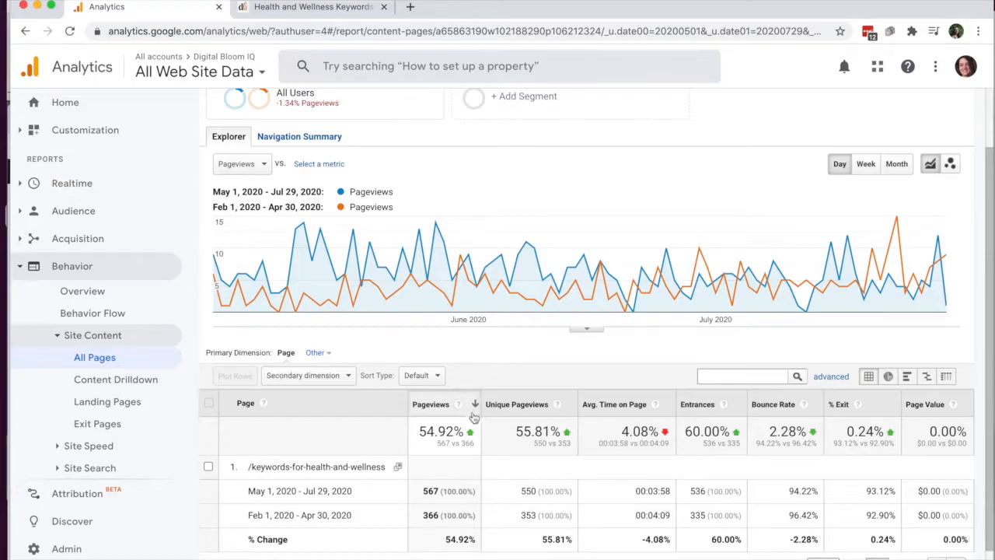
mouse_move(497, 443)
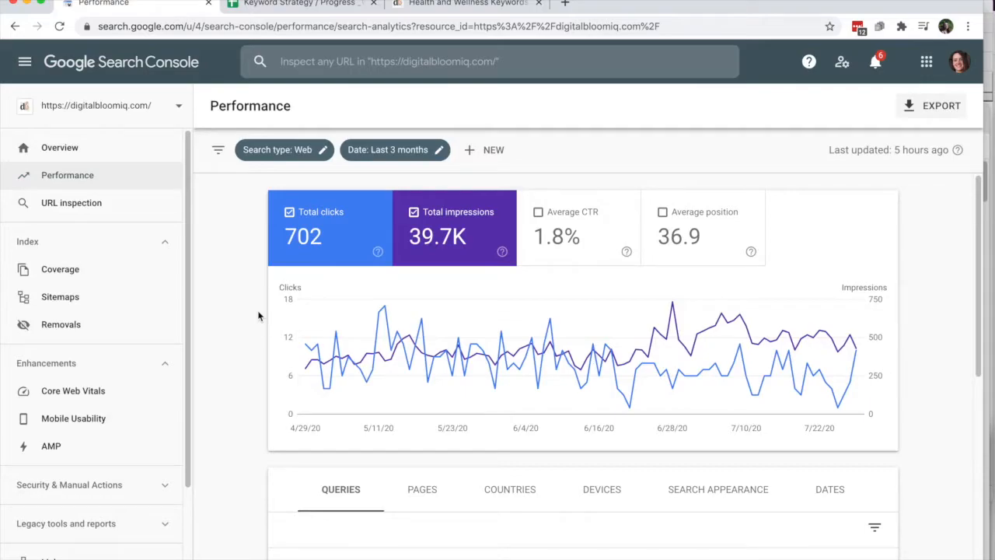
mouse_move(70, 202)
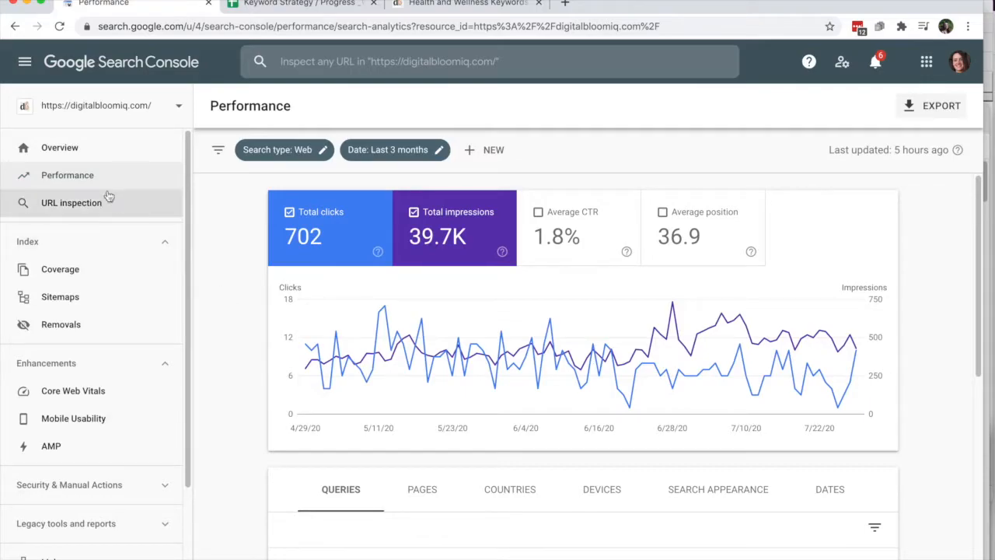
left_click(59, 147)
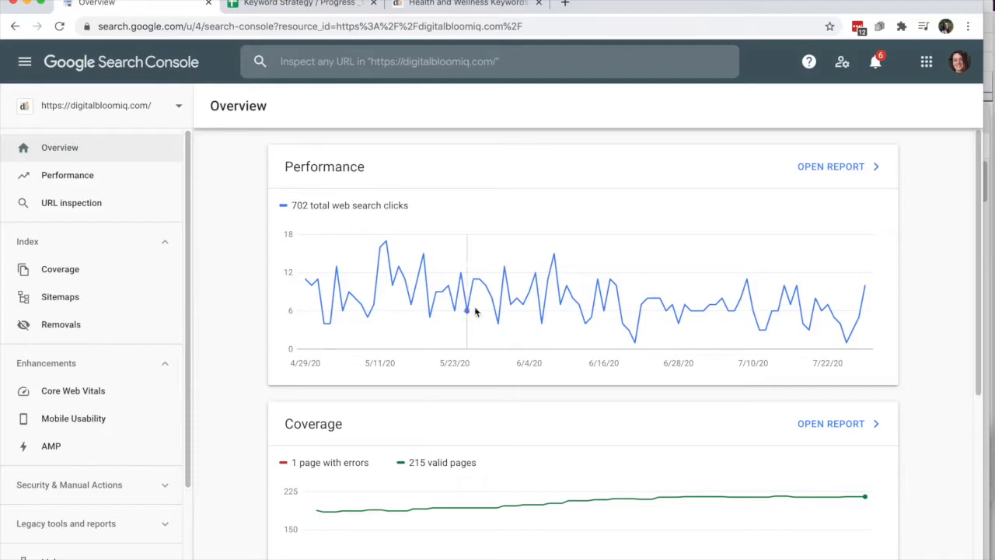
mouse_move(230, 247)
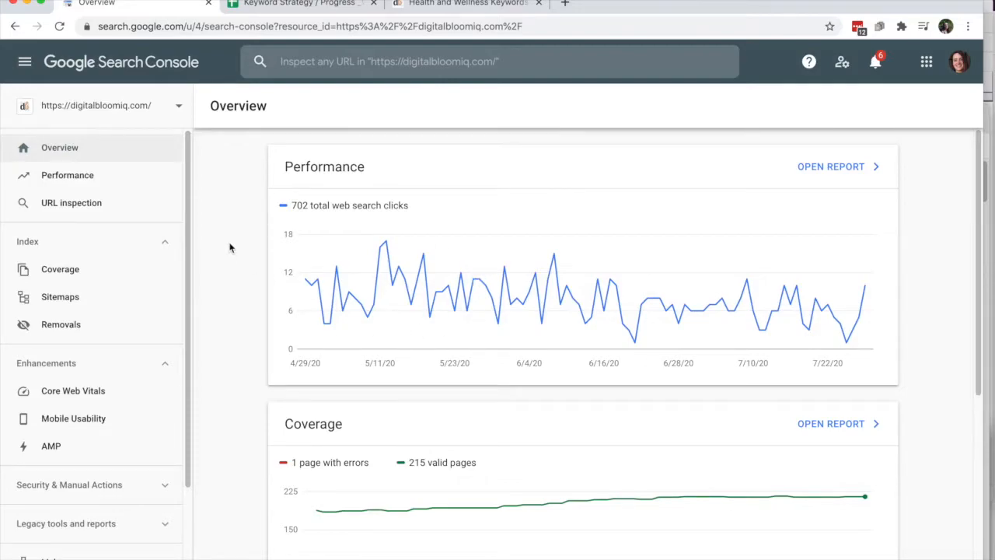
mouse_move(93, 175)
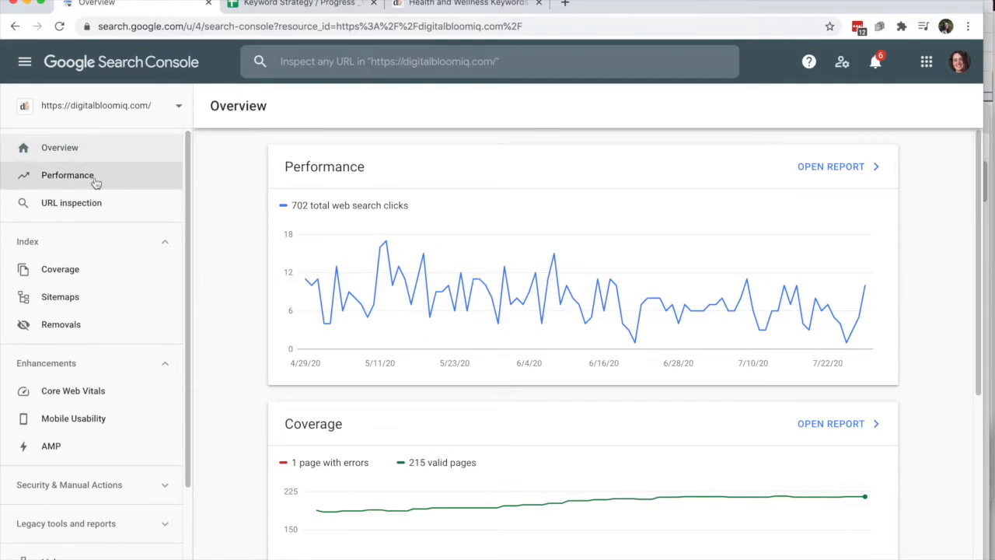
Open the Performance report and review top queries such as 'keywords for health and wellness' (44 clicks)
left_click(67, 175)
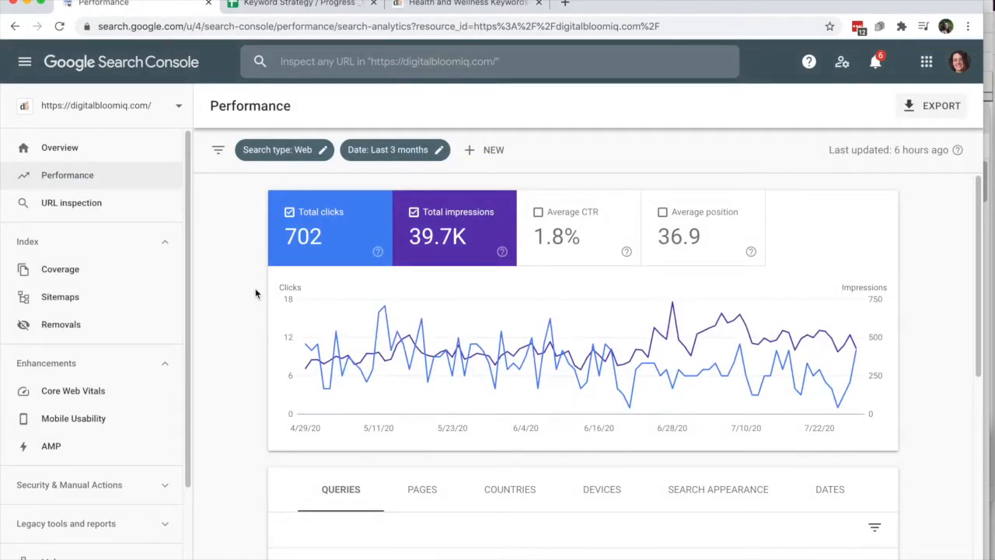
scroll("down", 3)
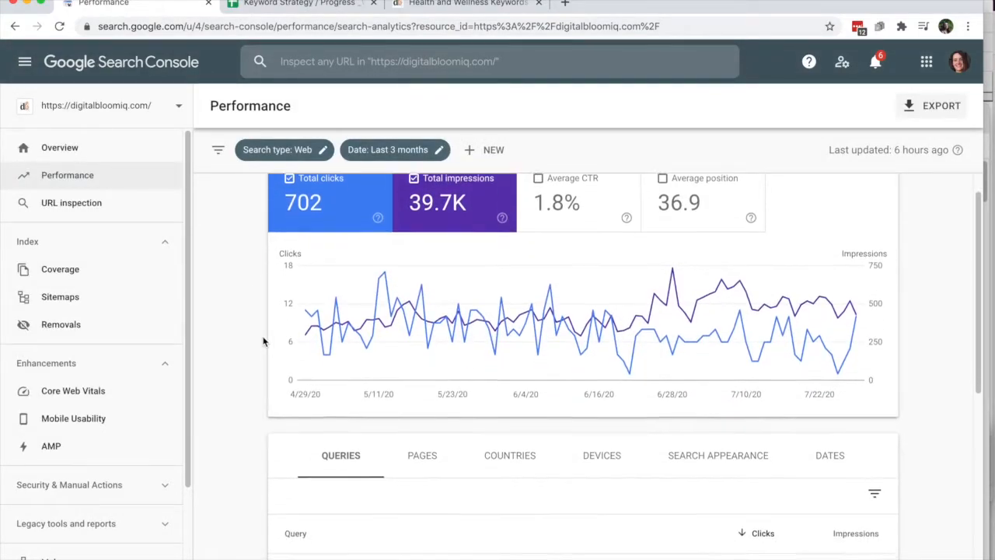
scroll("down", 3)
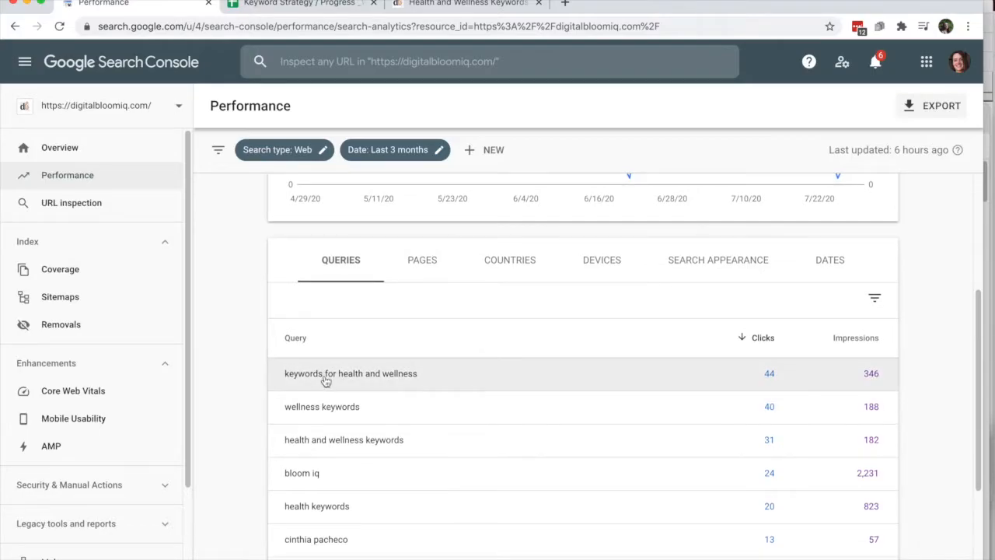
left_click(303, 3)
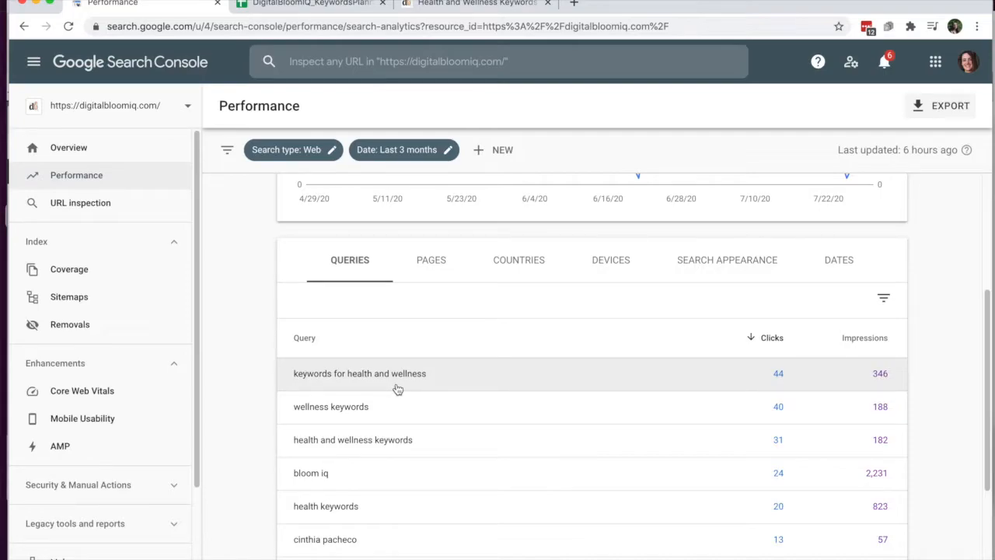
scroll("down", 3)
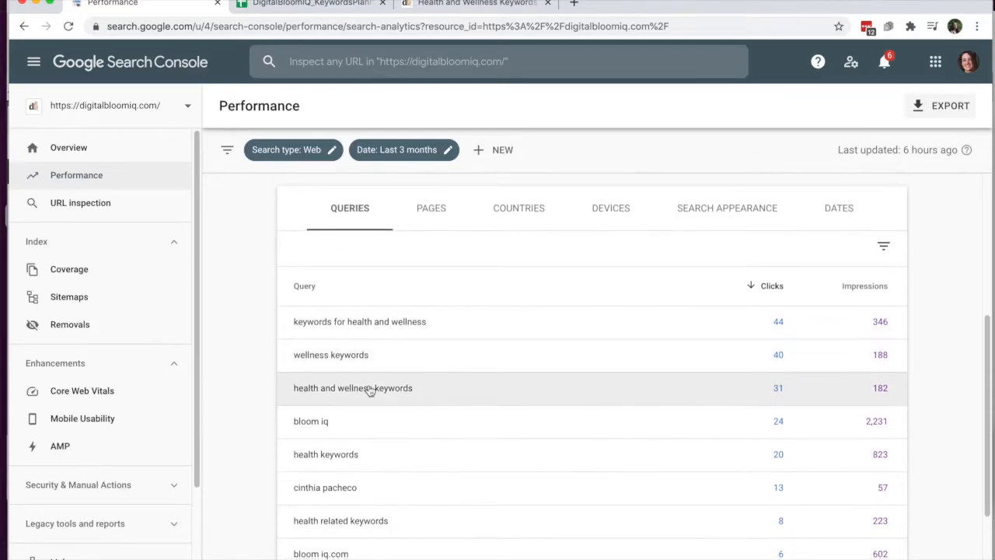
scroll("down", 3)
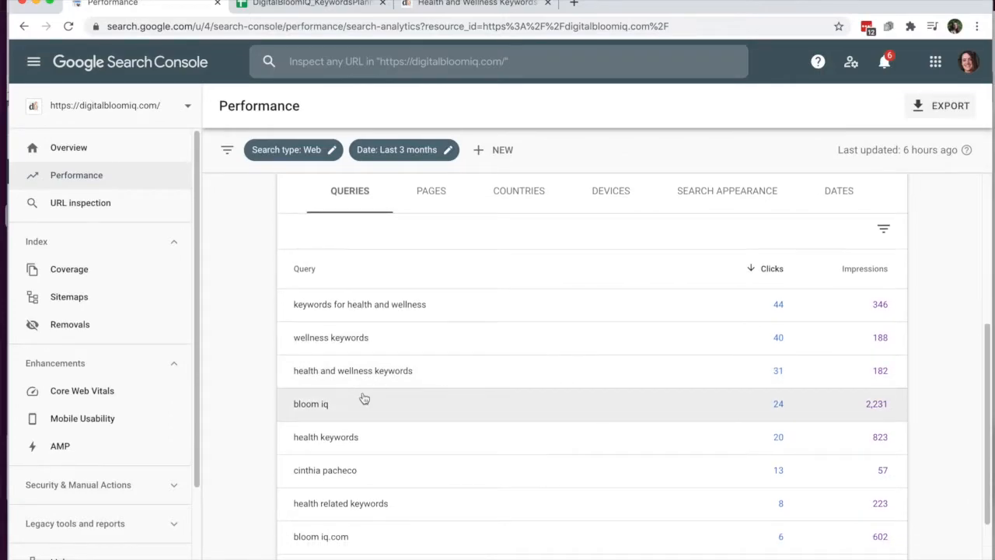
scroll("down", 3)
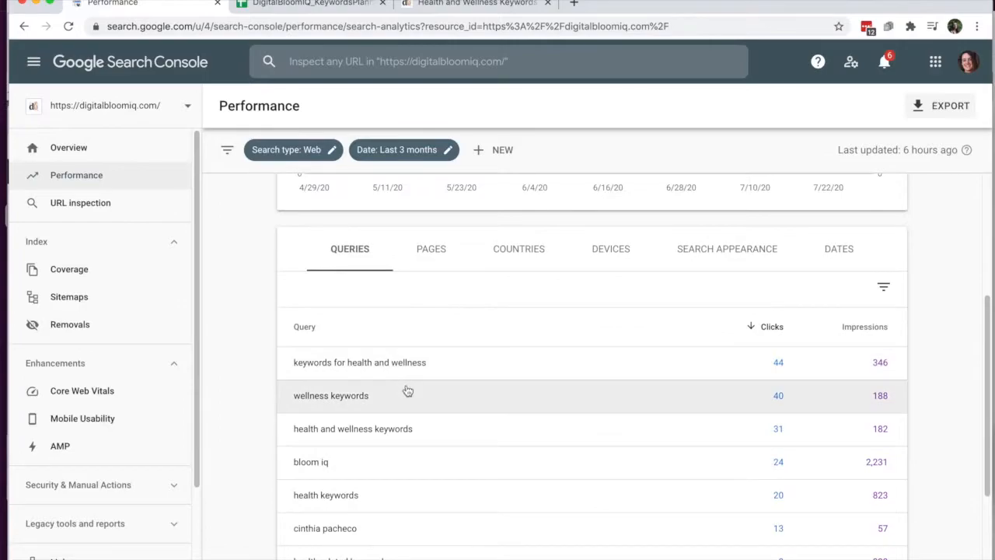
scroll("down", 3)
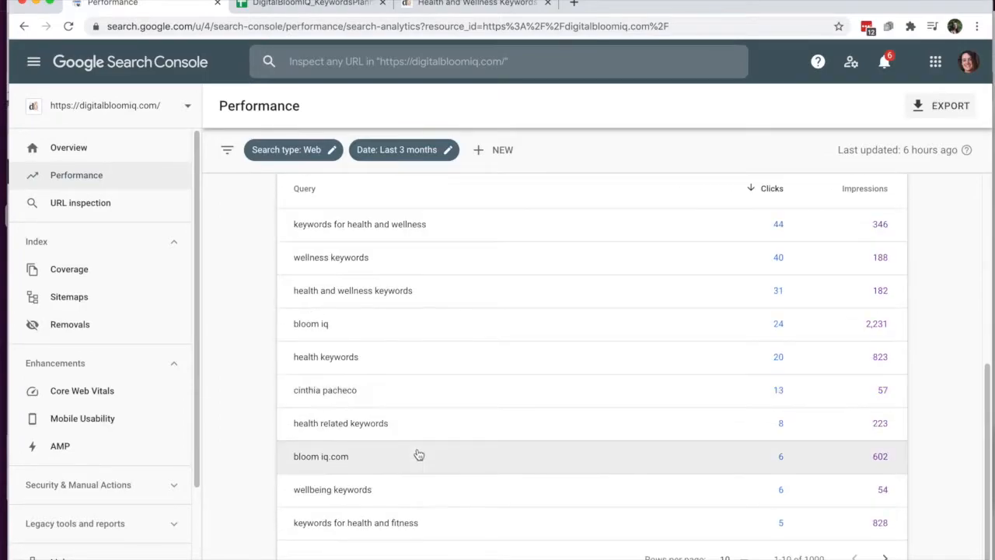
mouse_move(443, 419)
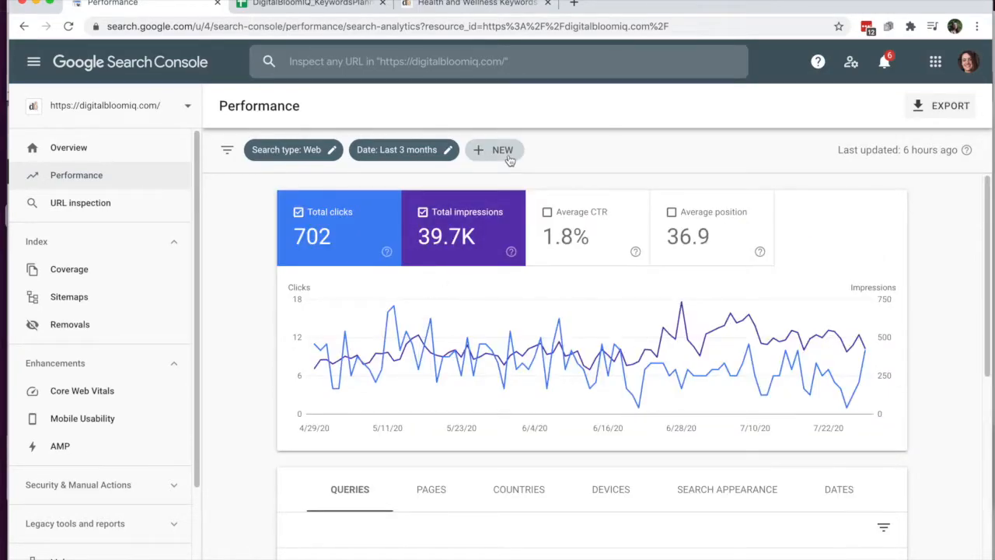
Apply a 'health' query filter, narrowing totals to 134 clicks and 5.23K impressions
left_click(495, 150)
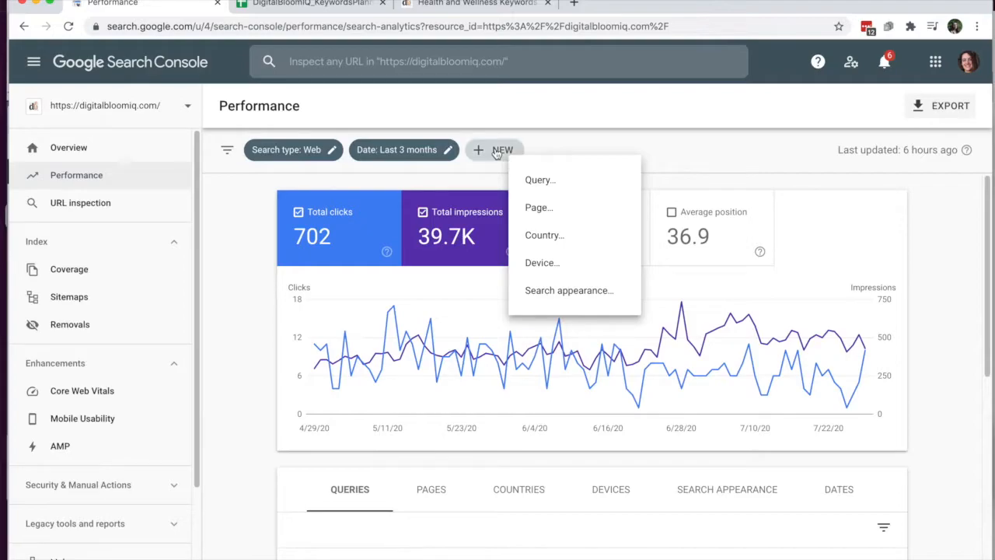
mouse_move(539, 179)
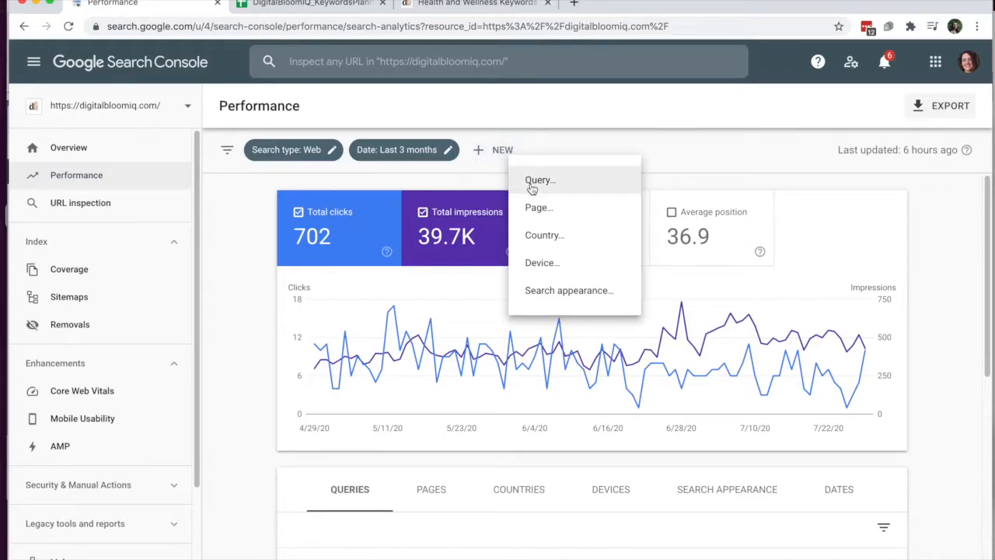
left_click(539, 180)
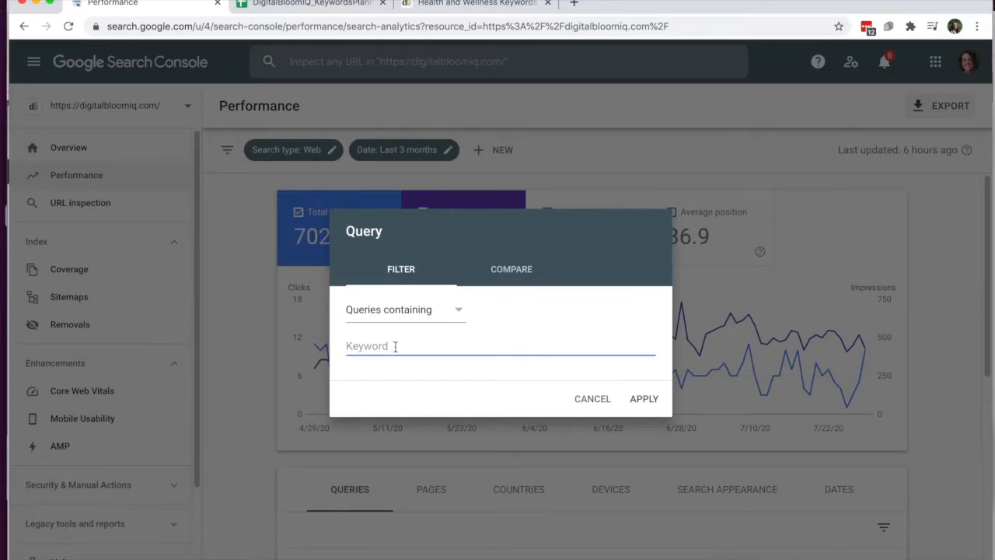
type("w")
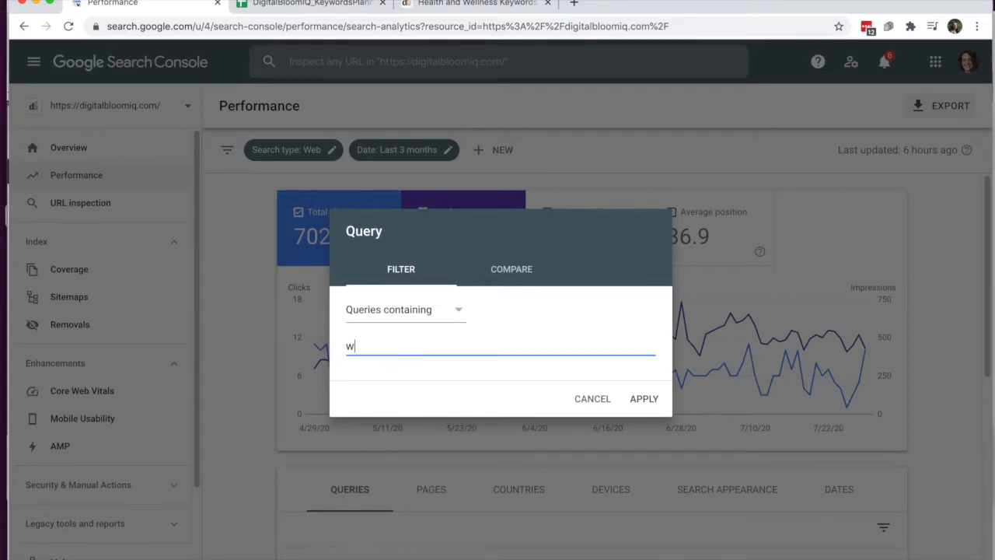
type("health")
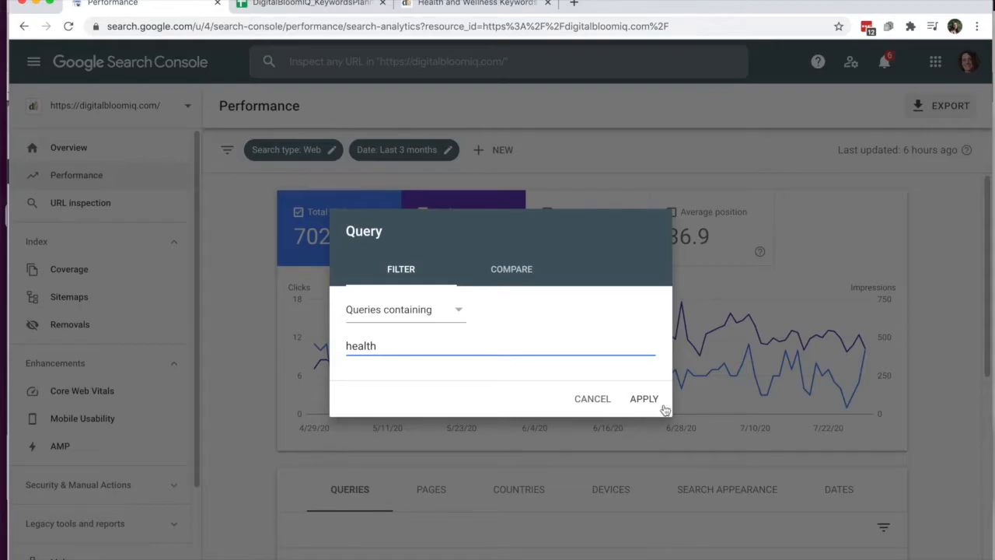
left_click(644, 398)
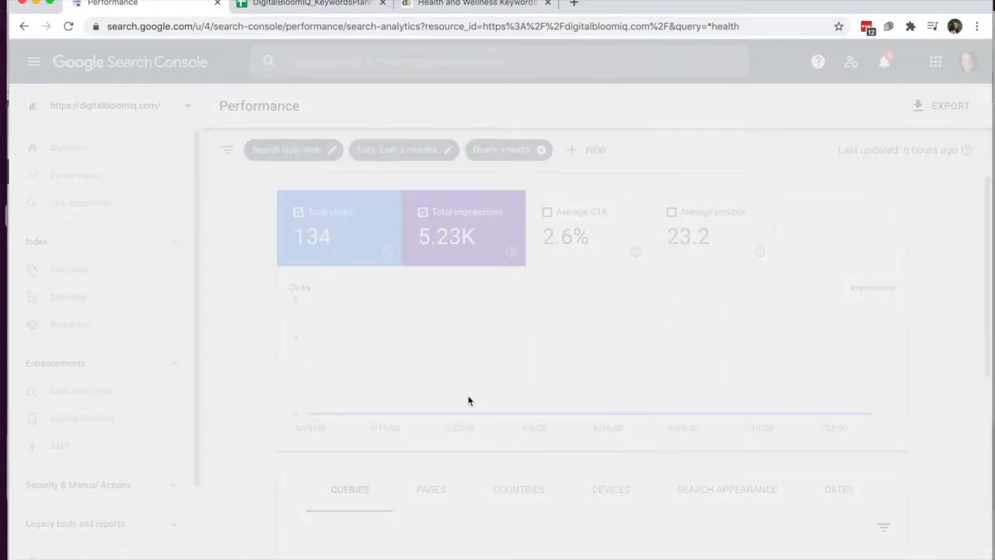
scroll("down", 3)
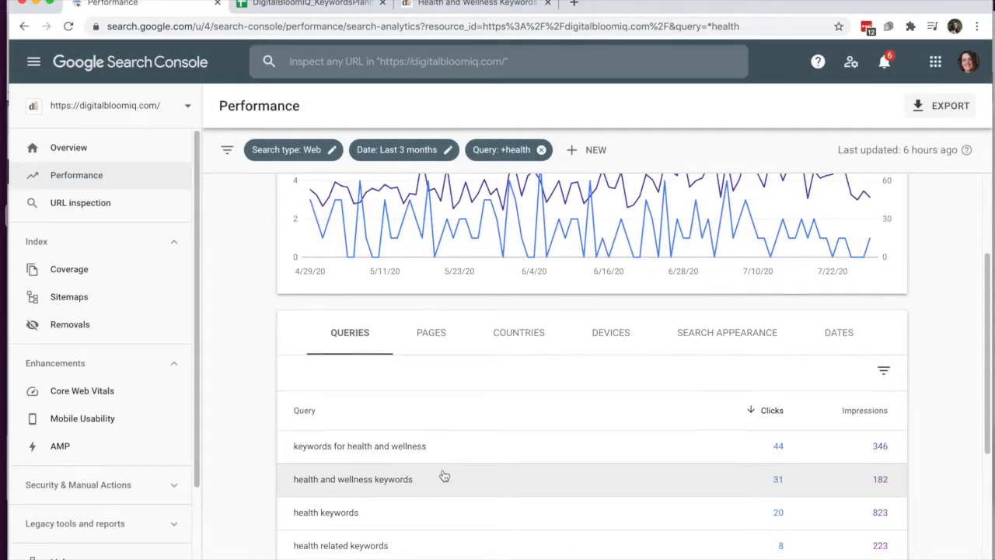
scroll("down", 3)
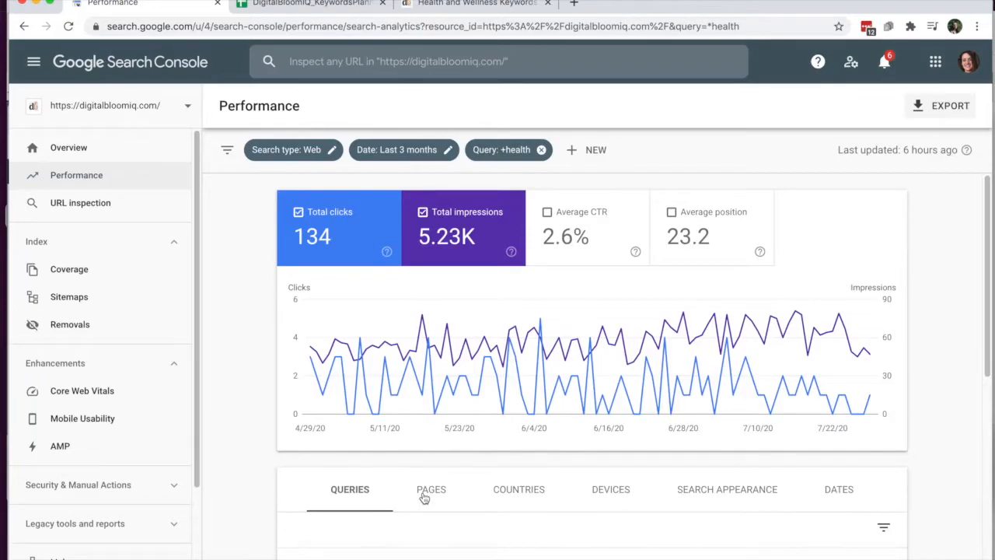
mouse_move(447, 461)
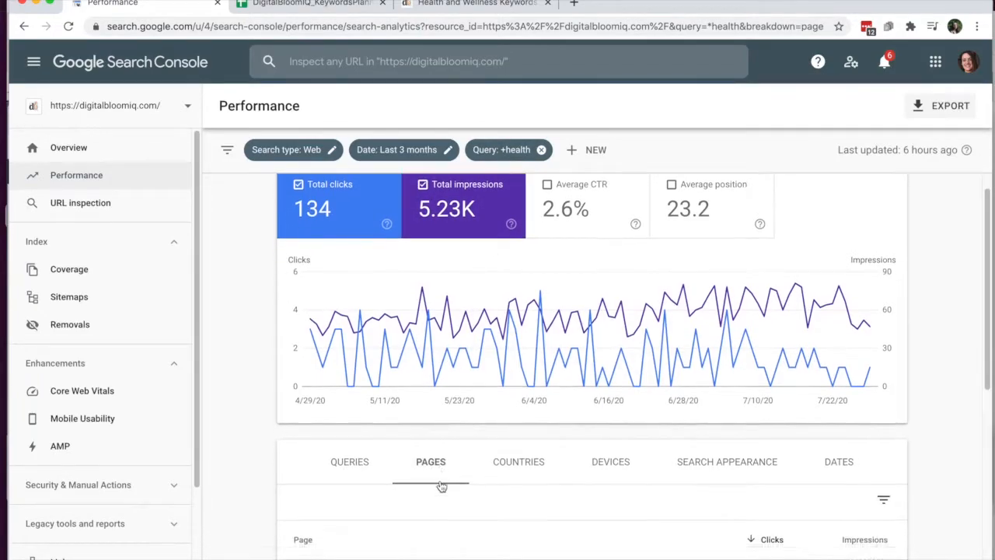
Add a page filter for keywords-for-health-and-wellness, giving 134 clicks and 3.9K impressions
scroll("down", 3)
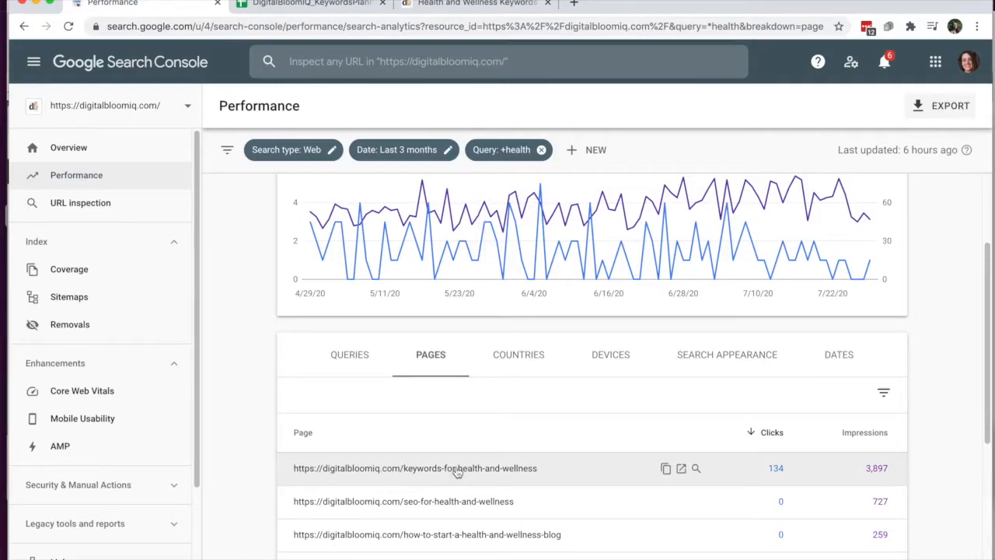
mouse_move(495, 477)
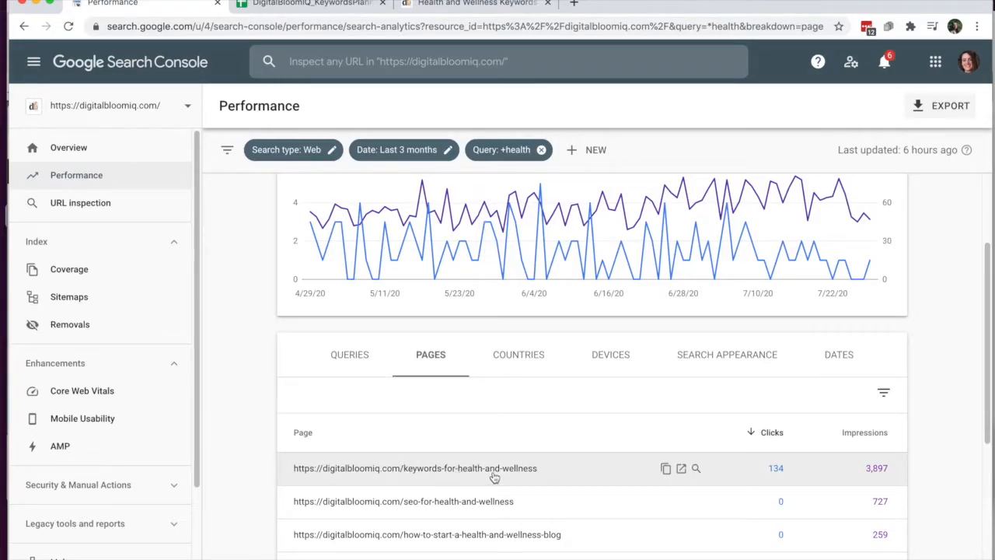
mouse_move(496, 473)
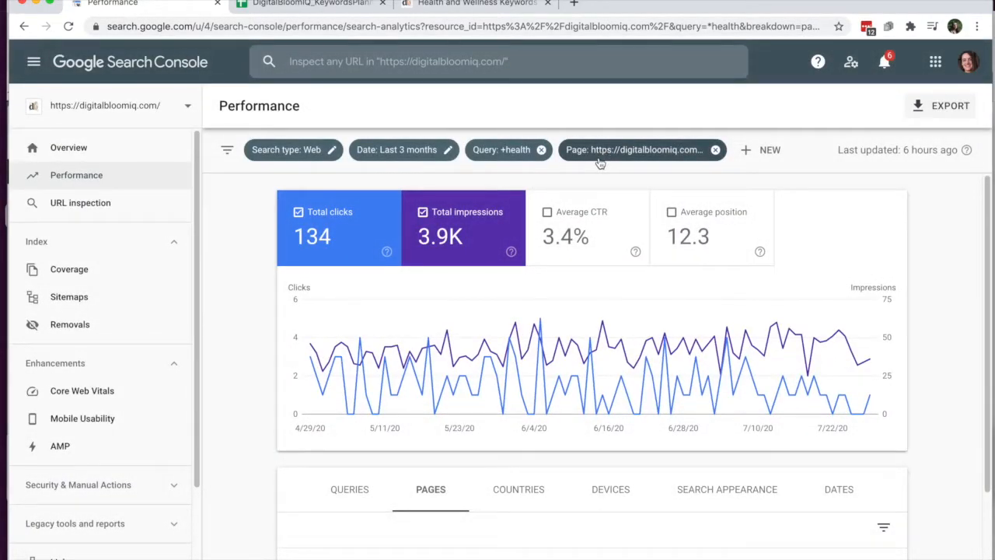
mouse_move(673, 161)
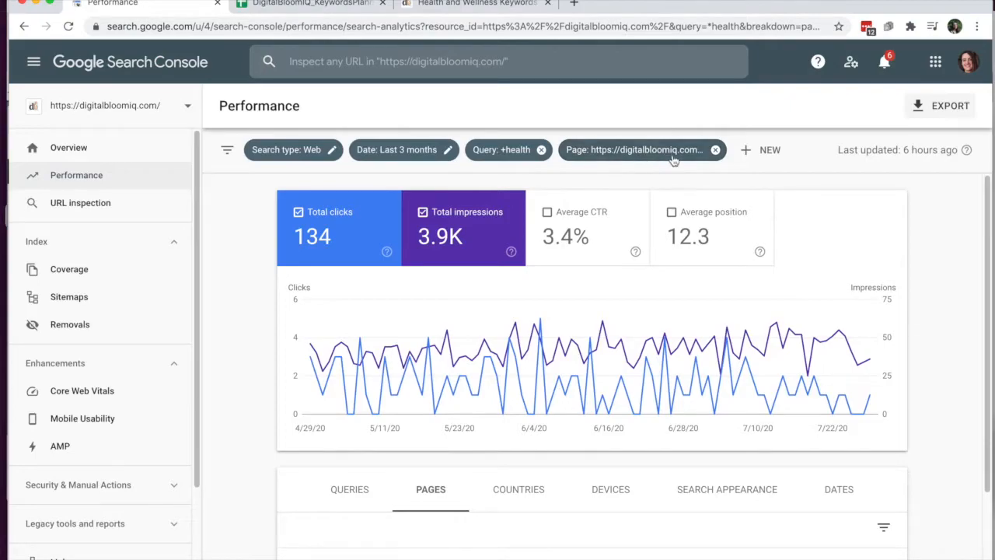
scroll("down", 3)
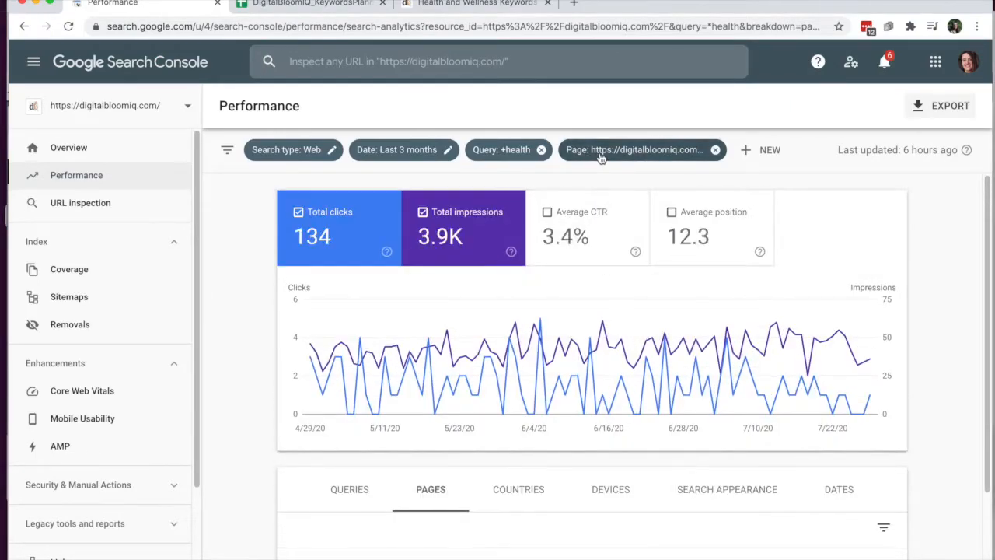
left_click(637, 150)
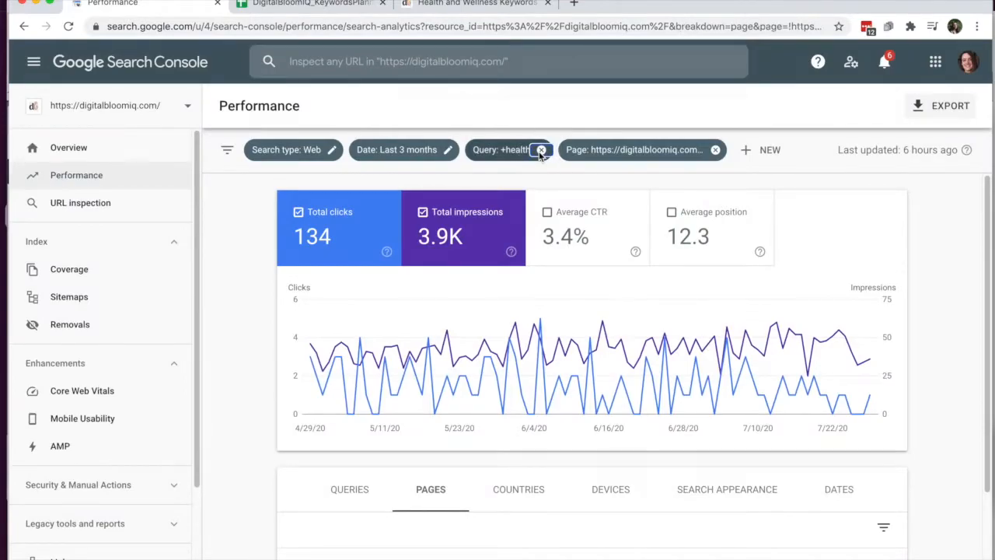
left_click(542, 150)
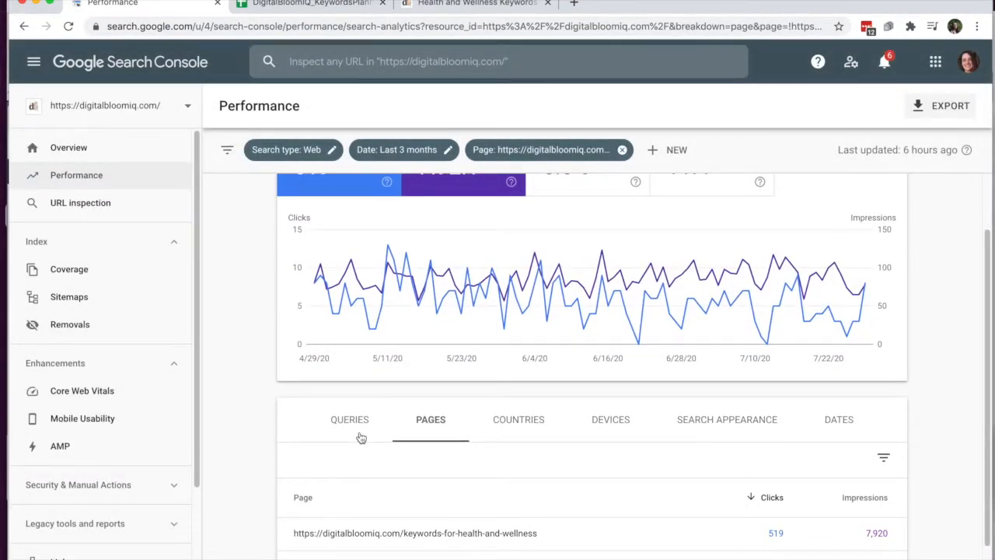
left_click(350, 419)
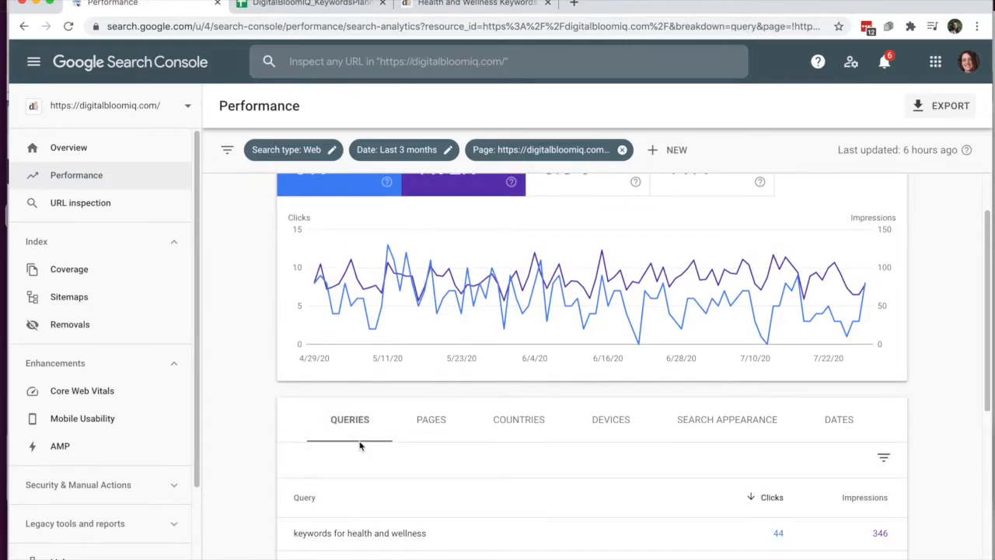
scroll("down", 3)
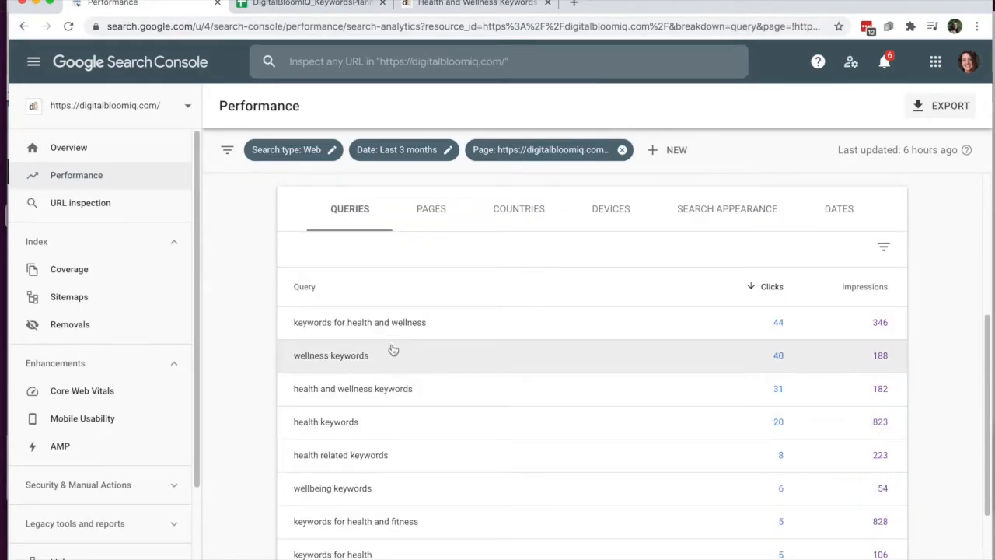
scroll("down", 3)
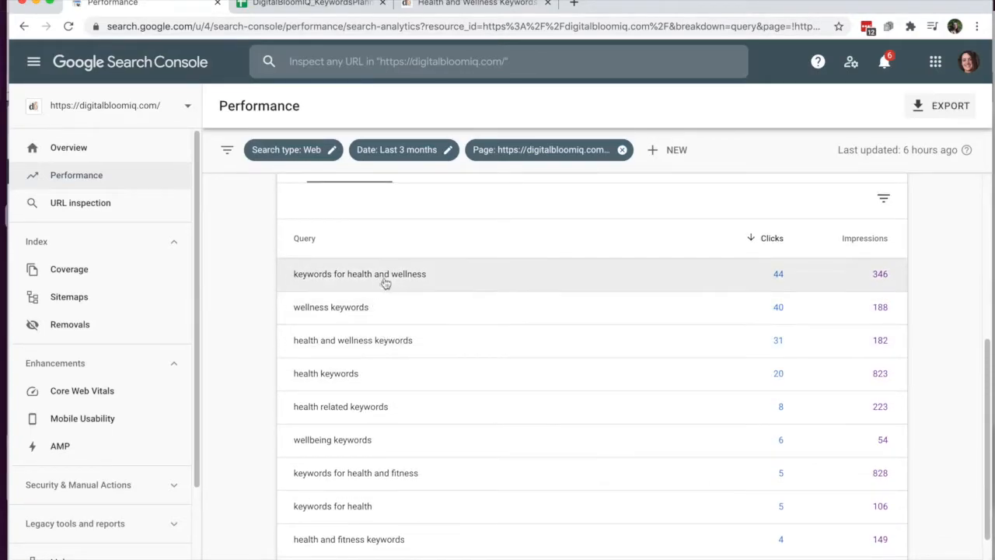
mouse_move(393, 340)
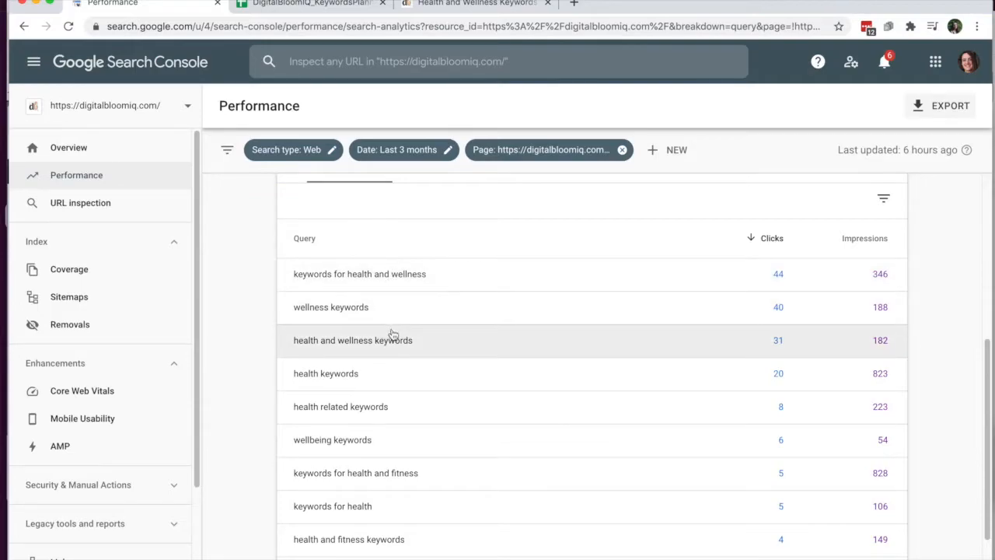
mouse_move(792, 289)
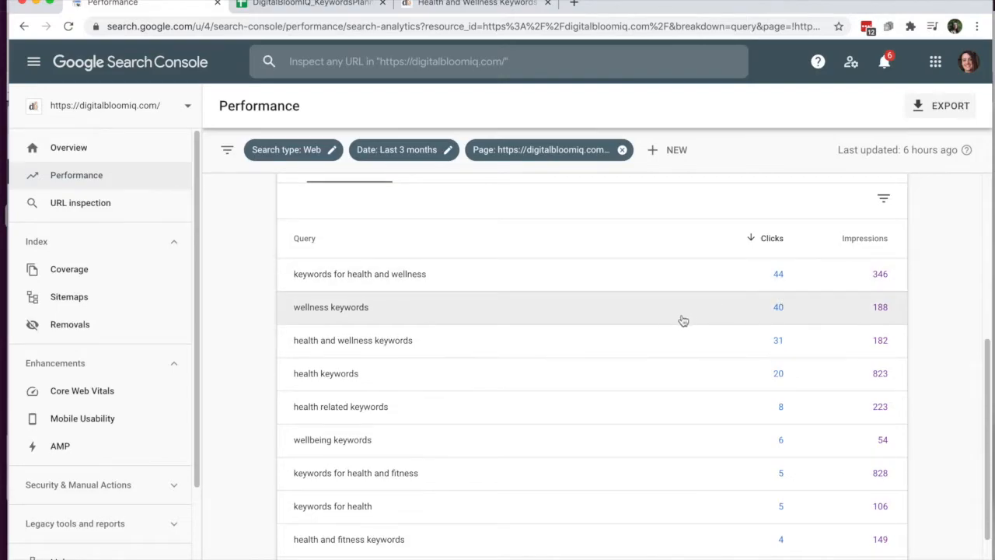
mouse_move(435, 155)
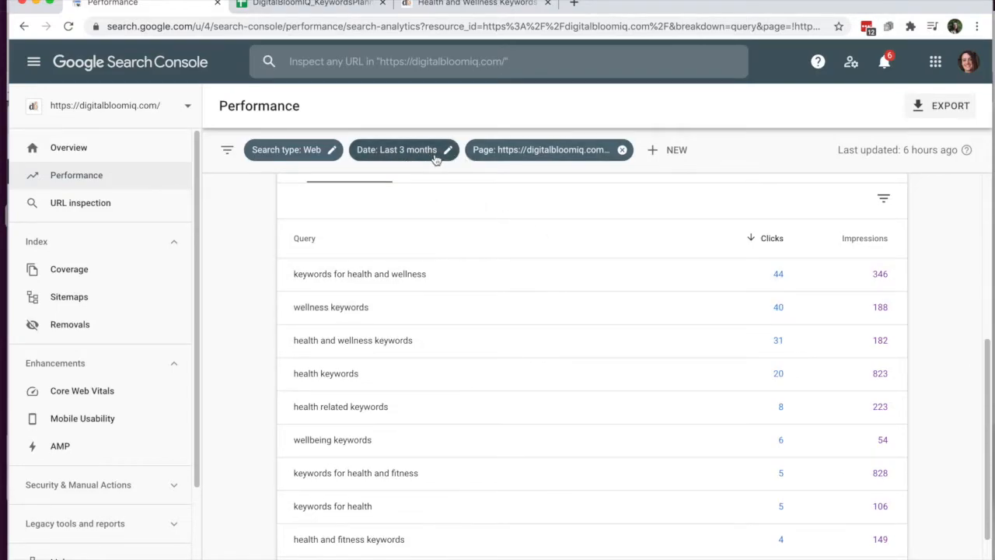
mouse_move(436, 151)
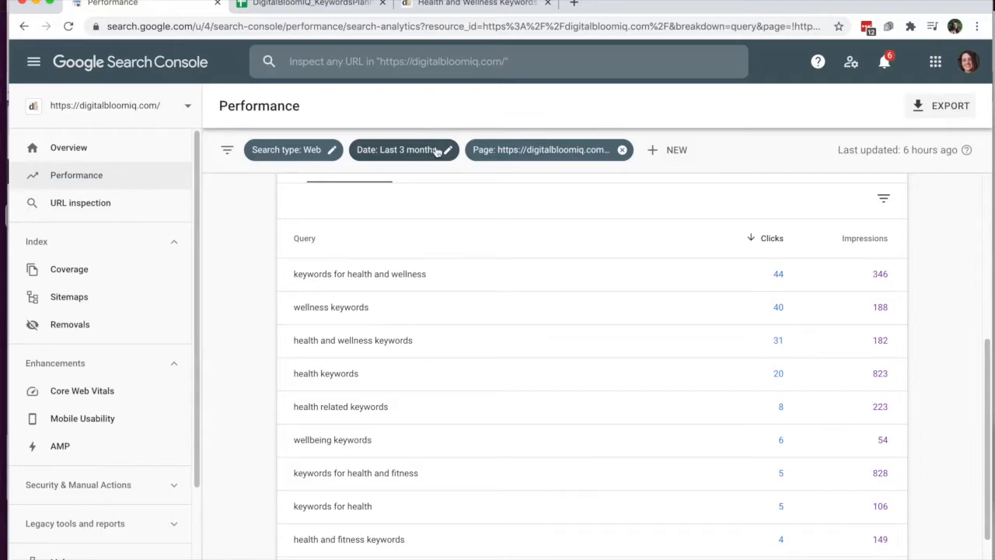
mouse_move(431, 162)
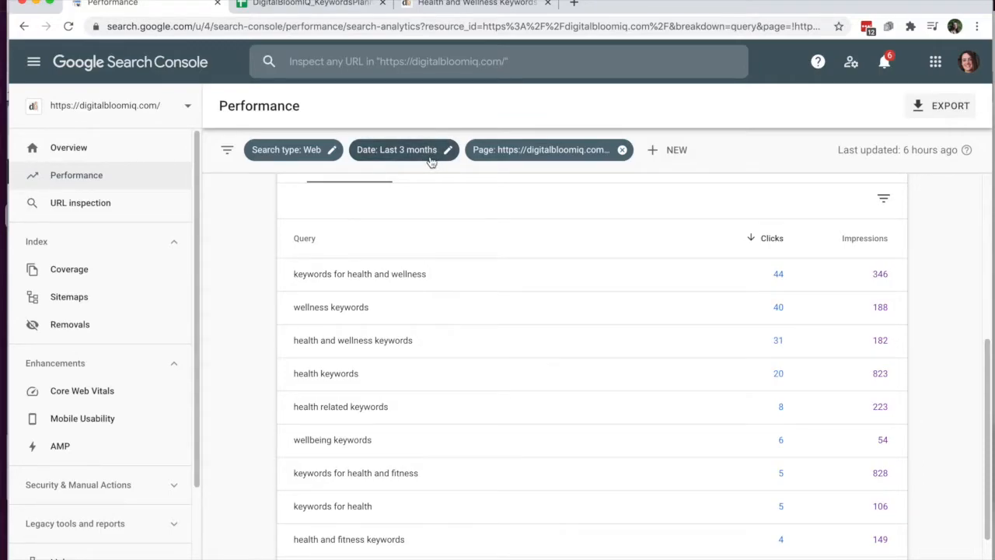
mouse_move(597, 374)
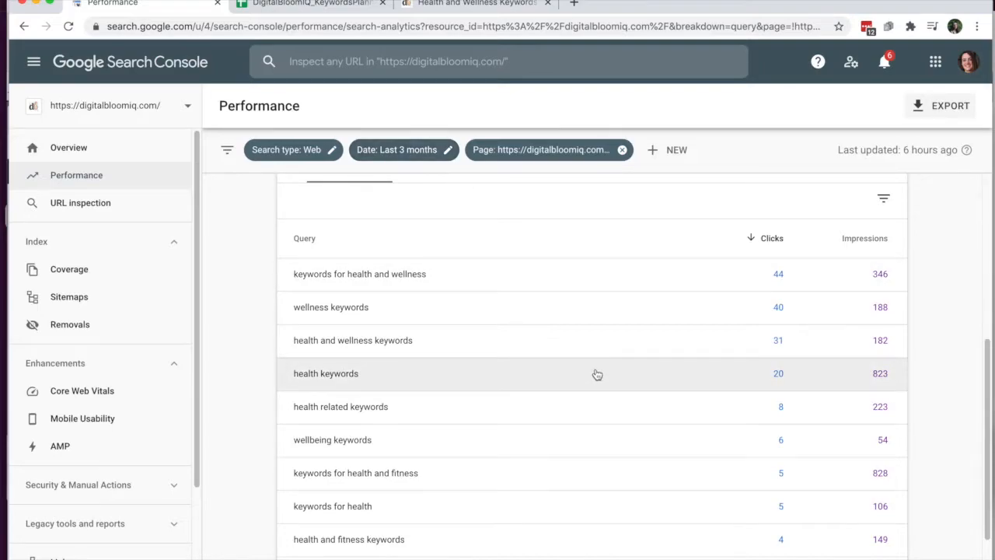
mouse_move(597, 380)
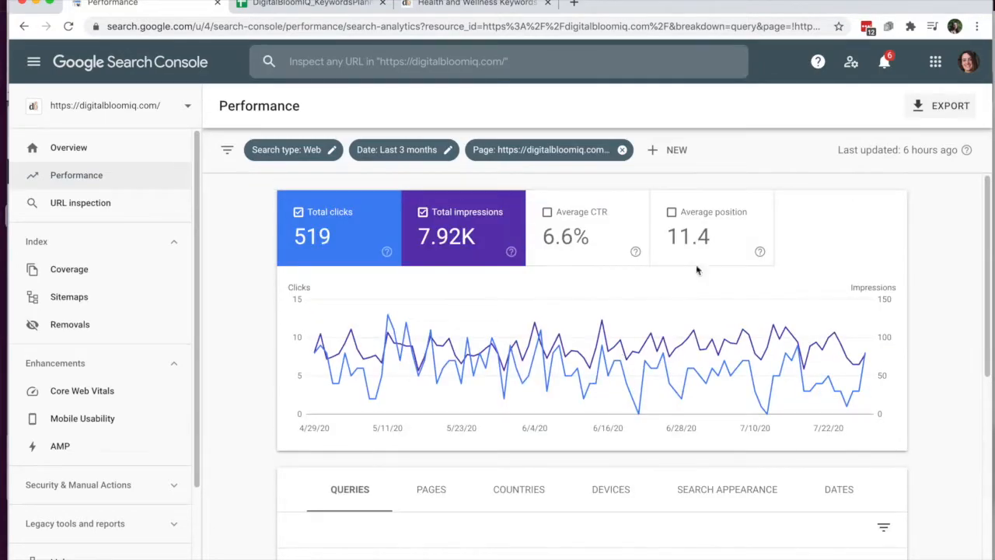
Enable the Average position metric and read query positions, e.g. 3.6 for the top query
left_click(711, 225)
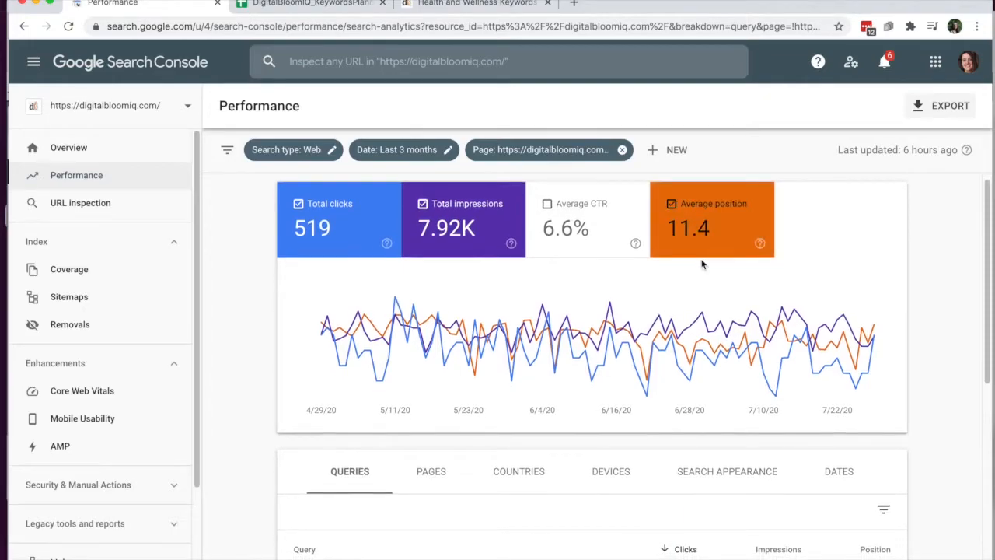
scroll("down", 3)
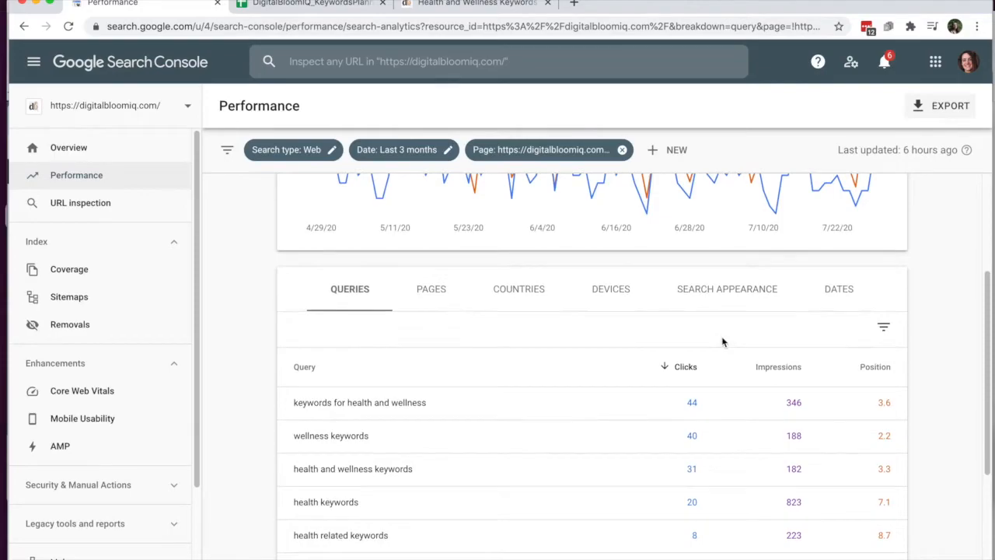
scroll("down", 3)
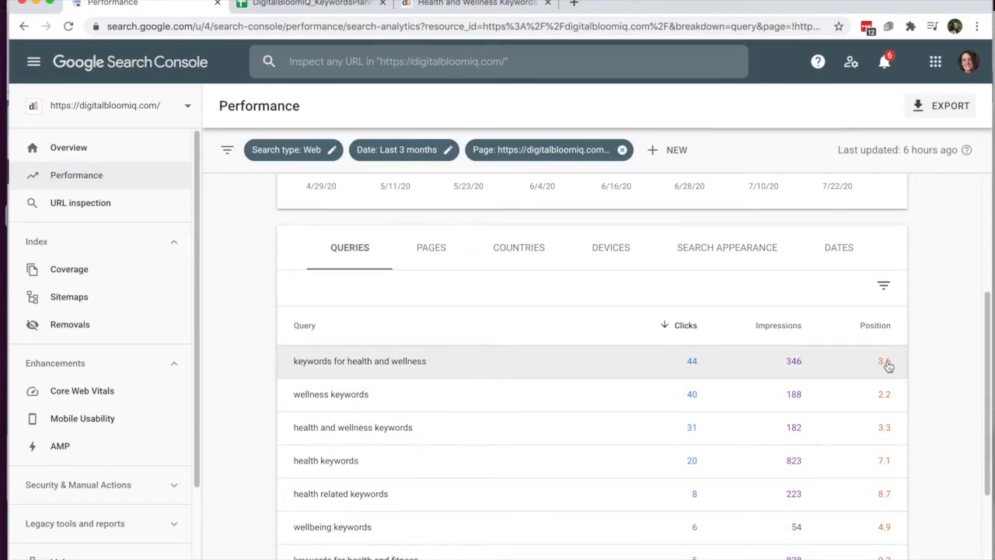
mouse_move(402, 367)
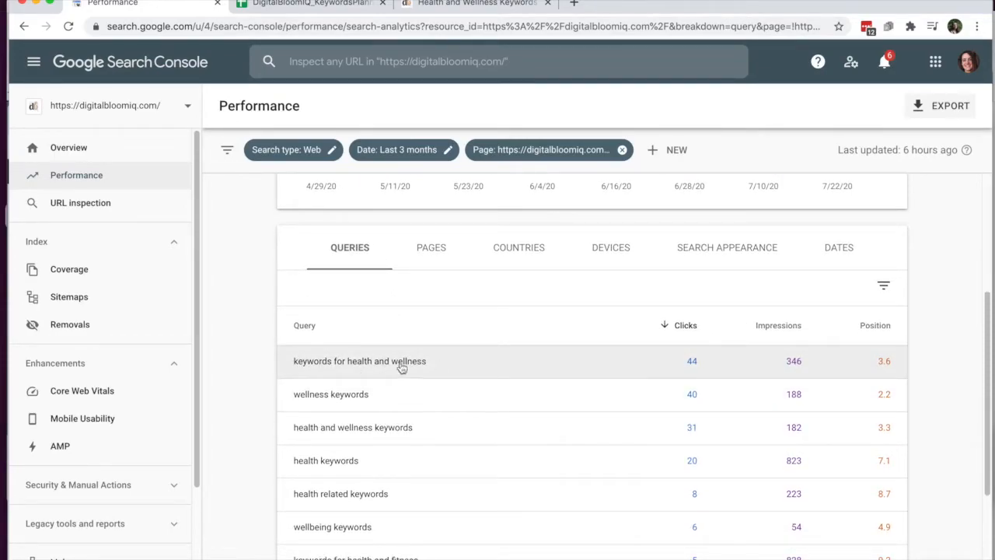
mouse_move(866, 375)
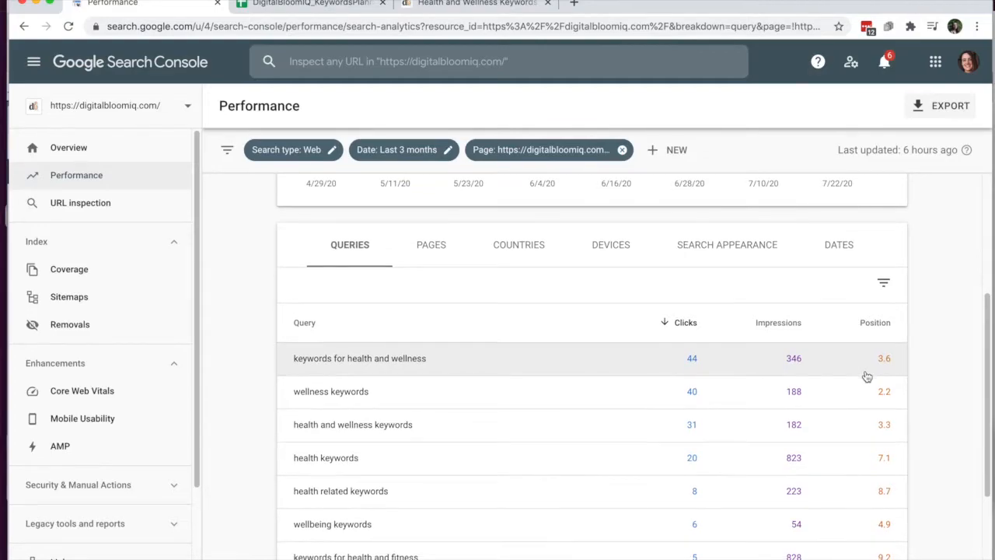
scroll("down", 3)
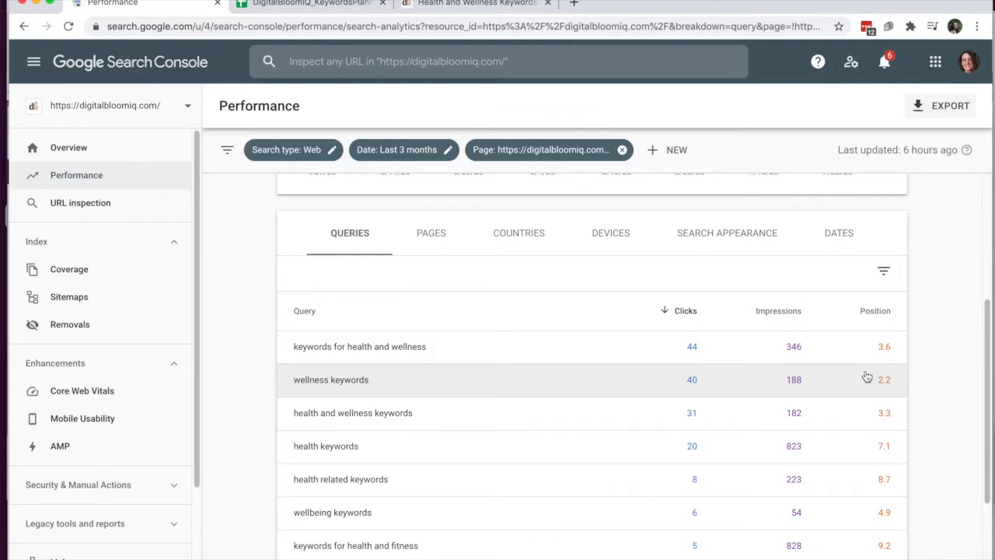
mouse_move(794, 346)
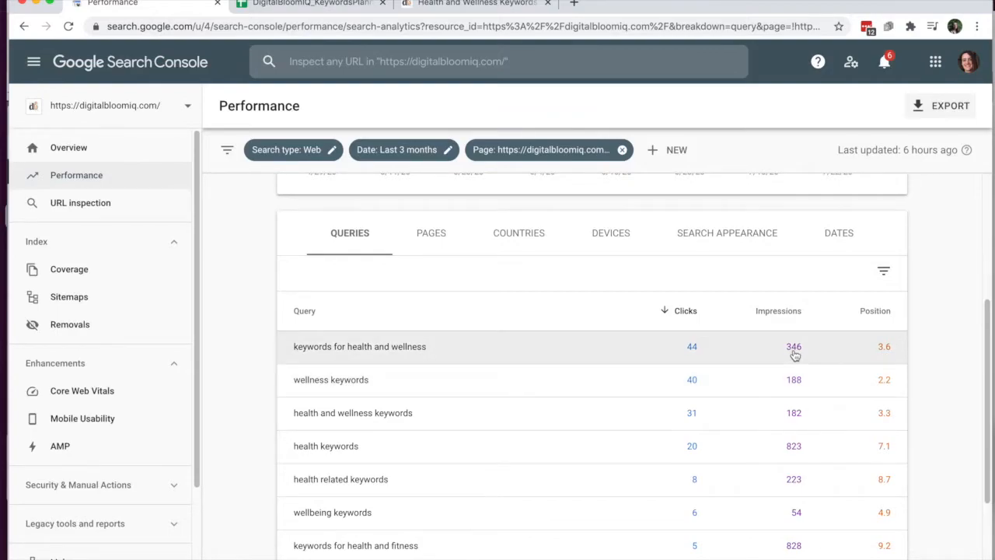
mouse_move(809, 355)
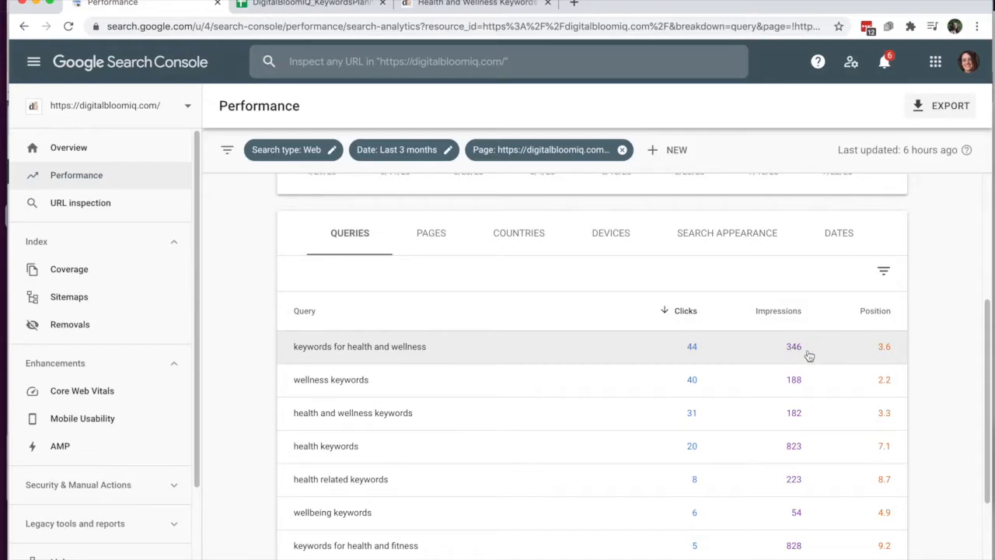
mouse_move(801, 354)
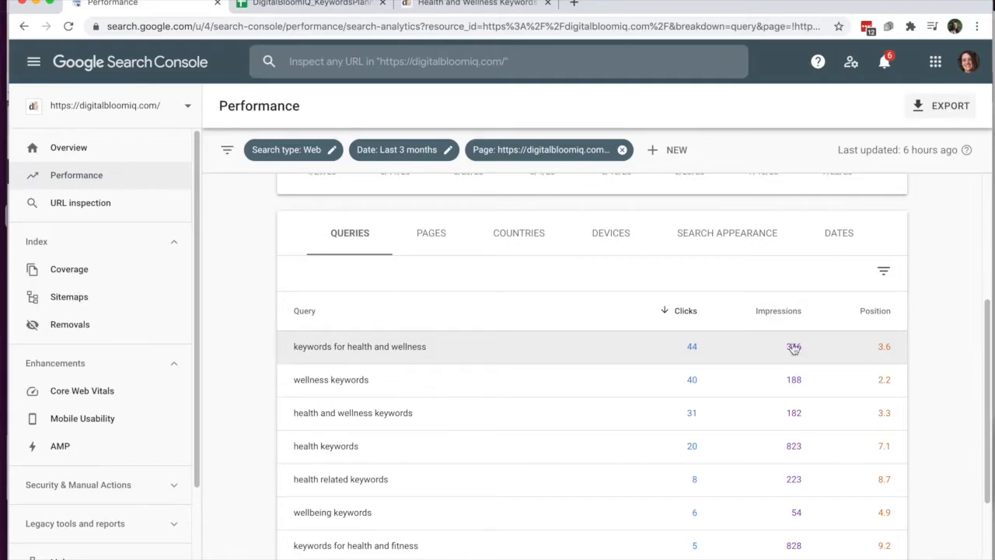
scroll("down", 3)
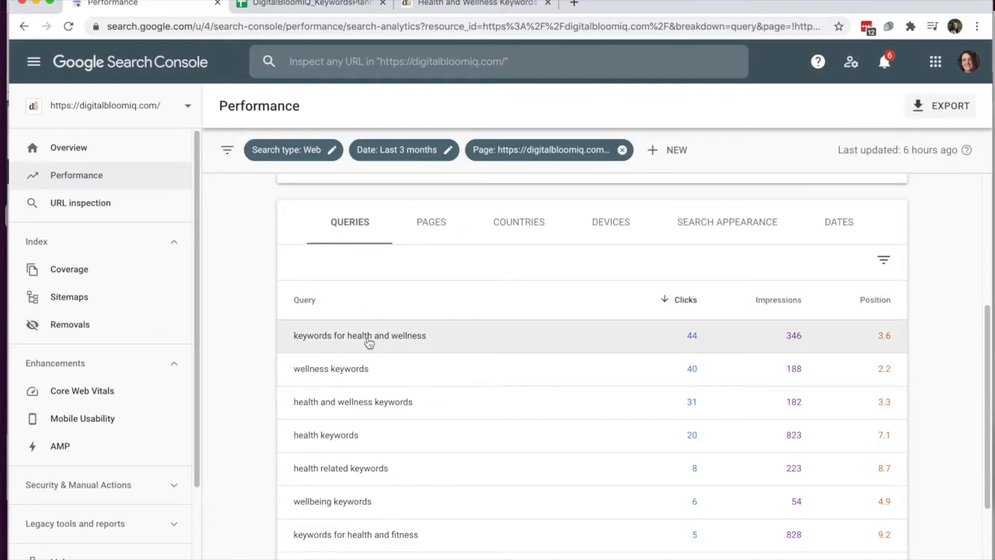
Scroll the page's queries and select the text 'keywords for health and wellness'
scroll("down", 3)
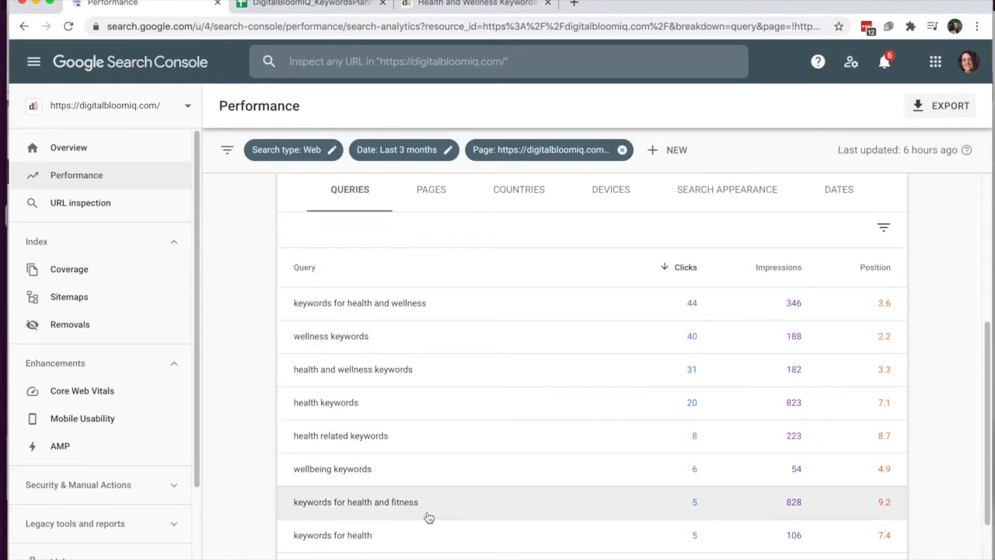
mouse_move(814, 513)
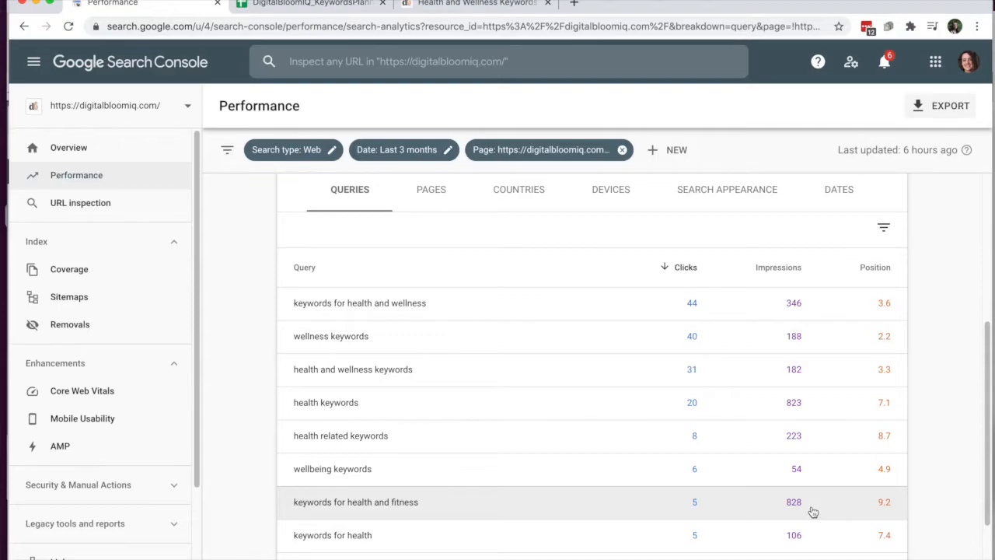
scroll("down", 3)
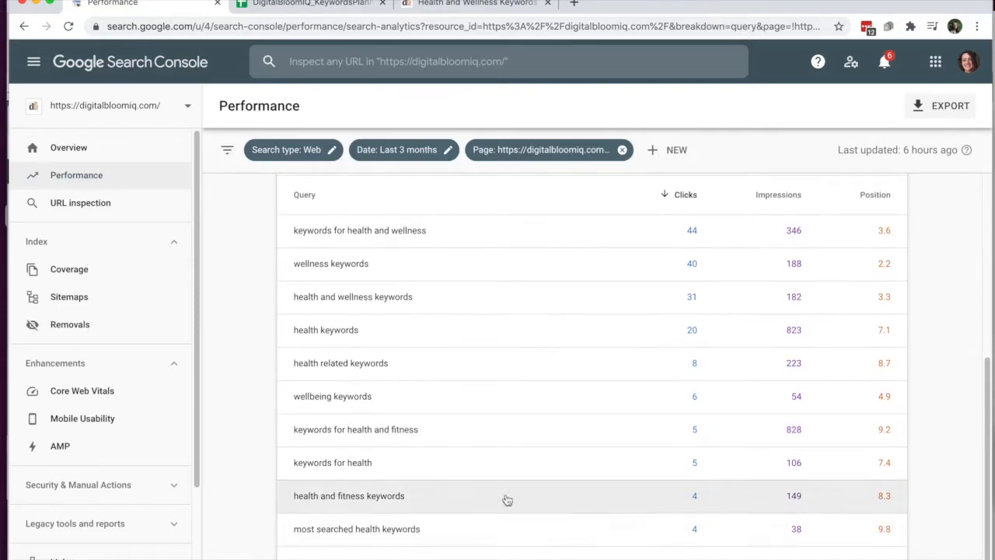
mouse_move(380, 462)
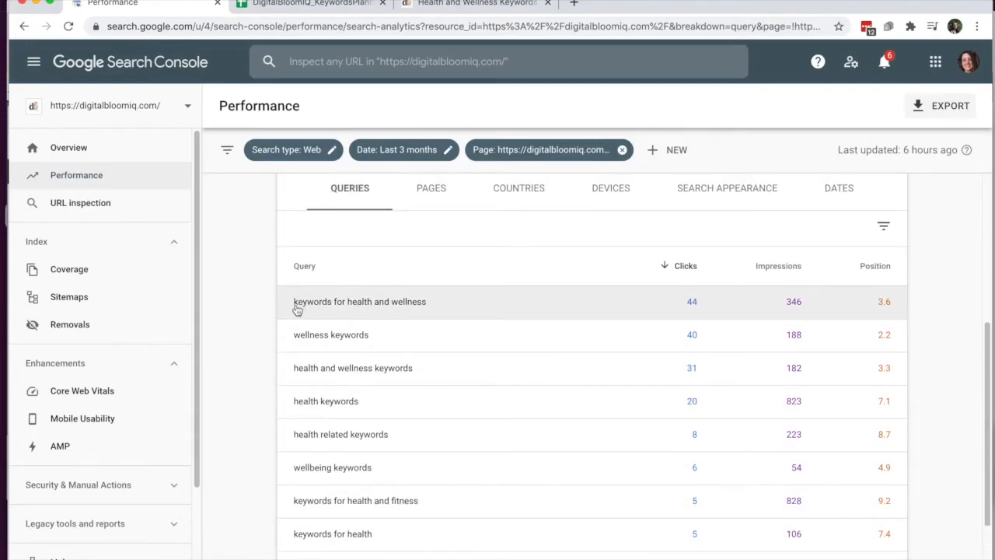
double_click(359, 302)
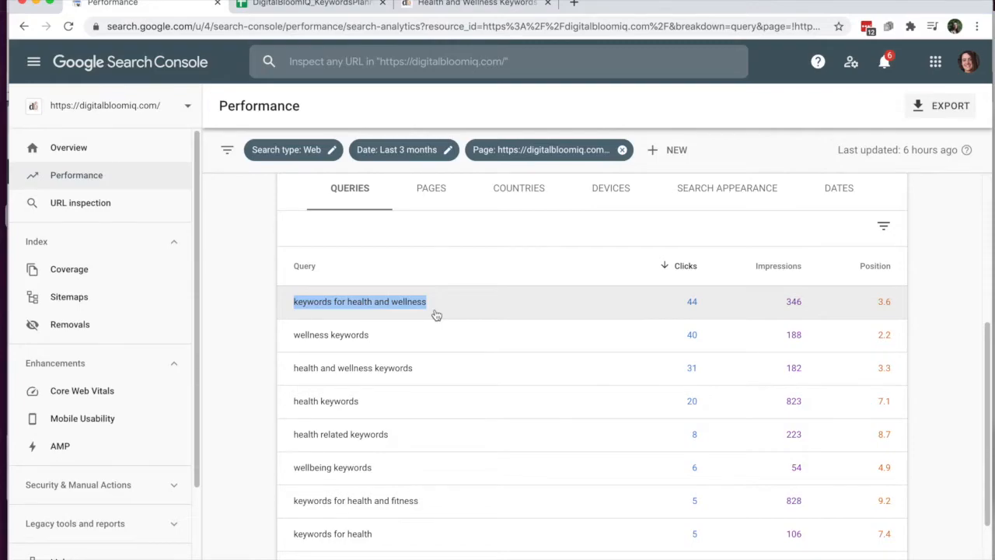
Enter 'keywords for health and wellness' as keyword 2 and mark the primary keyword In Use
left_click(309, 5)
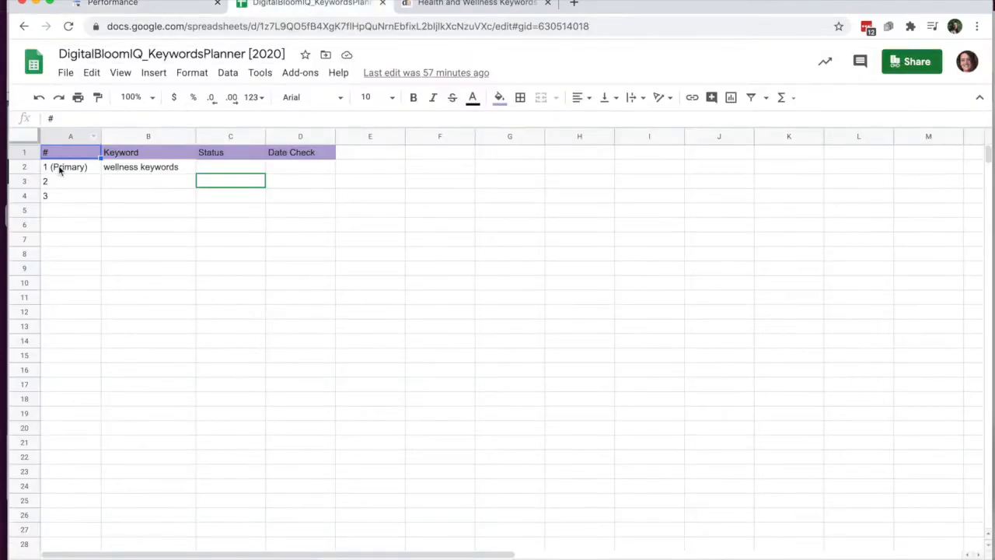
type("keywords for health and wellness")
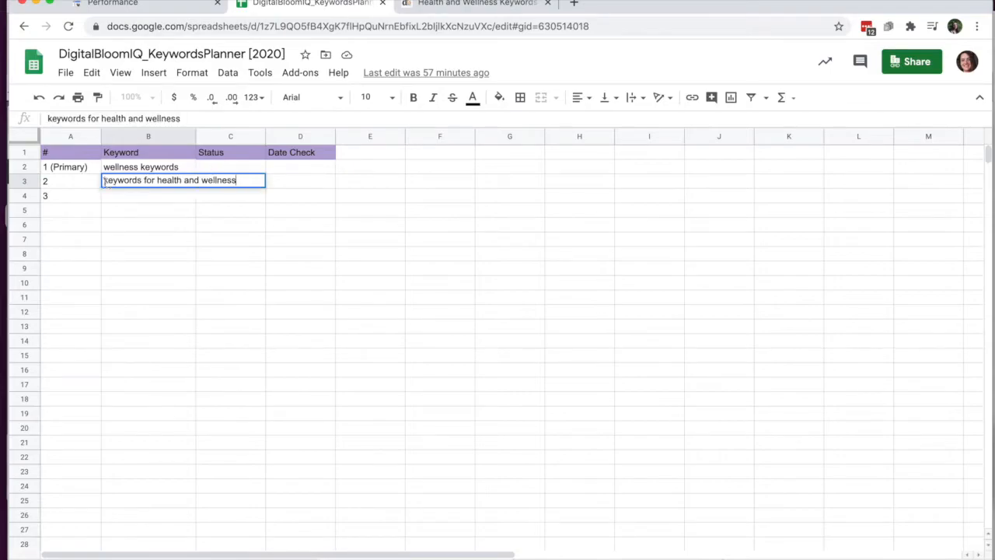
left_click(230, 238)
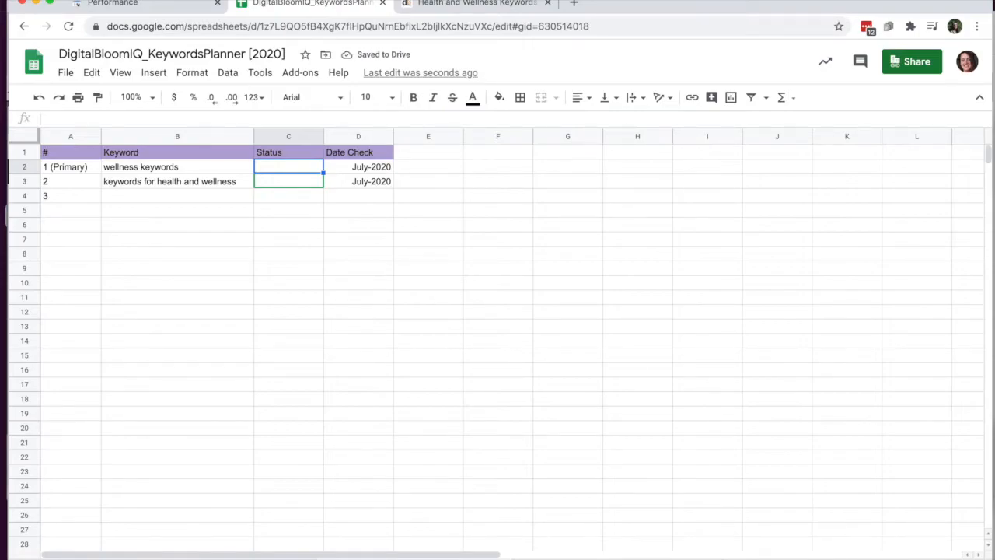
type("In Use")
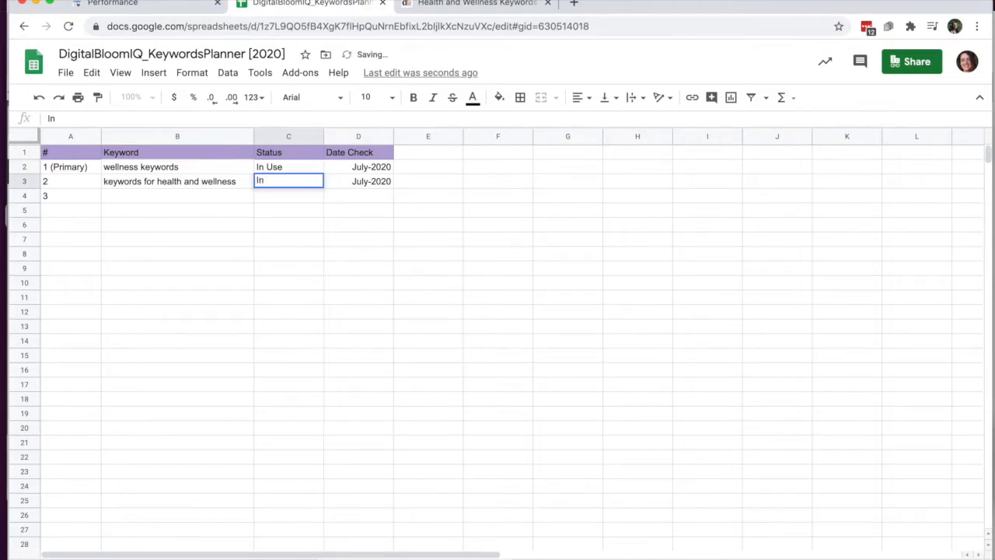
Add 'keywords for health and fitness' to the planner with status New Content
left_click(113, 3)
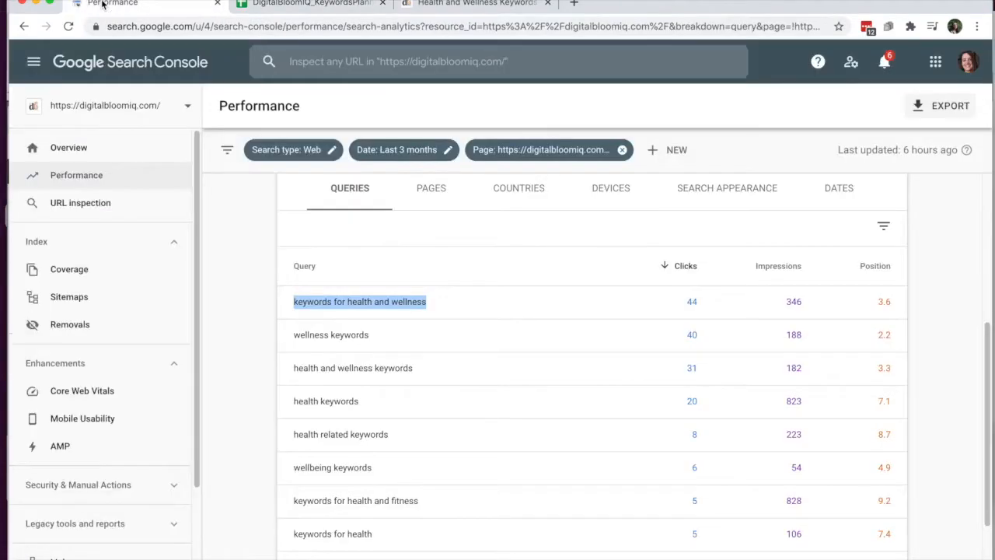
scroll("down", 3)
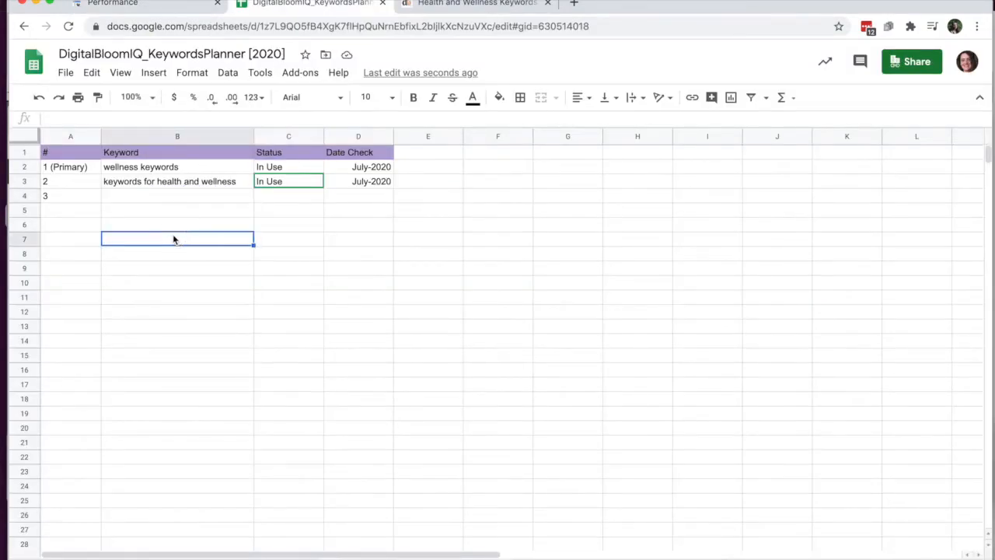
type("keywords for health and fitness")
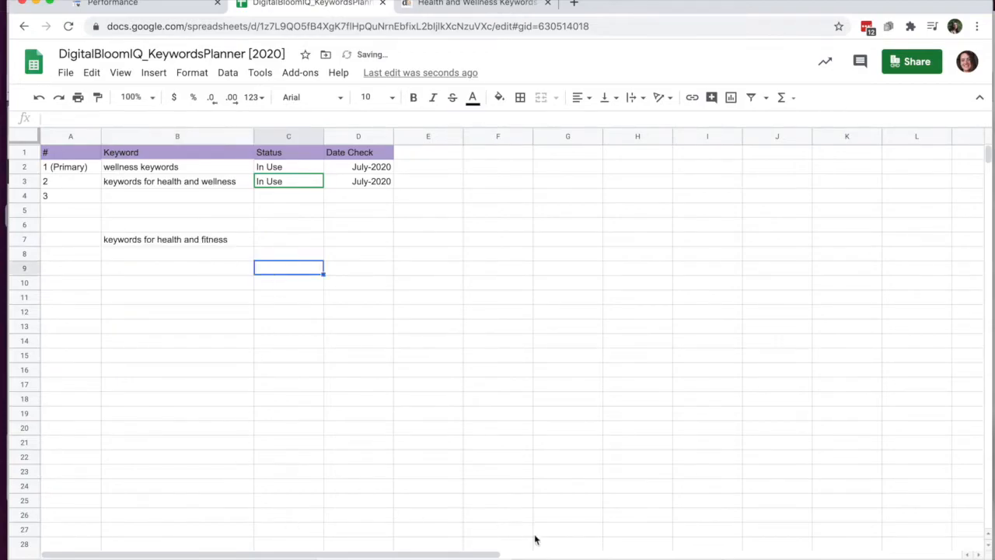
mouse_move(359, 297)
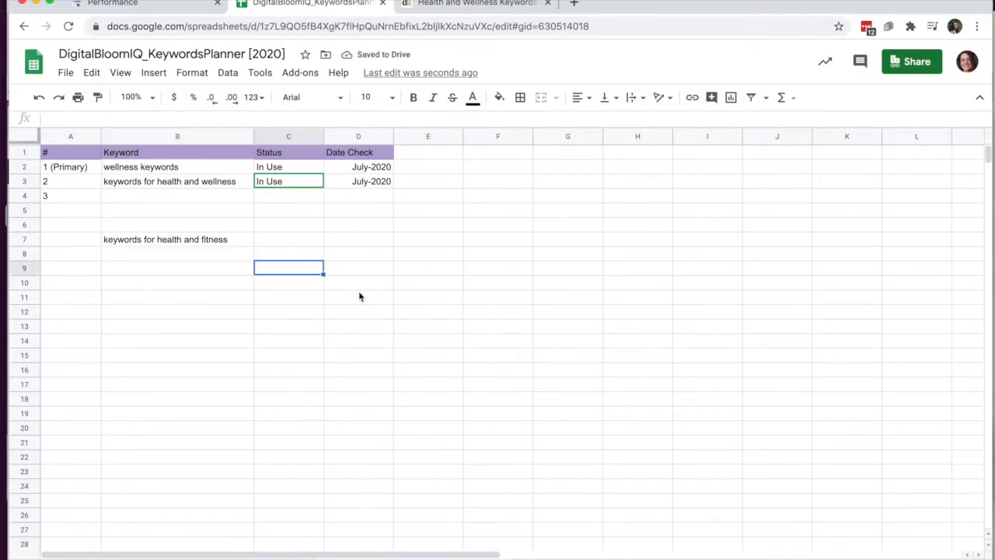
left_click(289, 238)
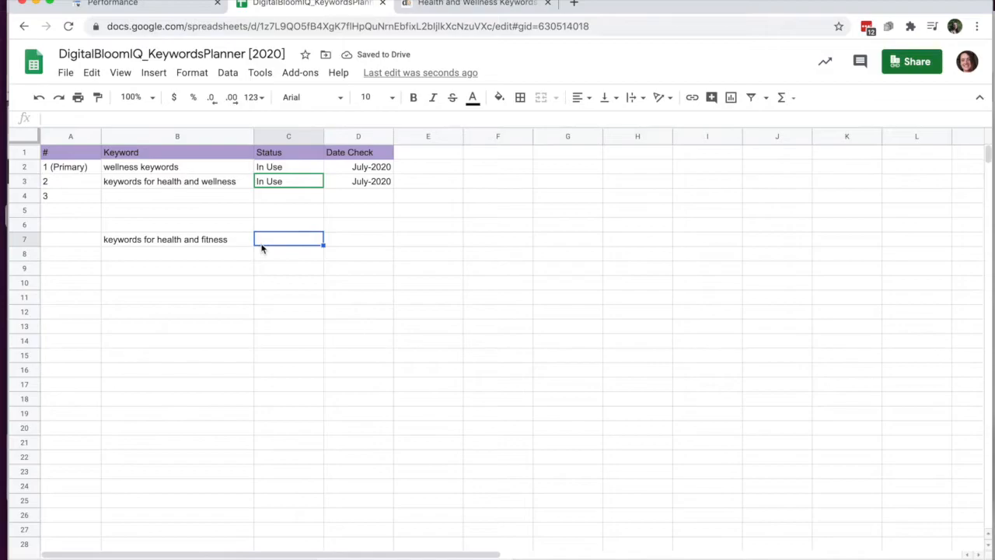
type("New Content")
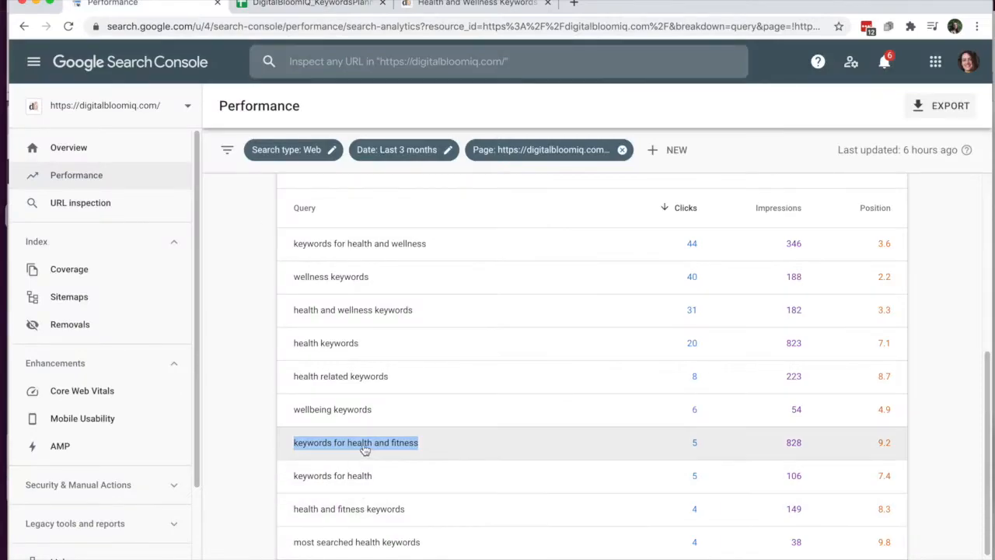
mouse_move(362, 343)
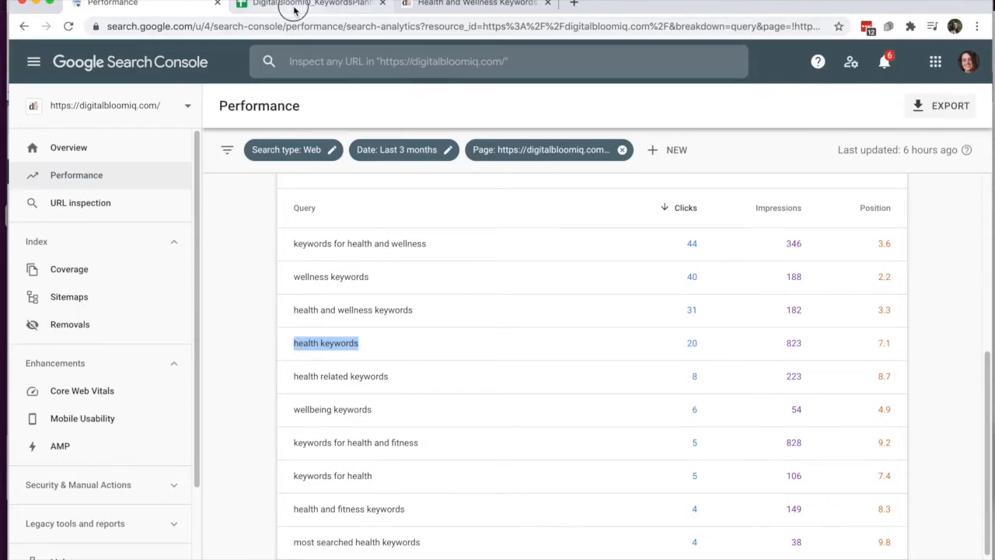
Set the 'health keywords' status cell in the planner to New Content
left_click(311, 4)
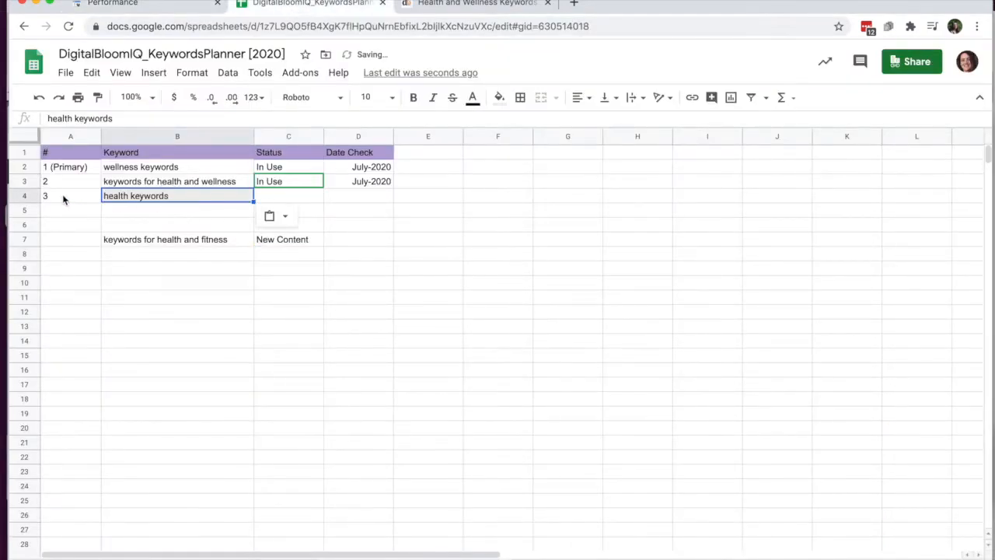
left_click(289, 195)
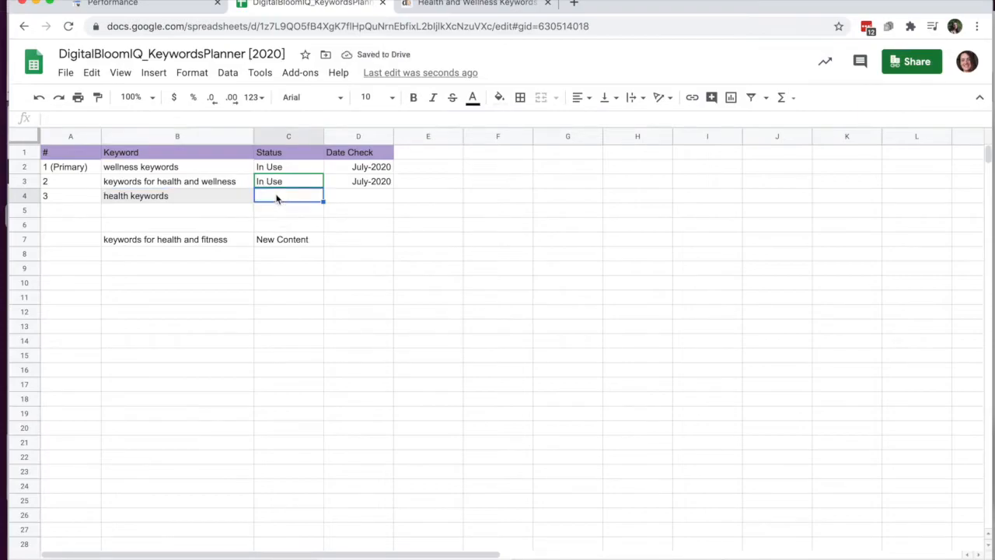
type("New Con")
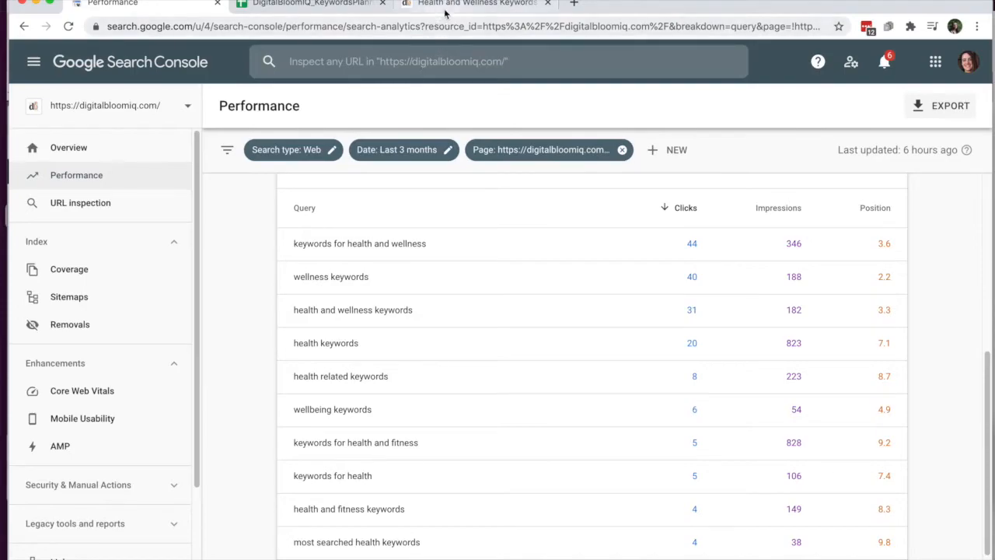
Return to the wellness keywords blog post and select 'wellness' in its title
left_click(474, 4)
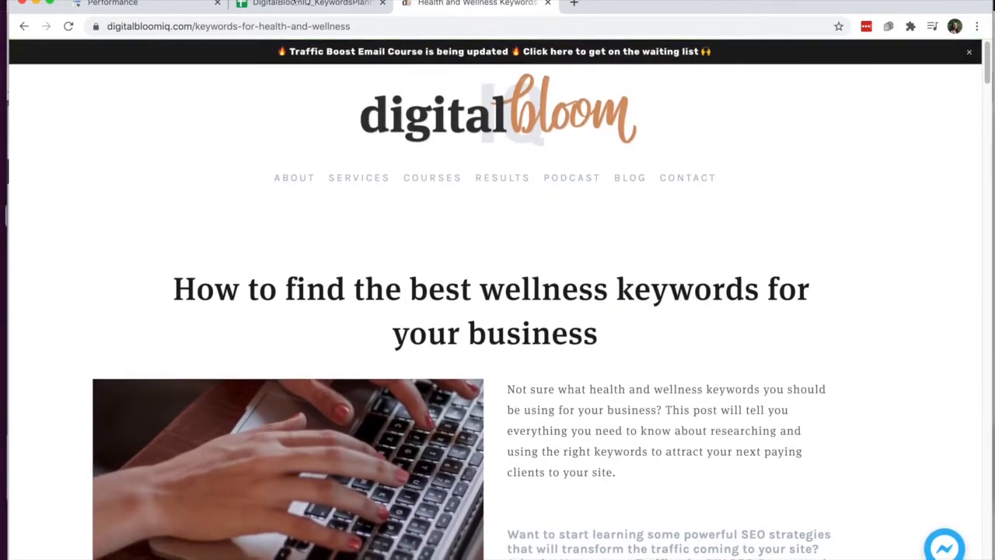
left_click(311, 5)
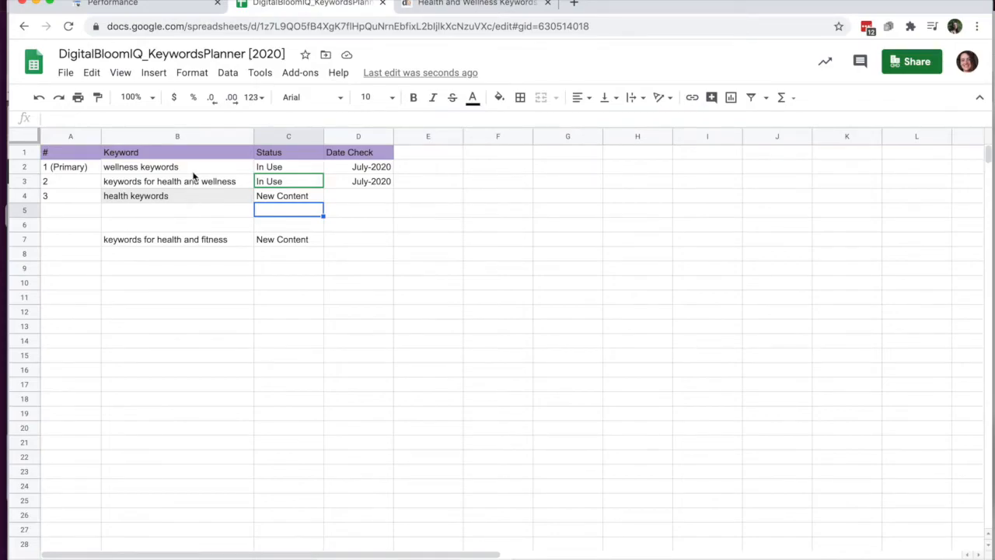
left_click(475, 4)
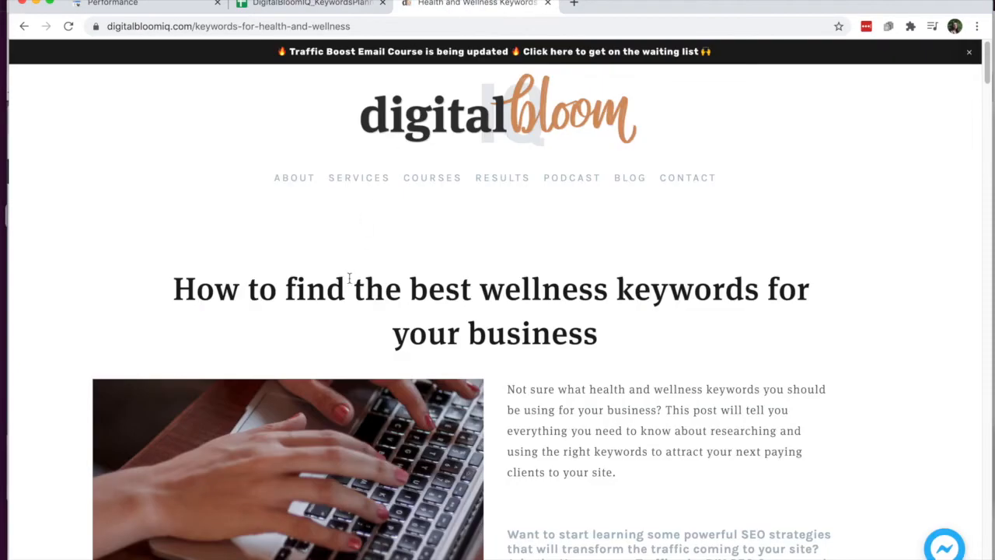
scroll("down", 3)
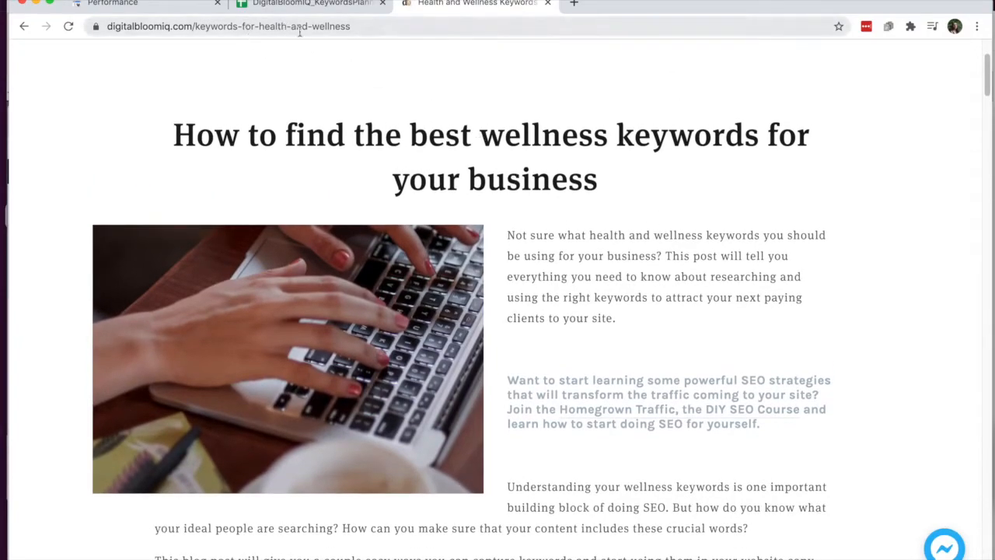
double_click(535, 134)
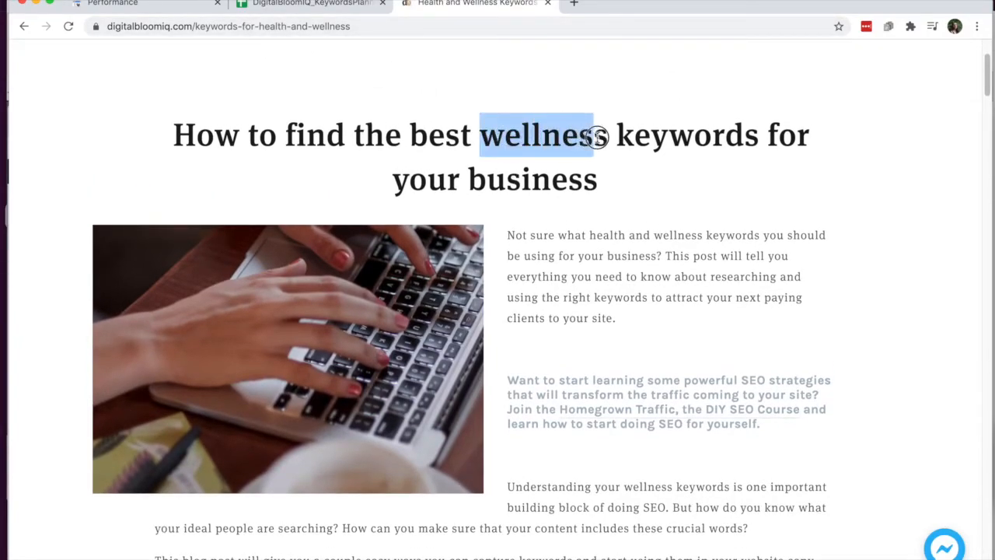
mouse_move(261, 58)
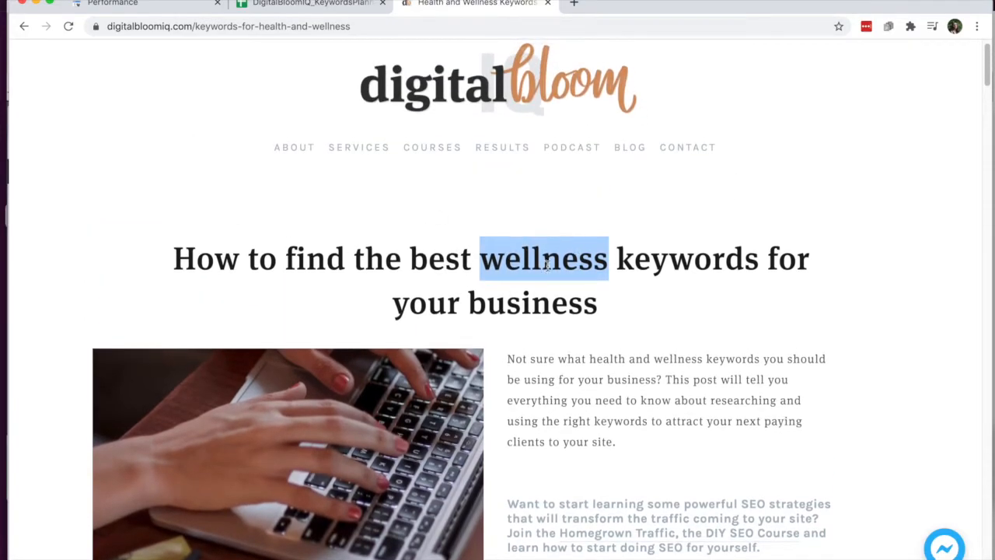
mouse_move(359, 147)
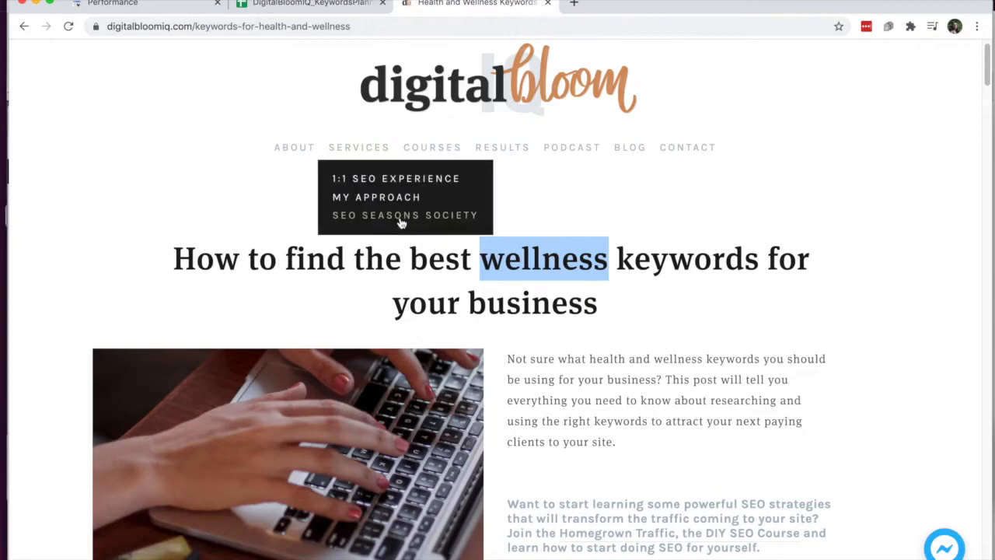
mouse_move(591, 372)
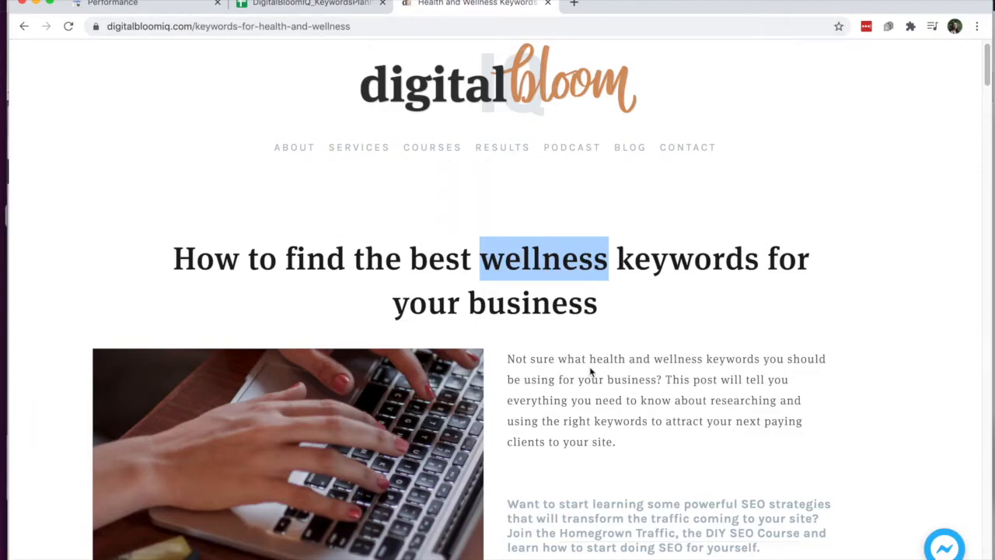
scroll("down", 3)
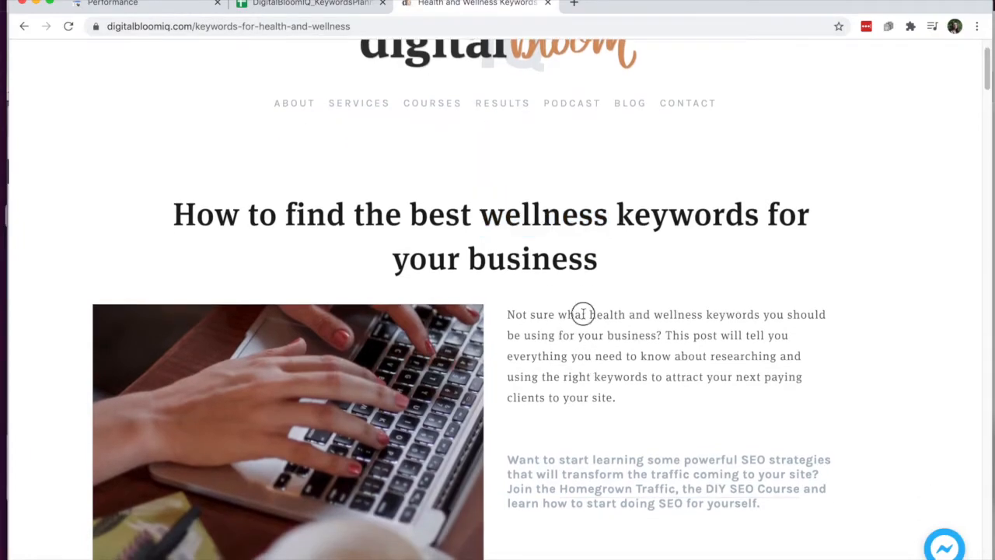
scroll("down", 3)
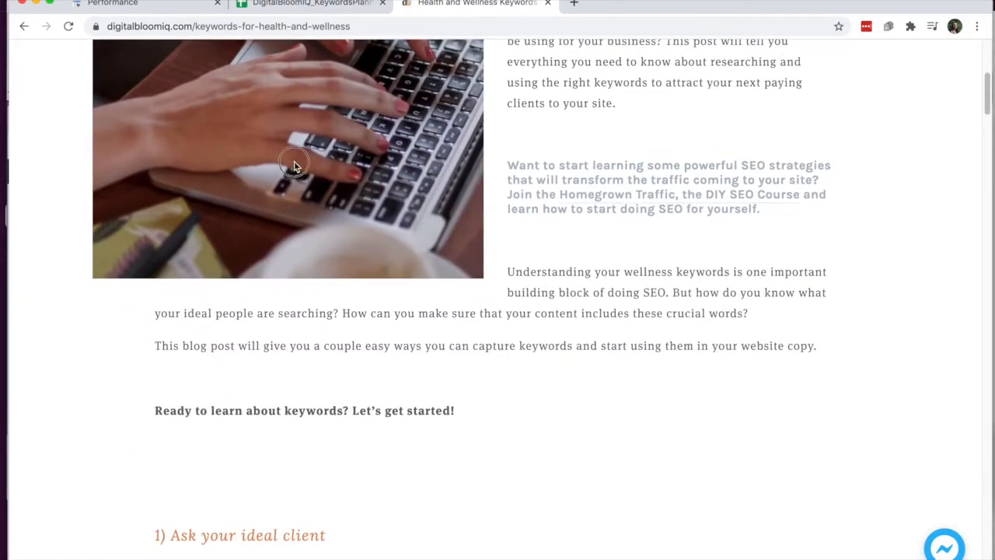
scroll("down", 3)
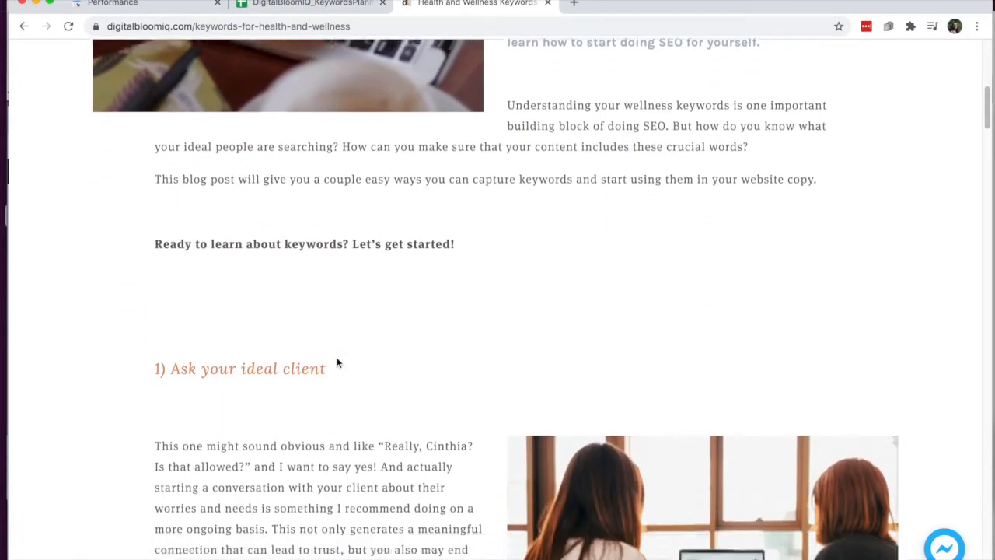
scroll("down", 3)
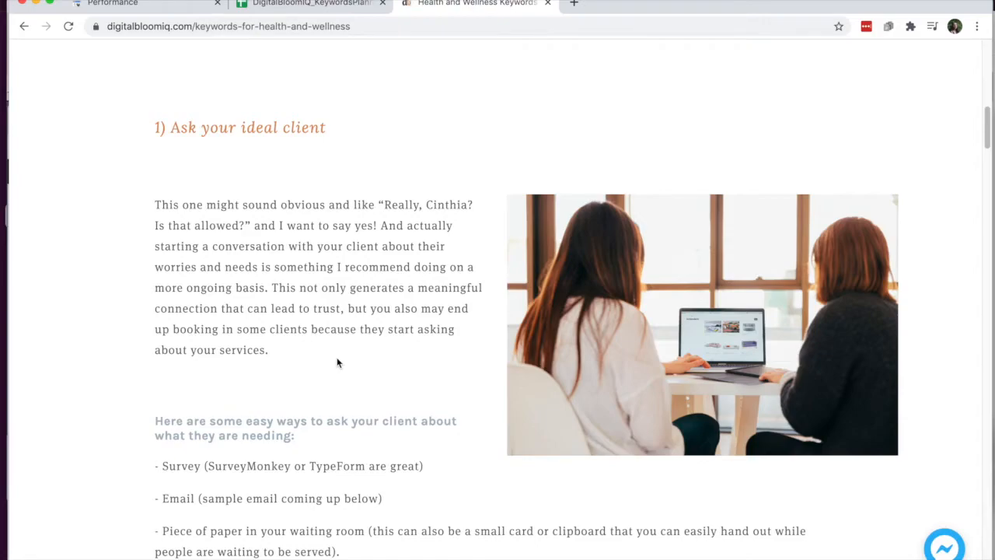
scroll("down", 3)
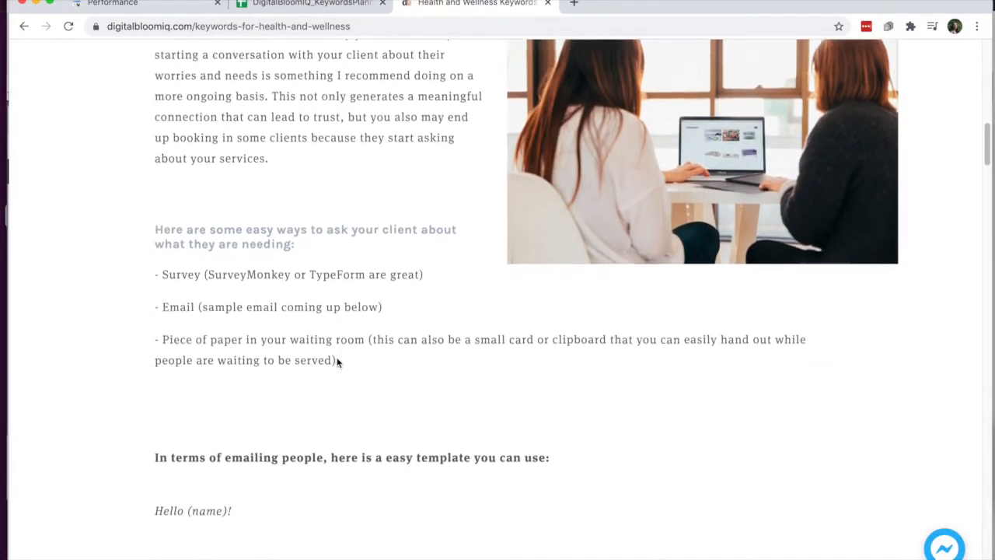
scroll("down", 3)
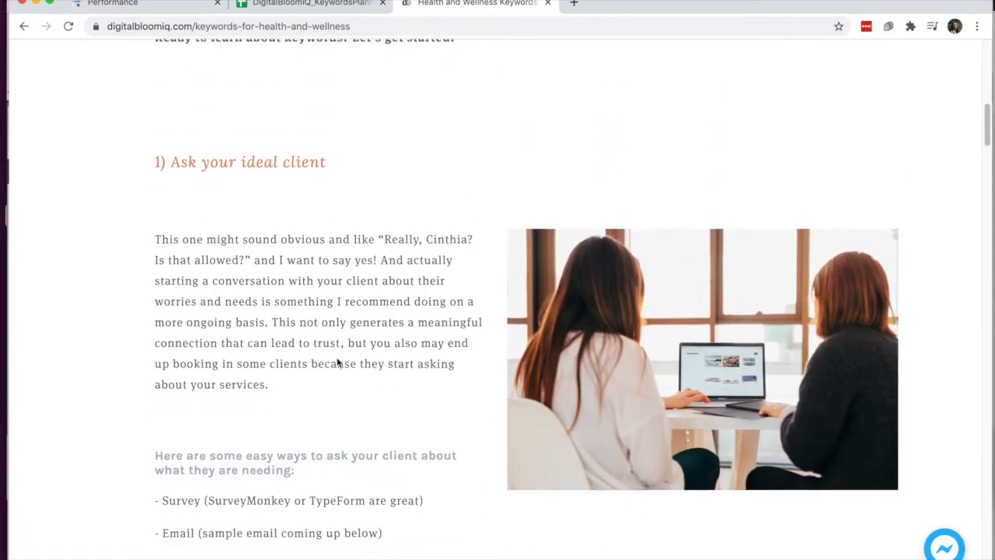
scroll("down", 3)
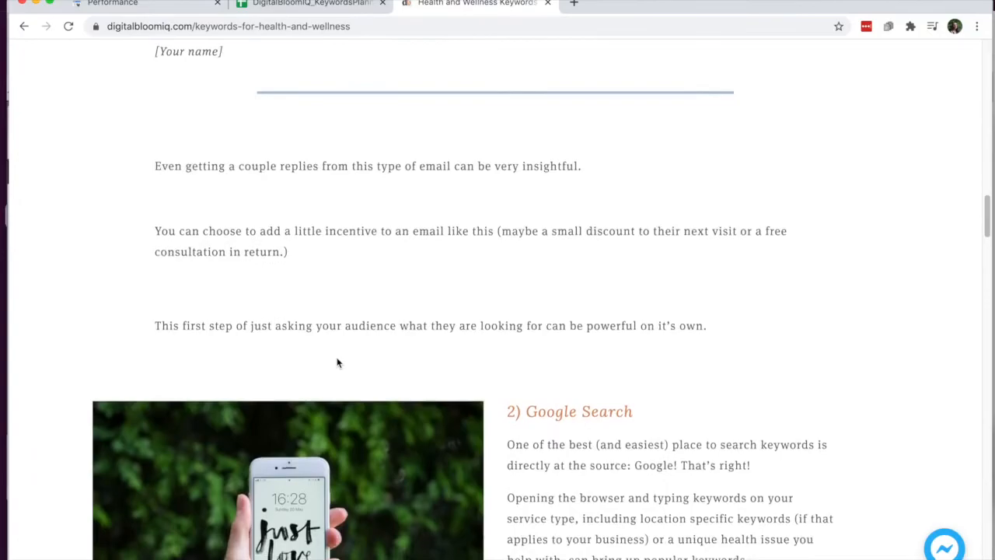
scroll("down", 3)
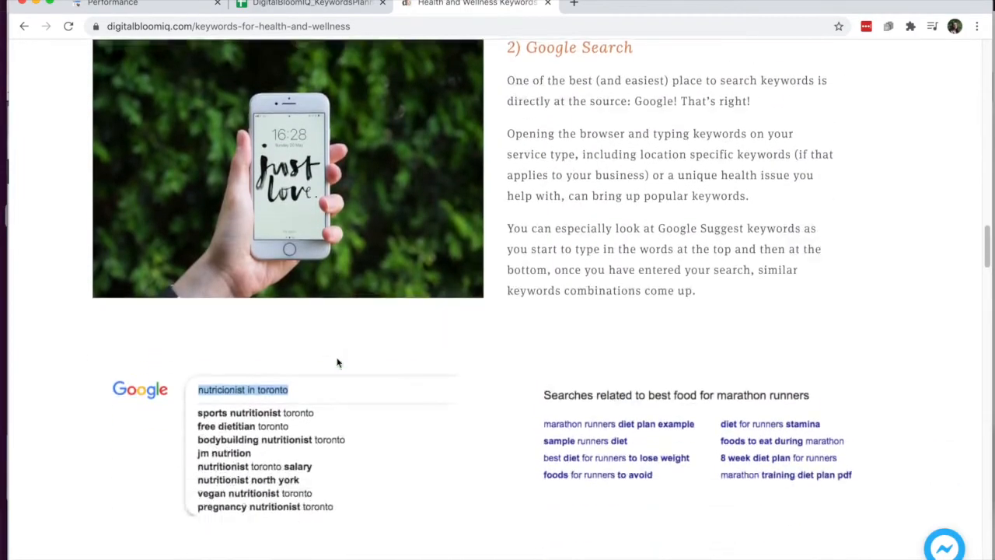
scroll("up", 3)
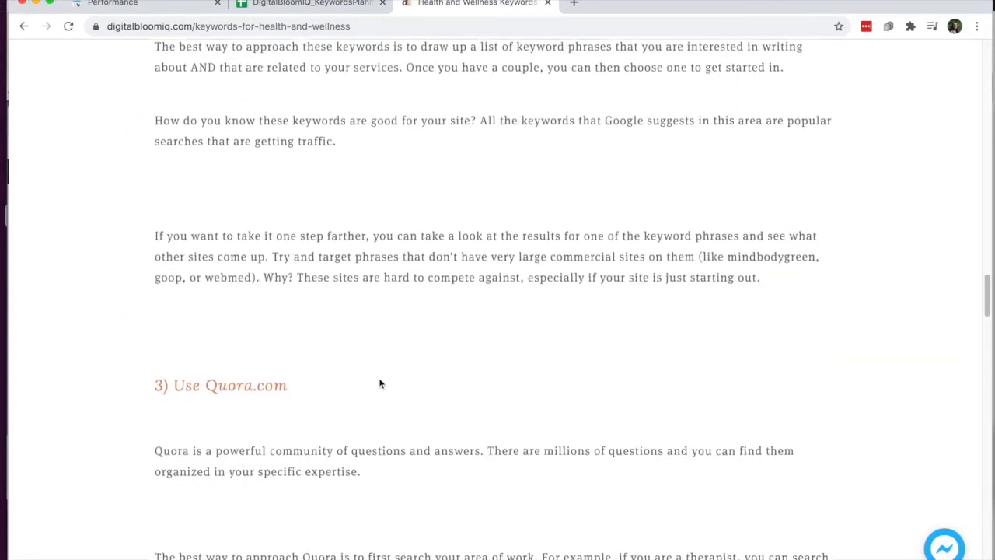
scroll("down", 3)
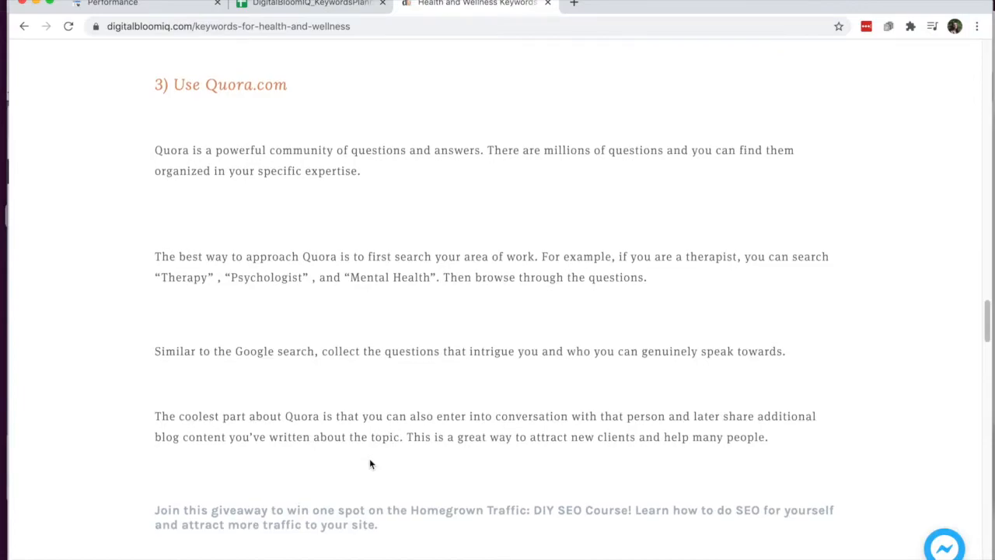
scroll("down", 3)
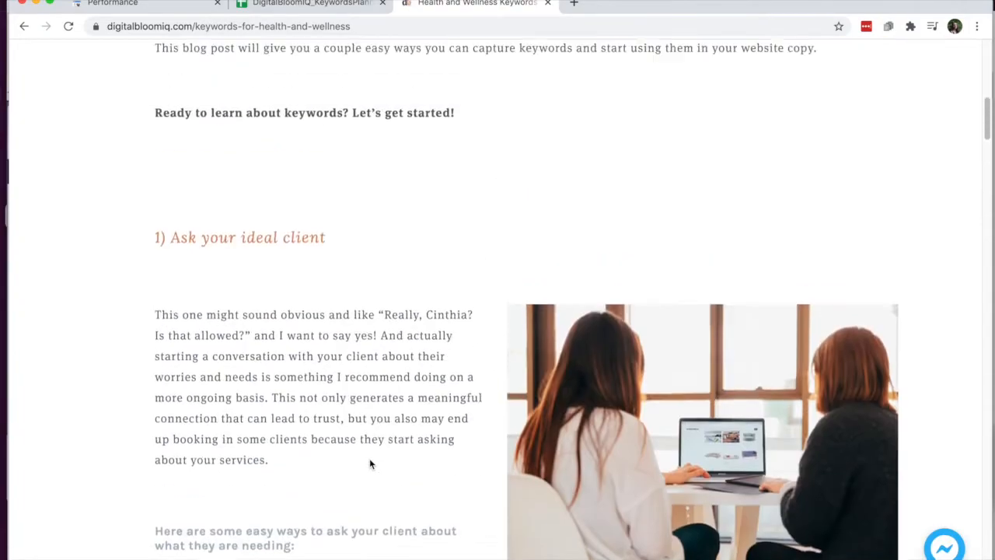
scroll("down", 3)
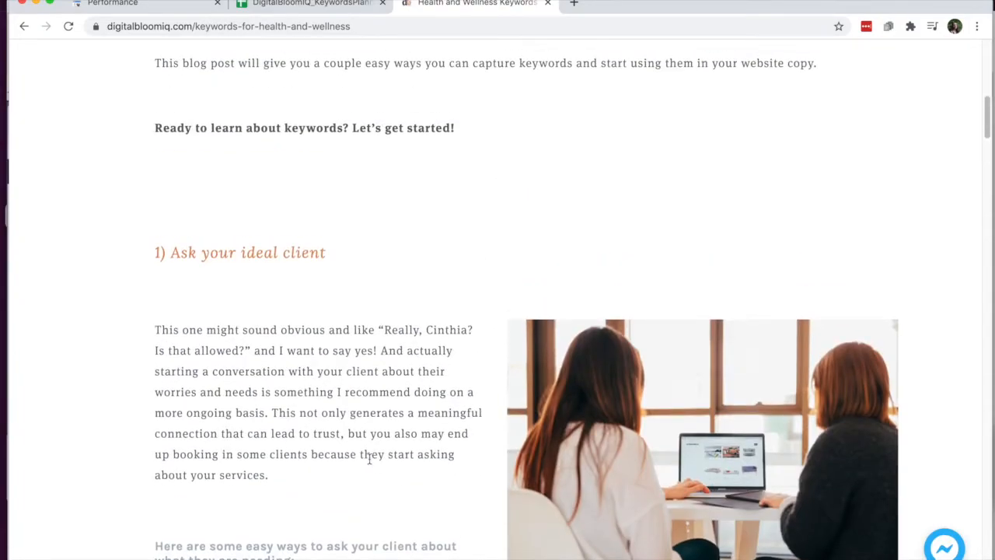